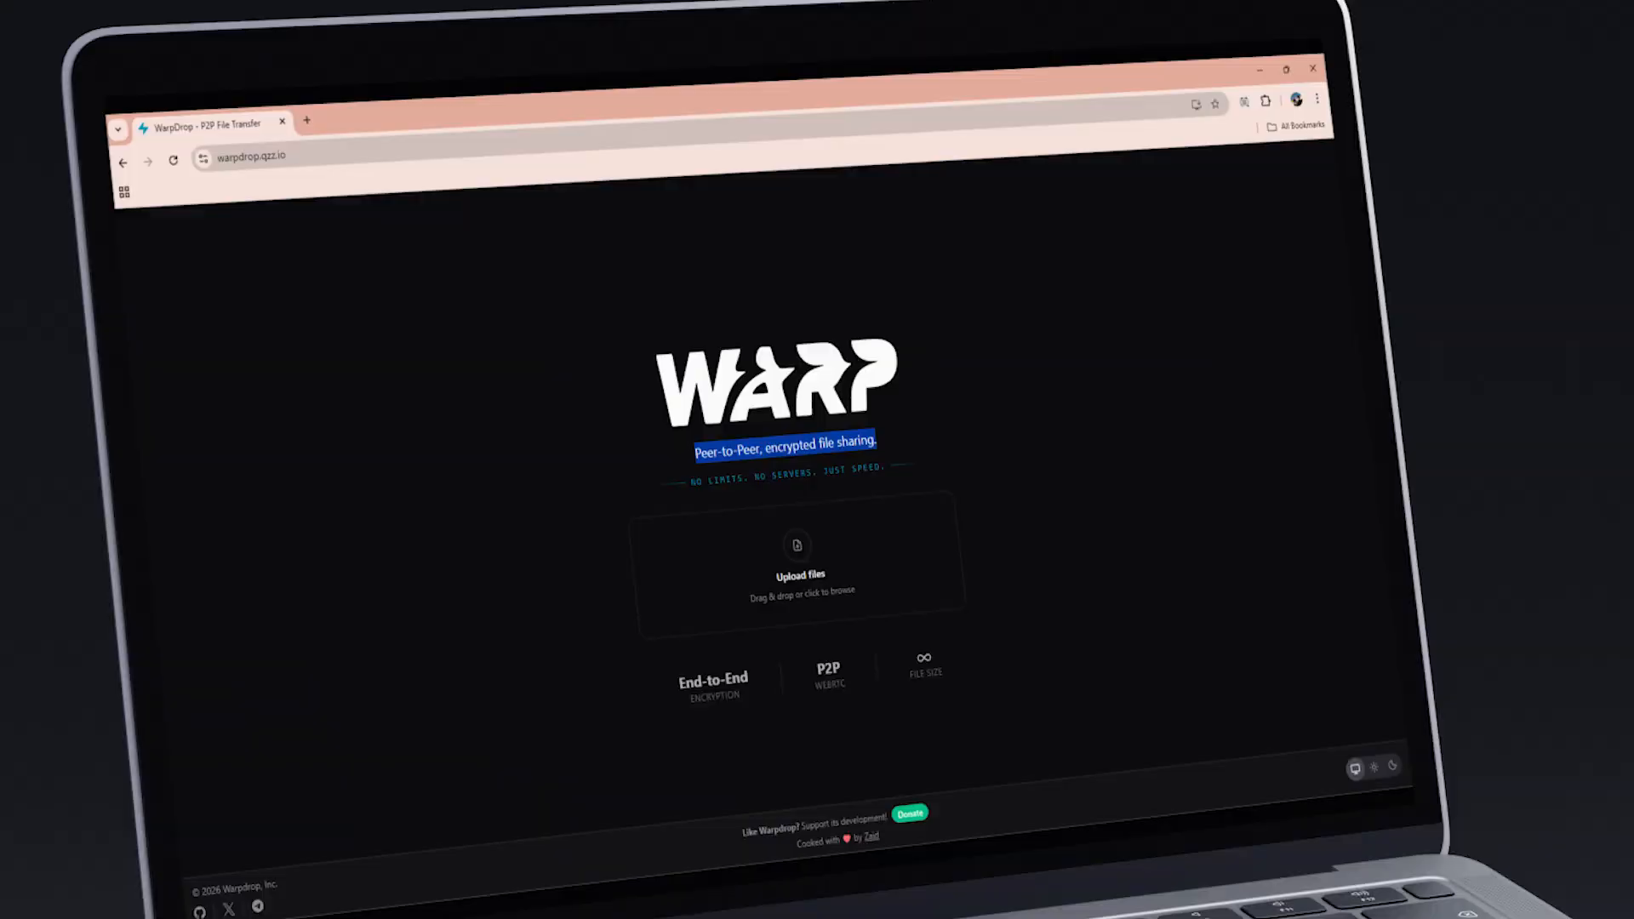
# Step: Upload the six pictures and start sharing them to get the link, QR code and room ID
pyautogui.click(802, 558)
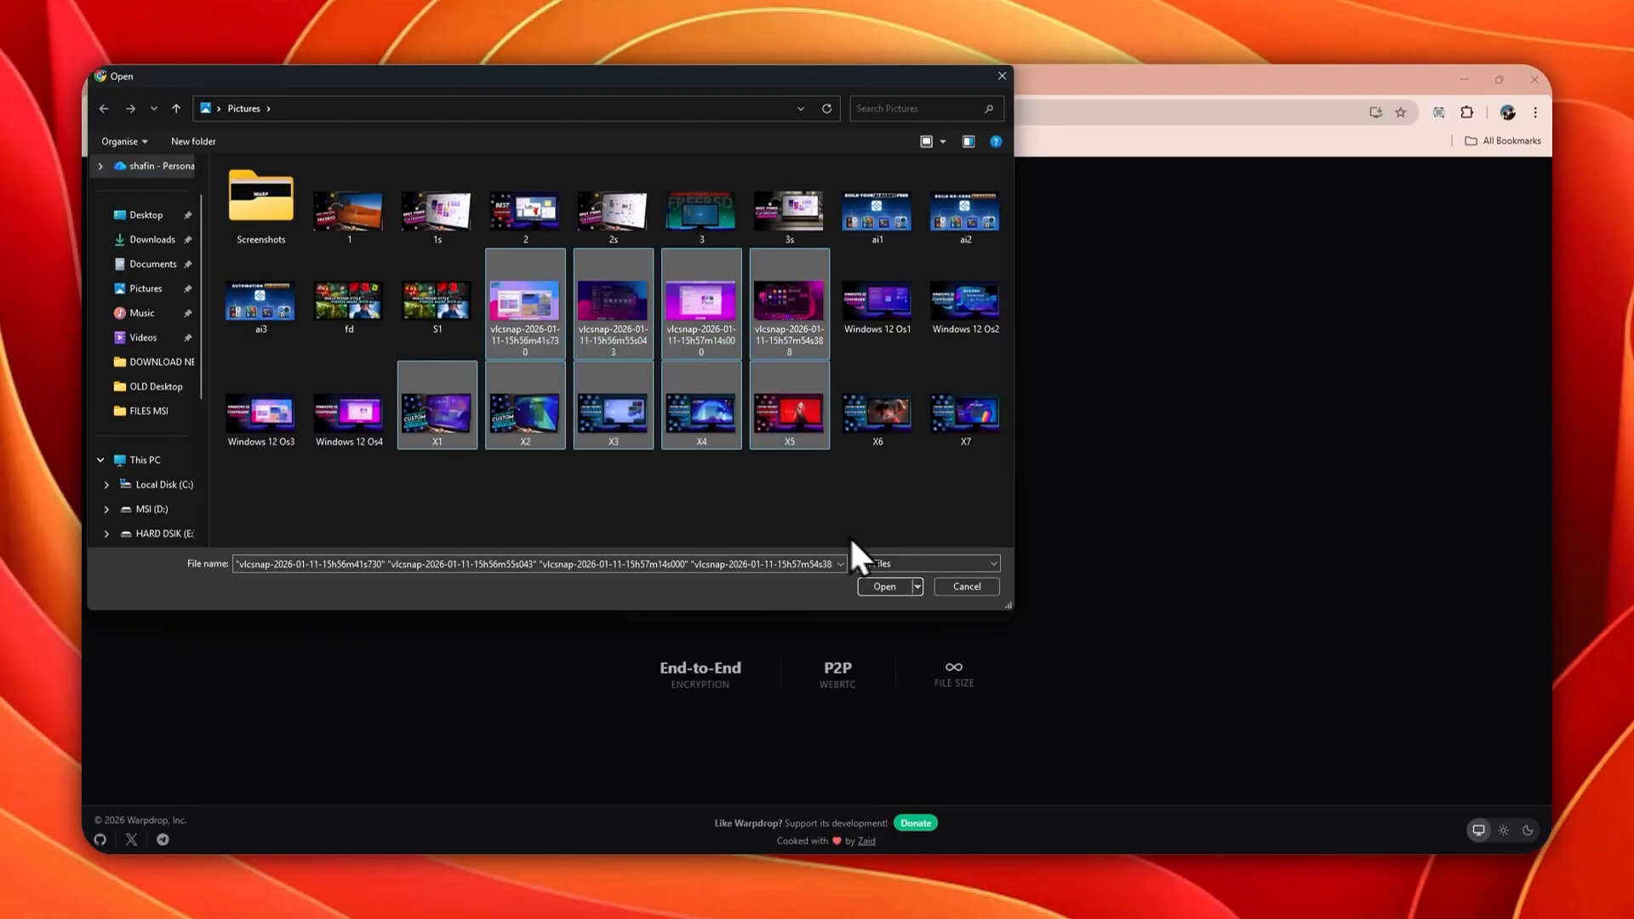
pyautogui.click(883, 586)
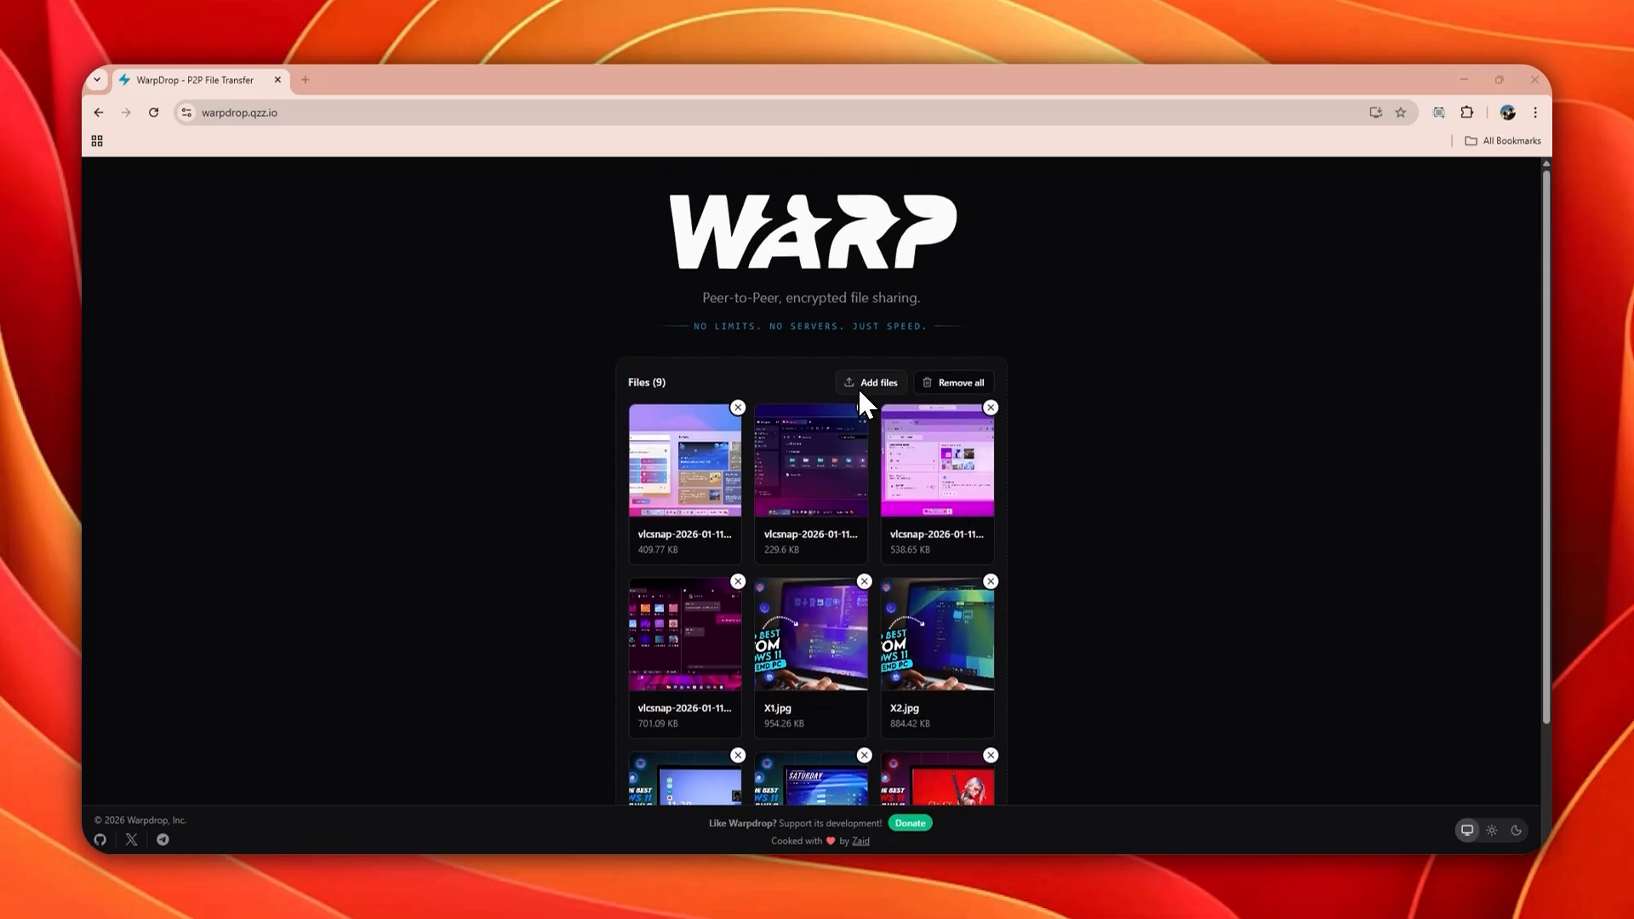
pyautogui.scroll(-3)
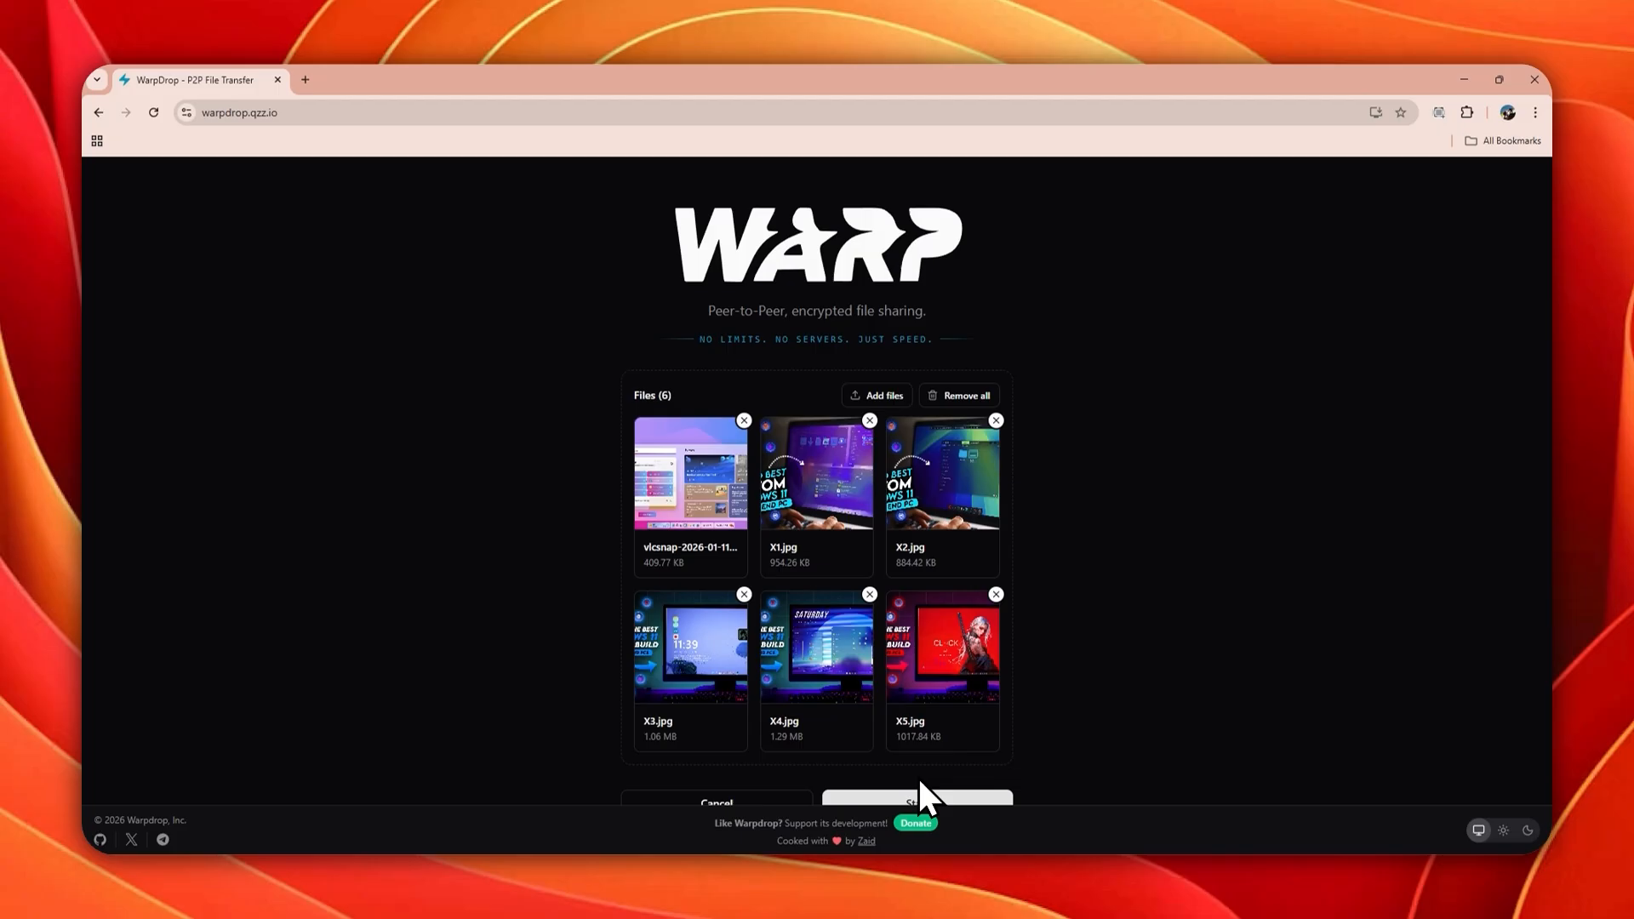
pyautogui.click(915, 801)
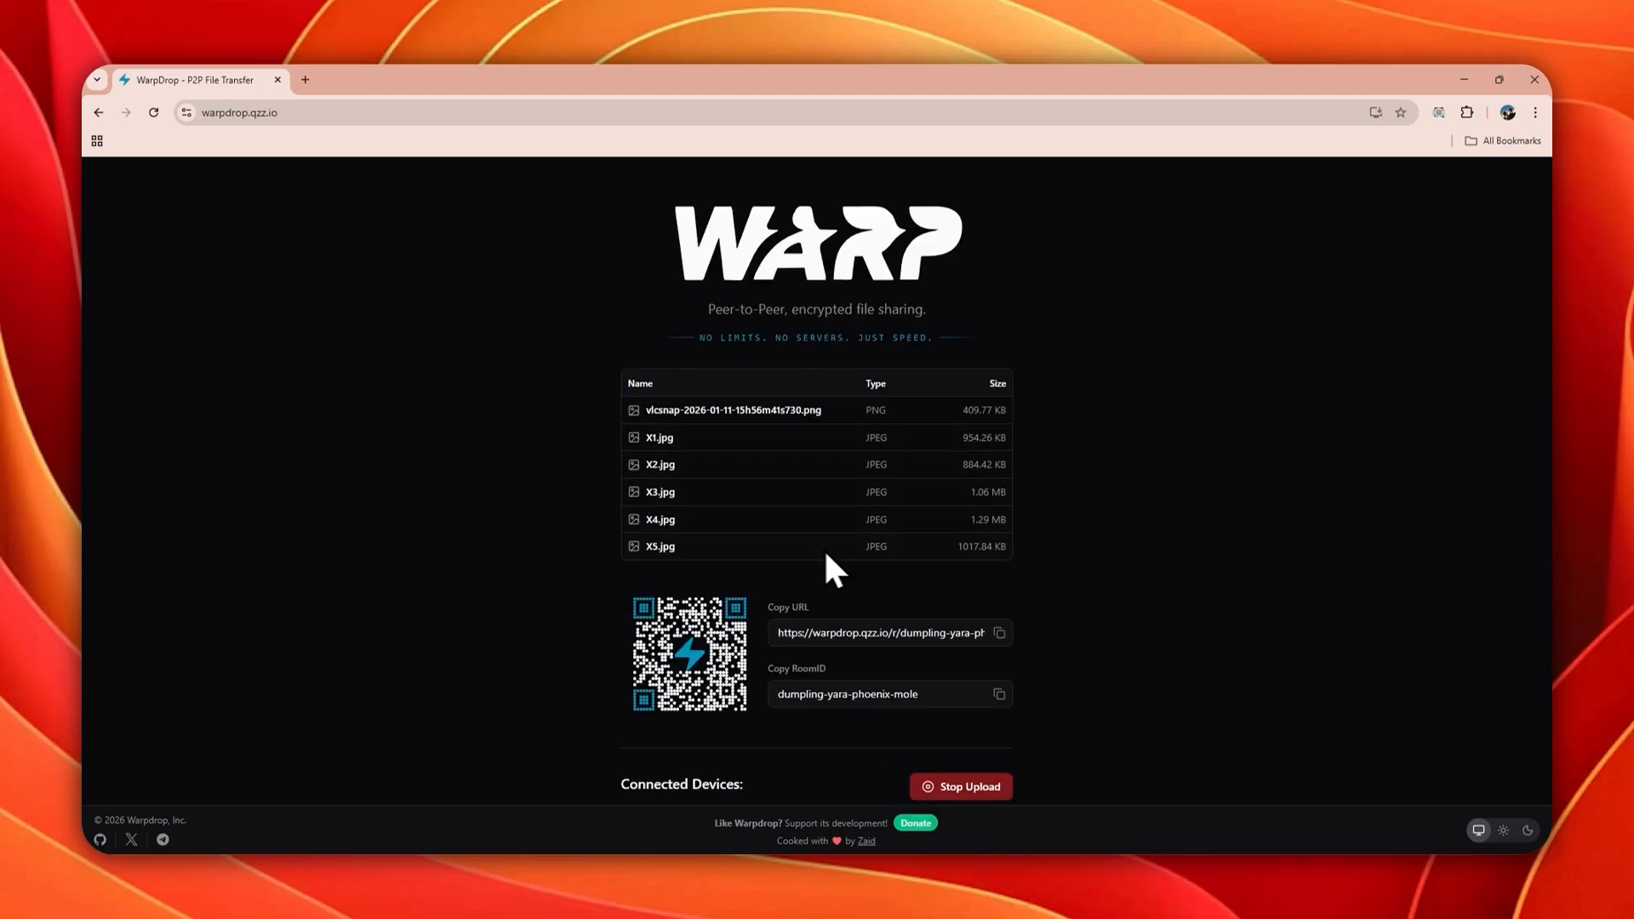
pyautogui.moveTo(860, 703)
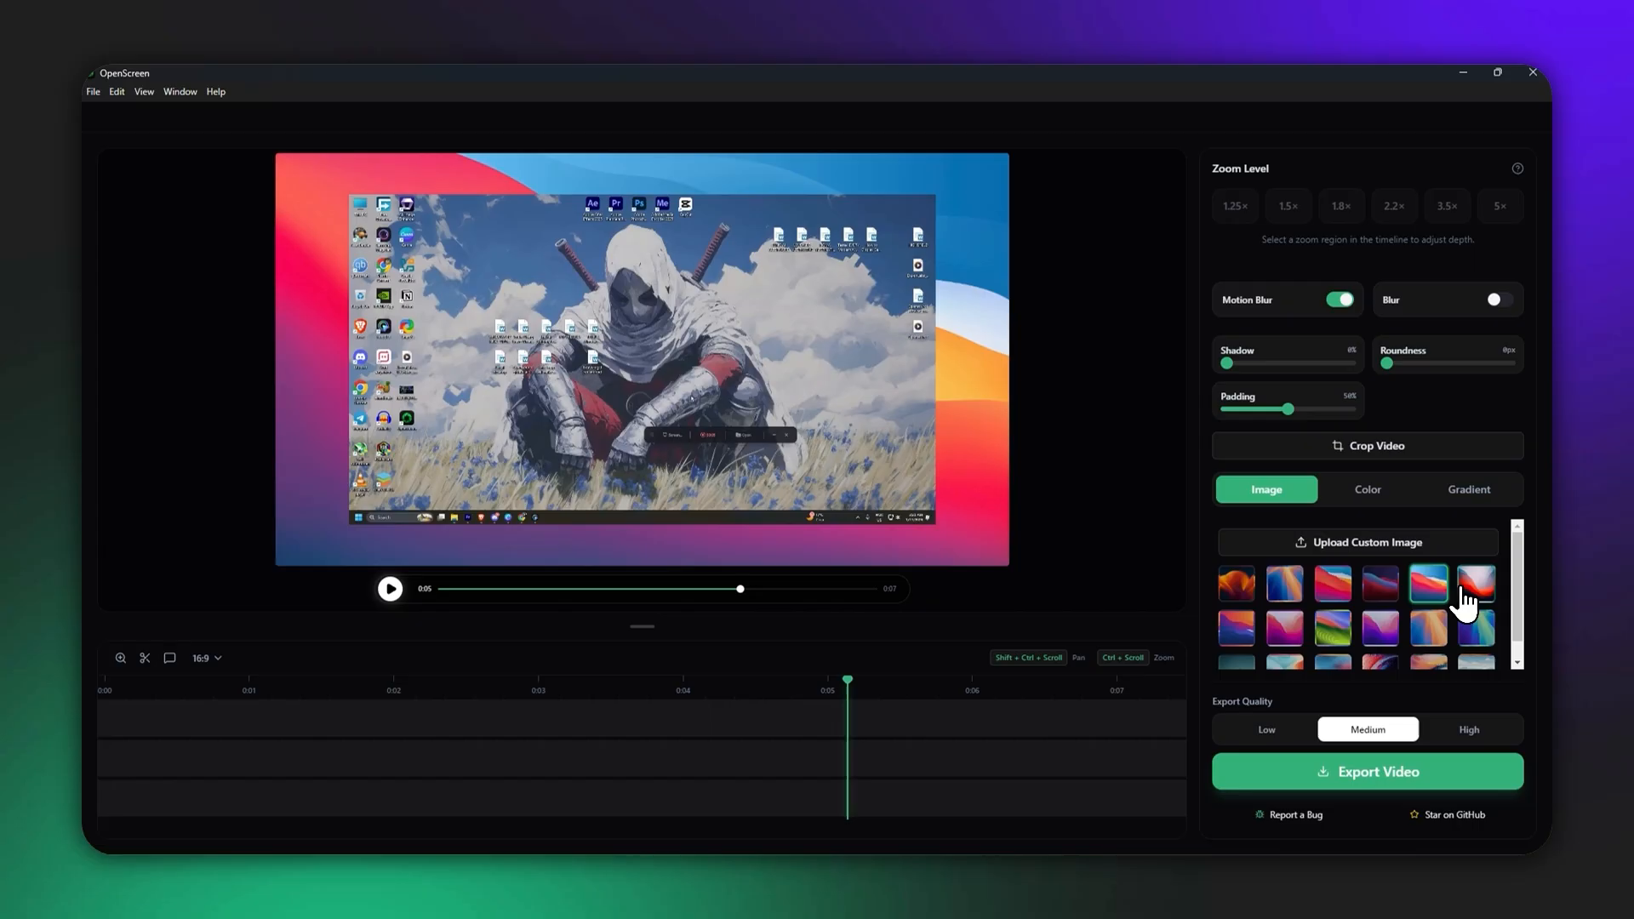
# Step: Apply the red abstract wallpaper as backdrop and set Export Quality to High
pyautogui.click(1473, 582)
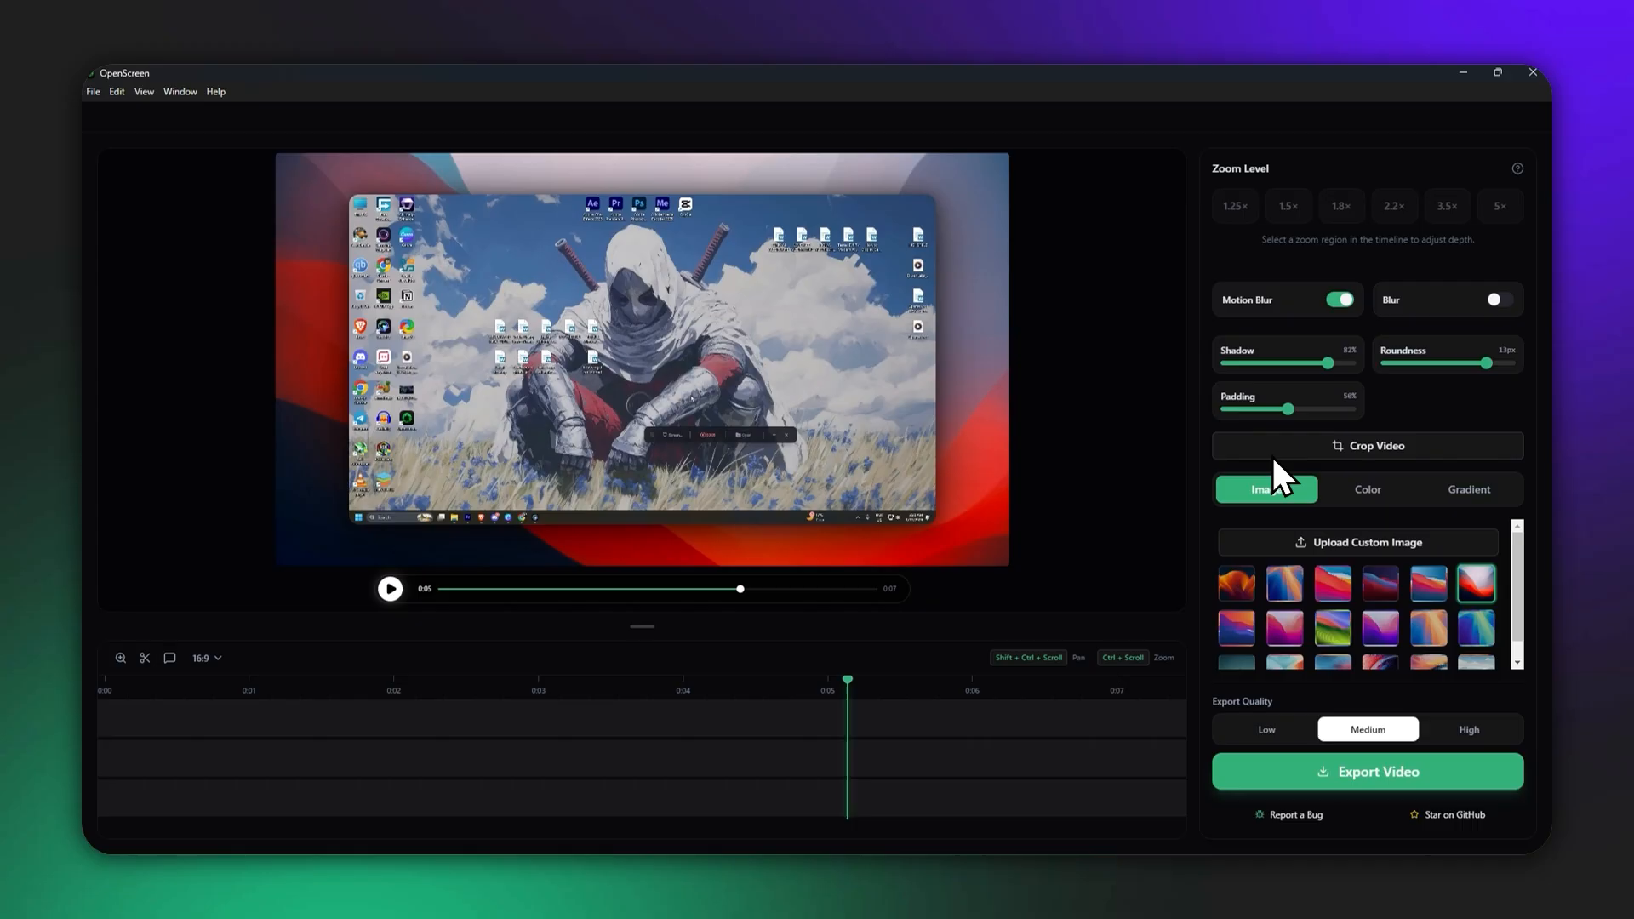
pyautogui.moveTo(883, 742)
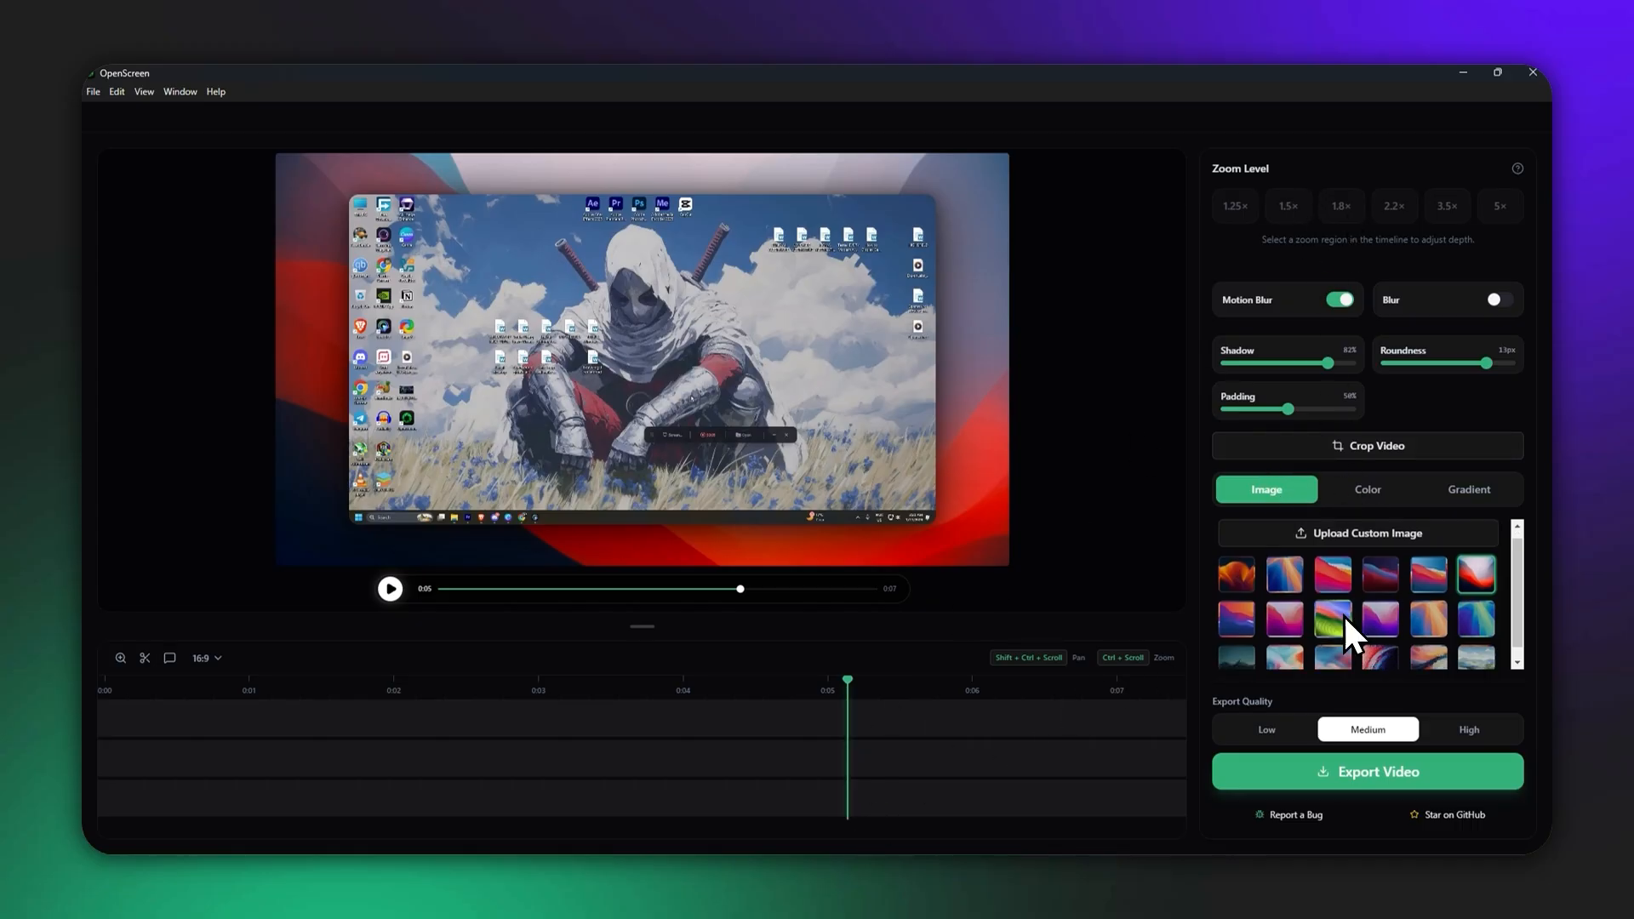
pyautogui.click(1468, 730)
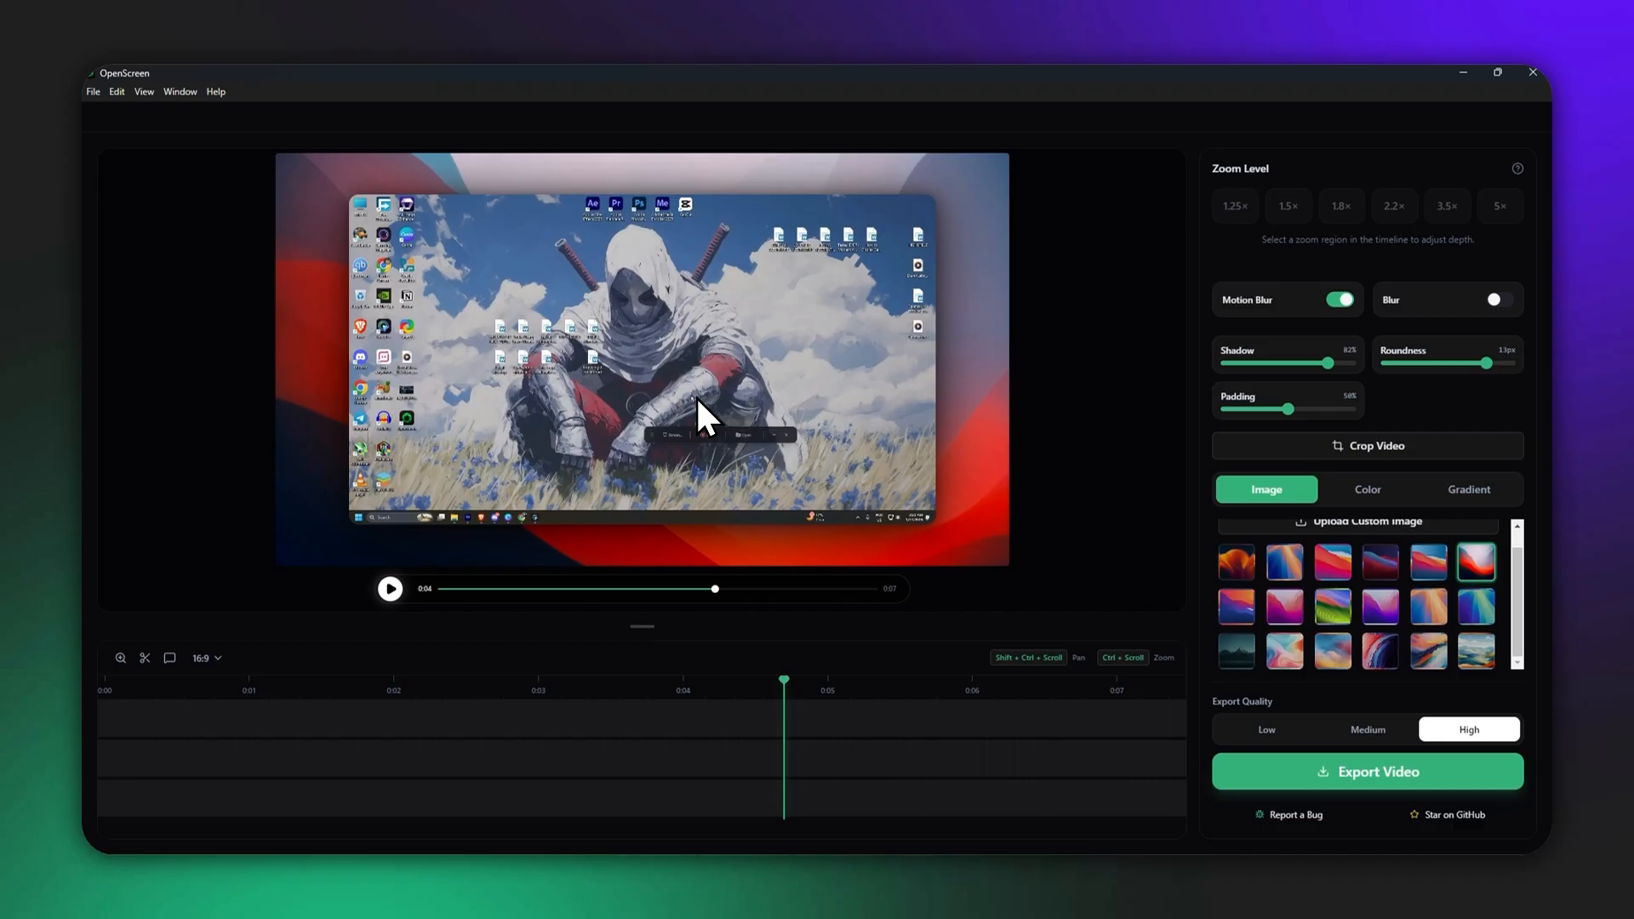
pyautogui.moveTo(706, 427)
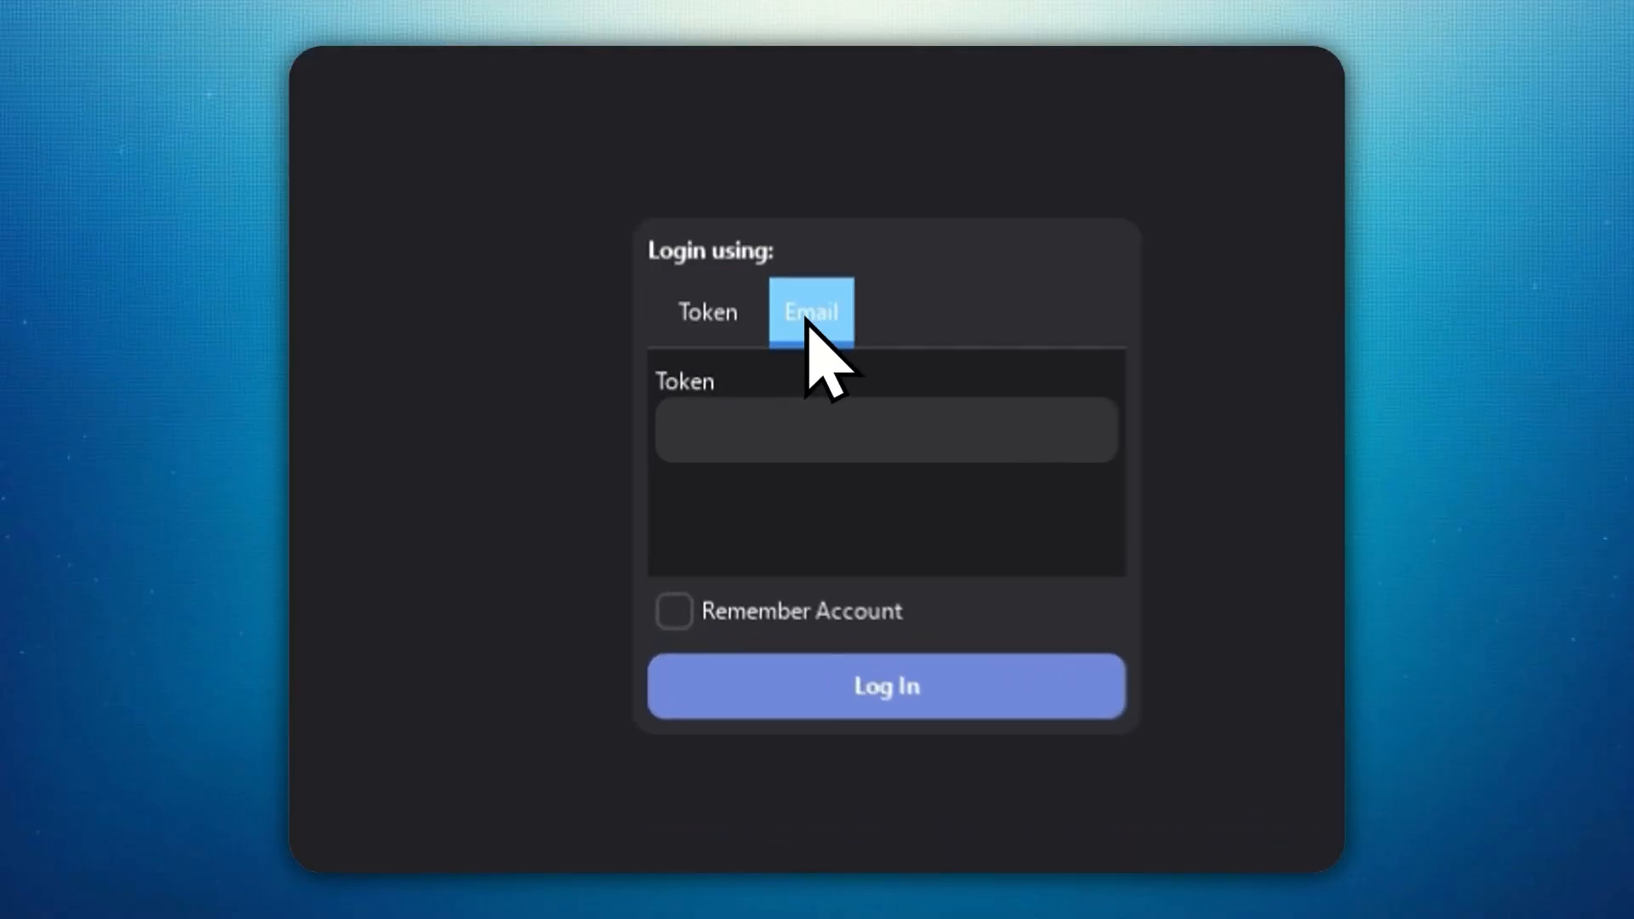
# Step: Show Dissent's login window on the Token tab with the Token field ready for input
pyautogui.click(706, 313)
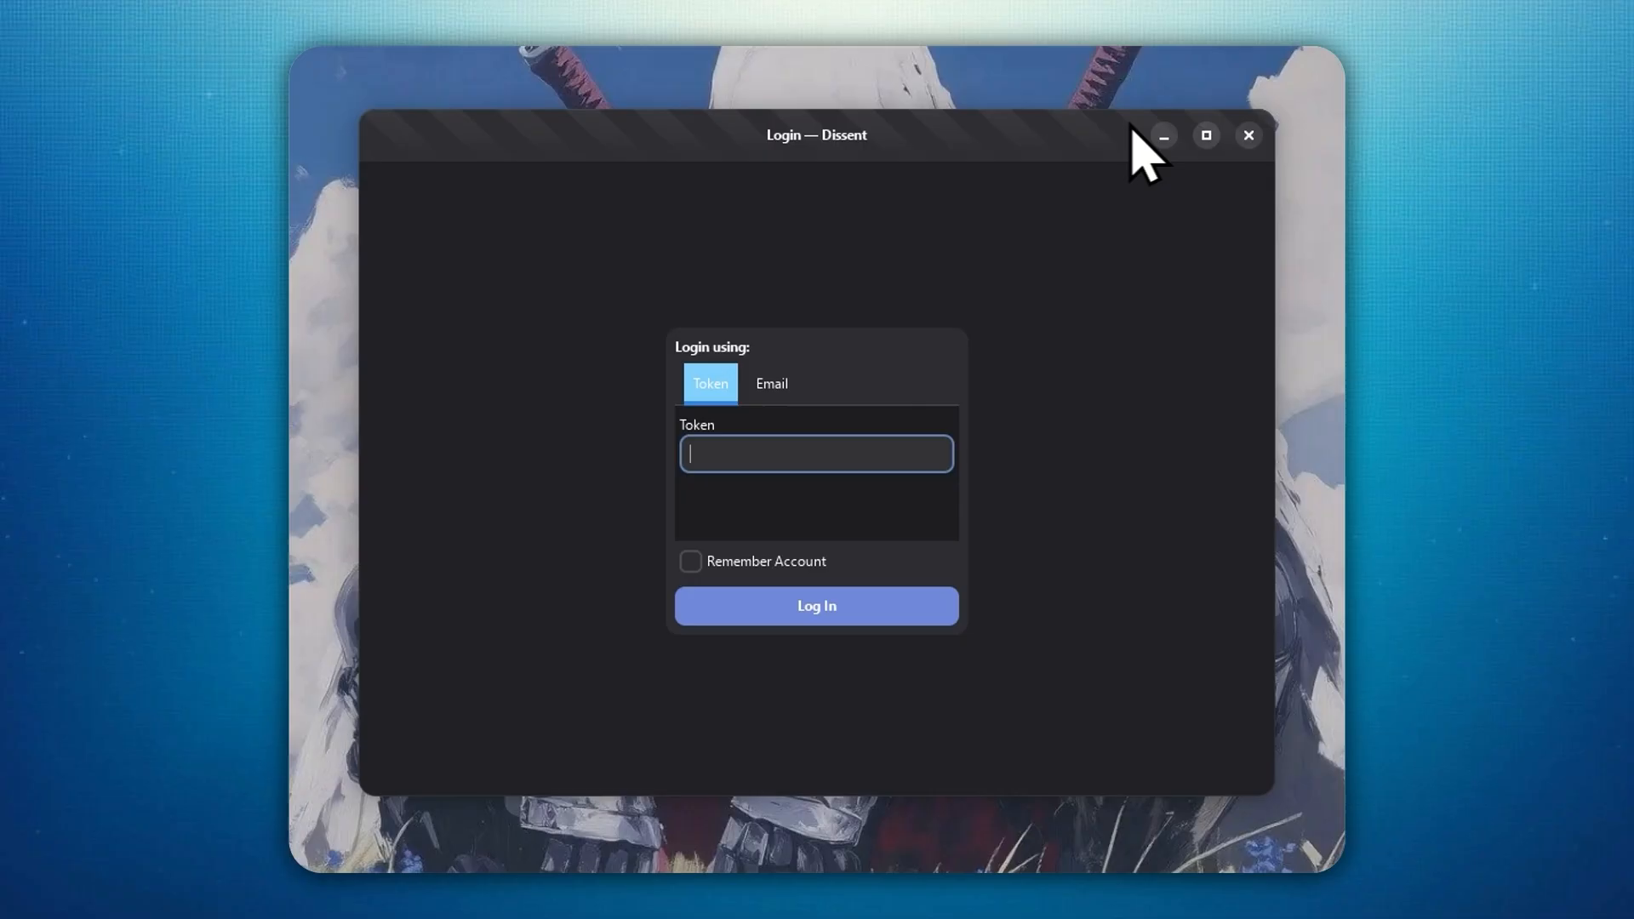
pyautogui.moveTo(670, 470)
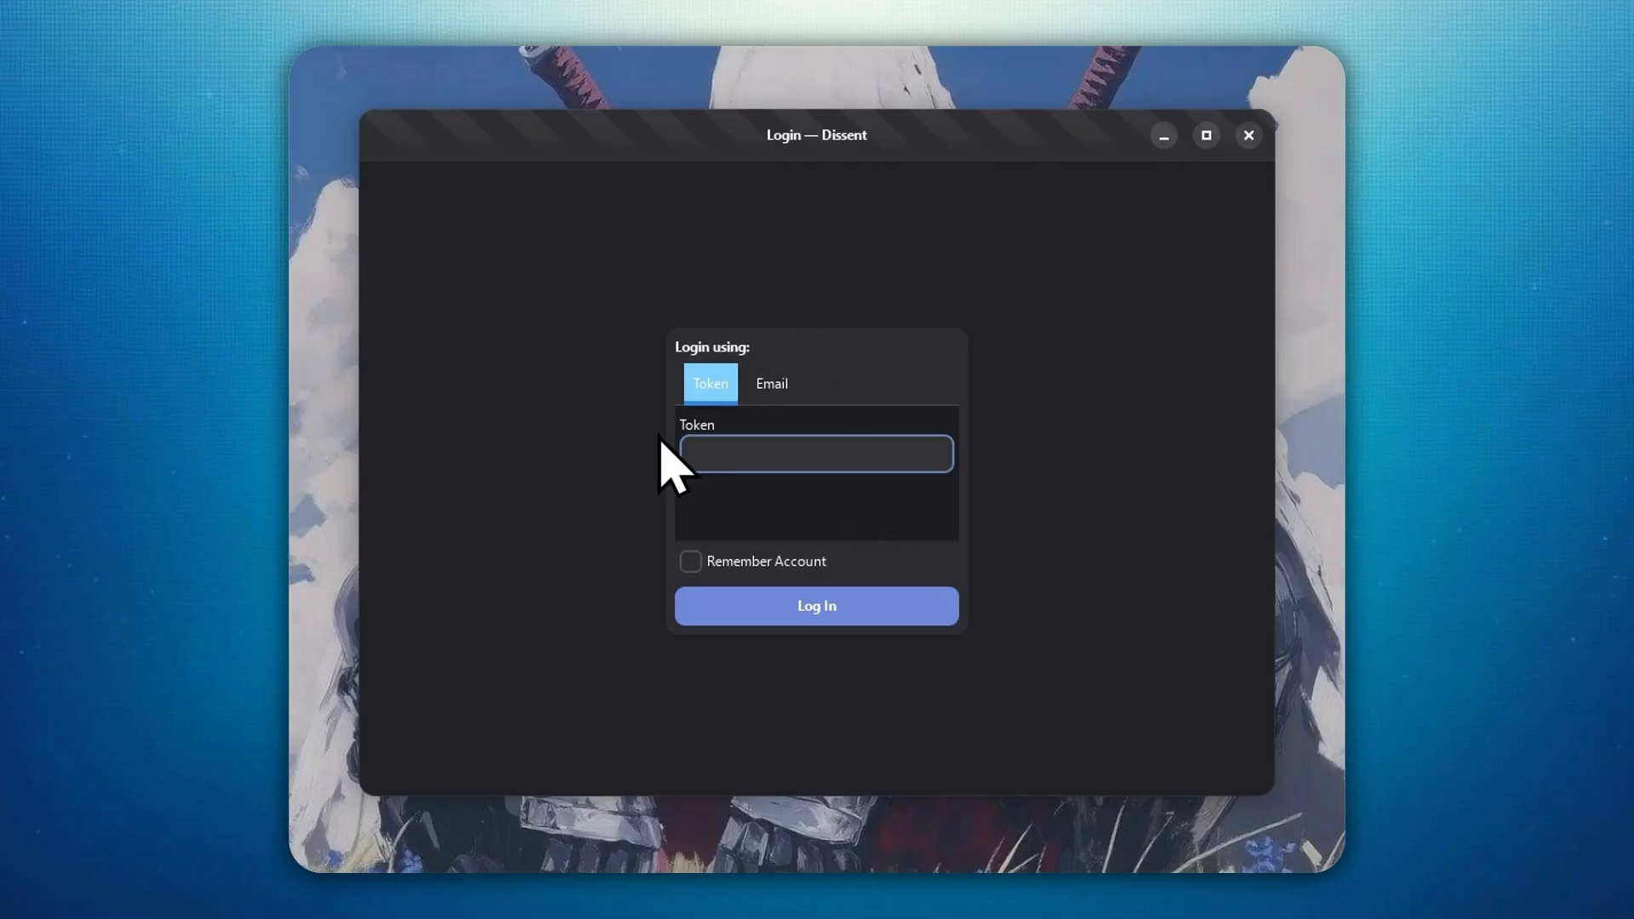
pyautogui.click(815, 453)
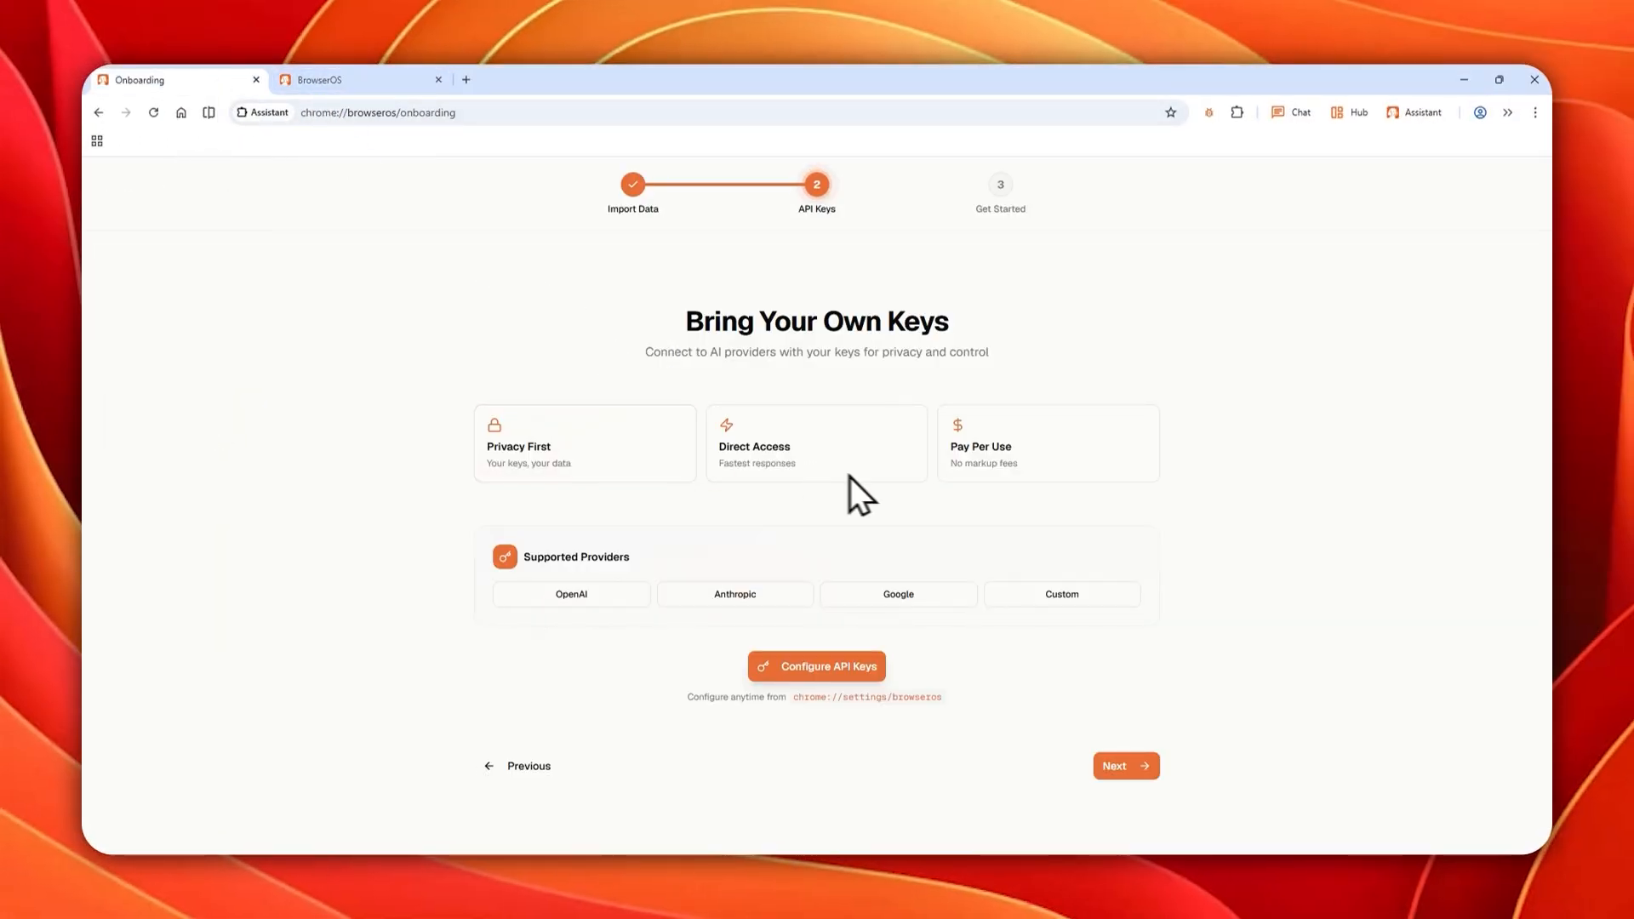
# Step: Continue past the API Keys page and try out the Chat Mode agent
pyautogui.click(1125, 764)
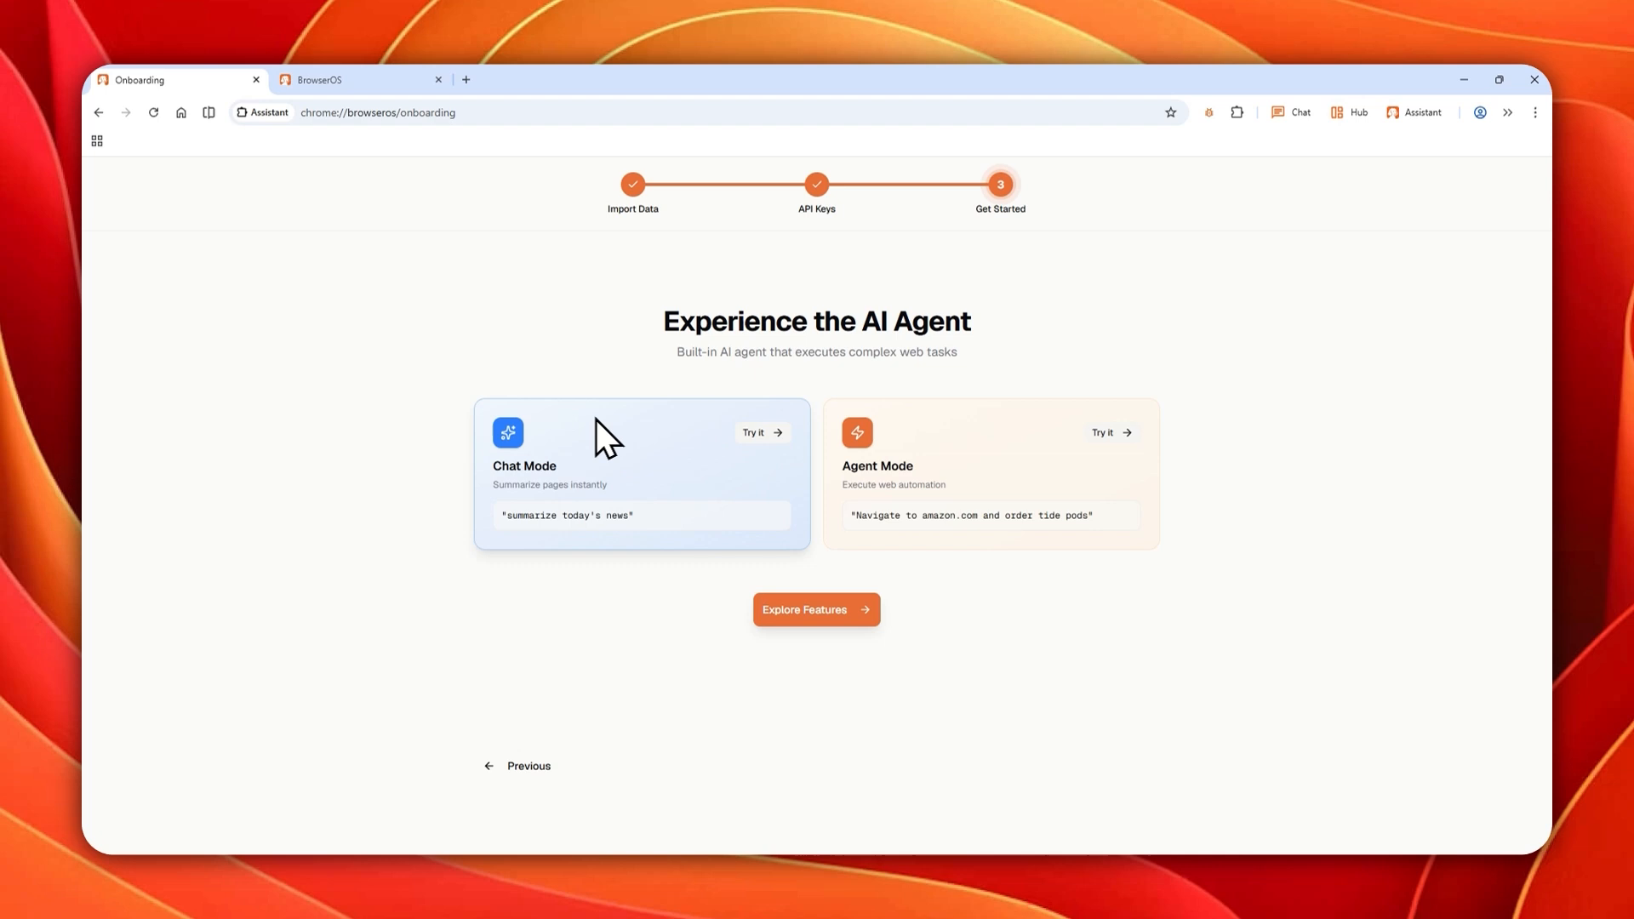
pyautogui.moveTo(759, 442)
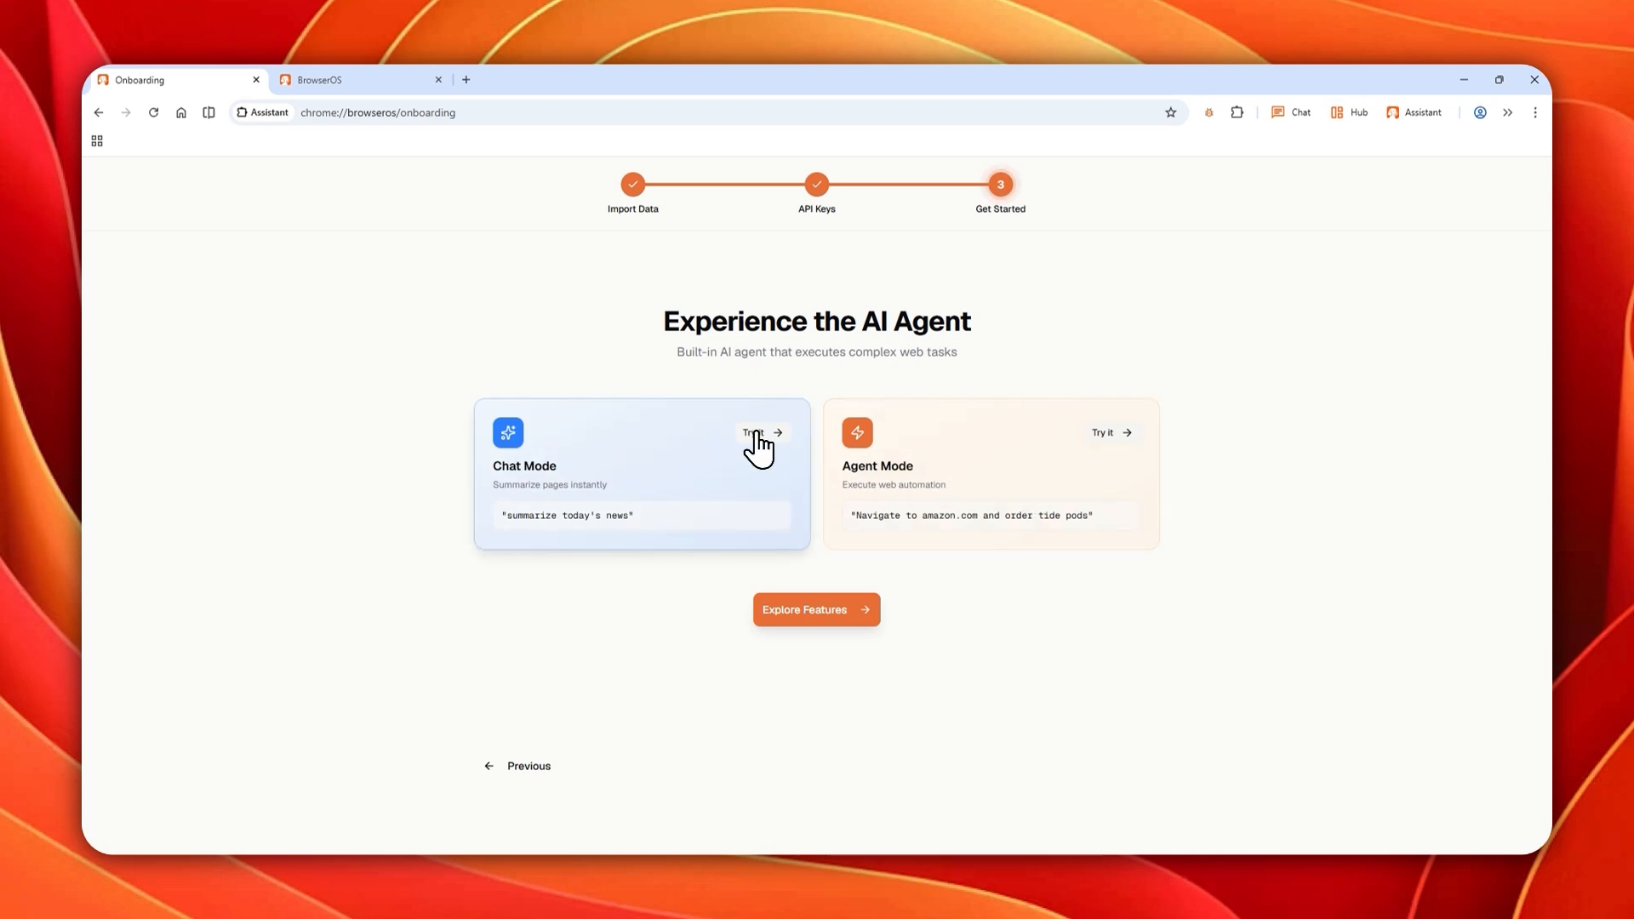
pyautogui.click(758, 434)
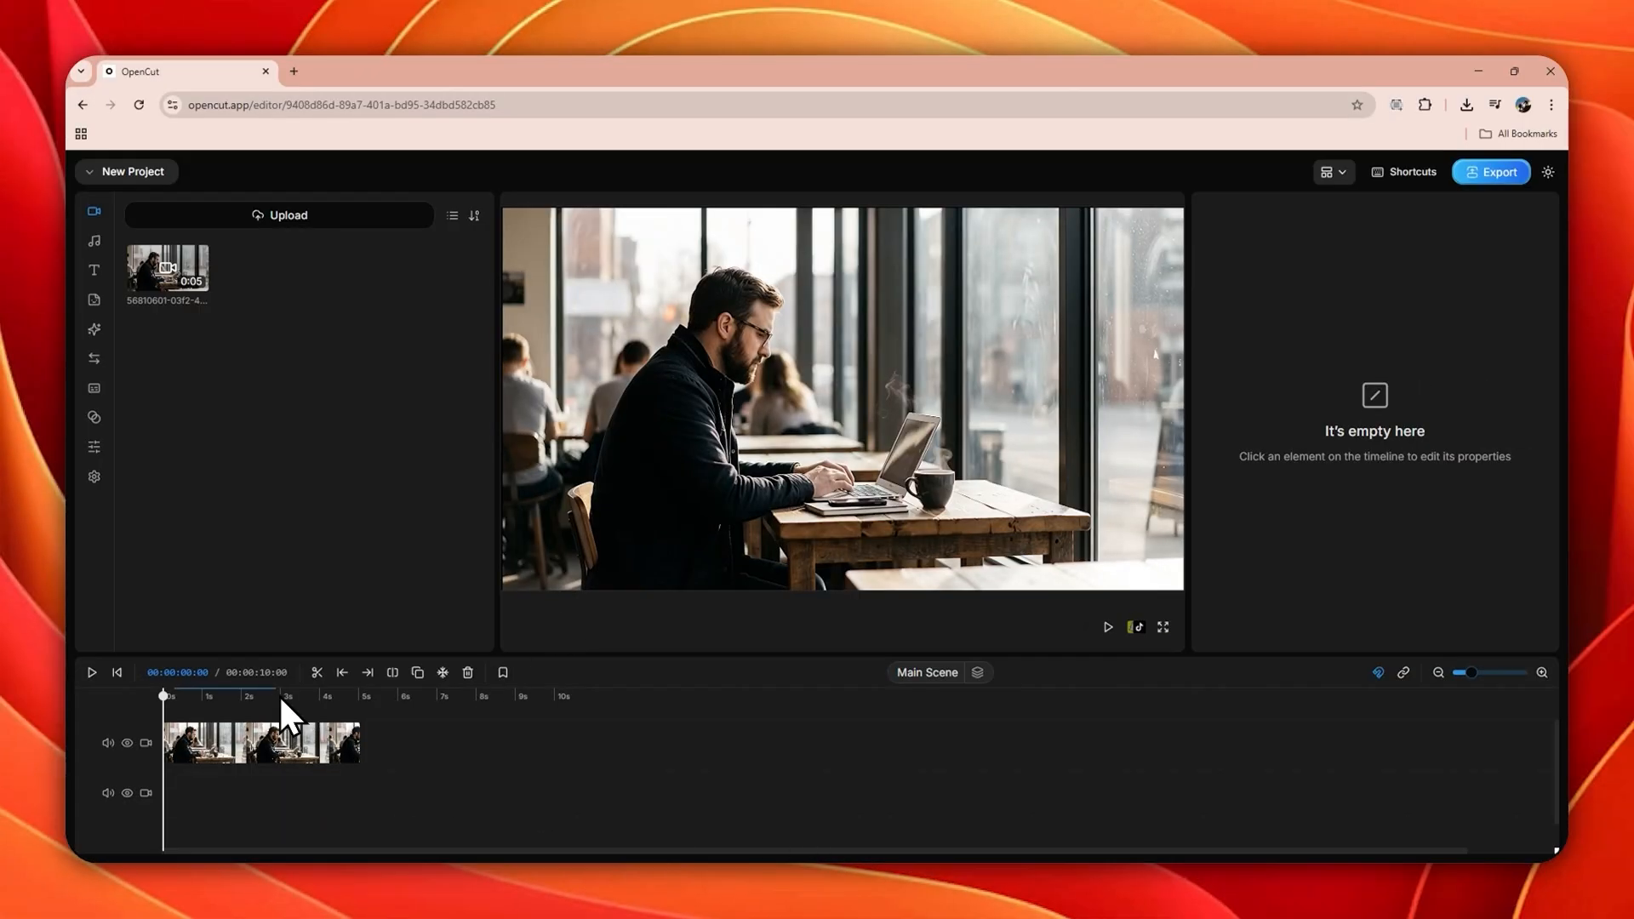
pyautogui.moveTo(956, 628)
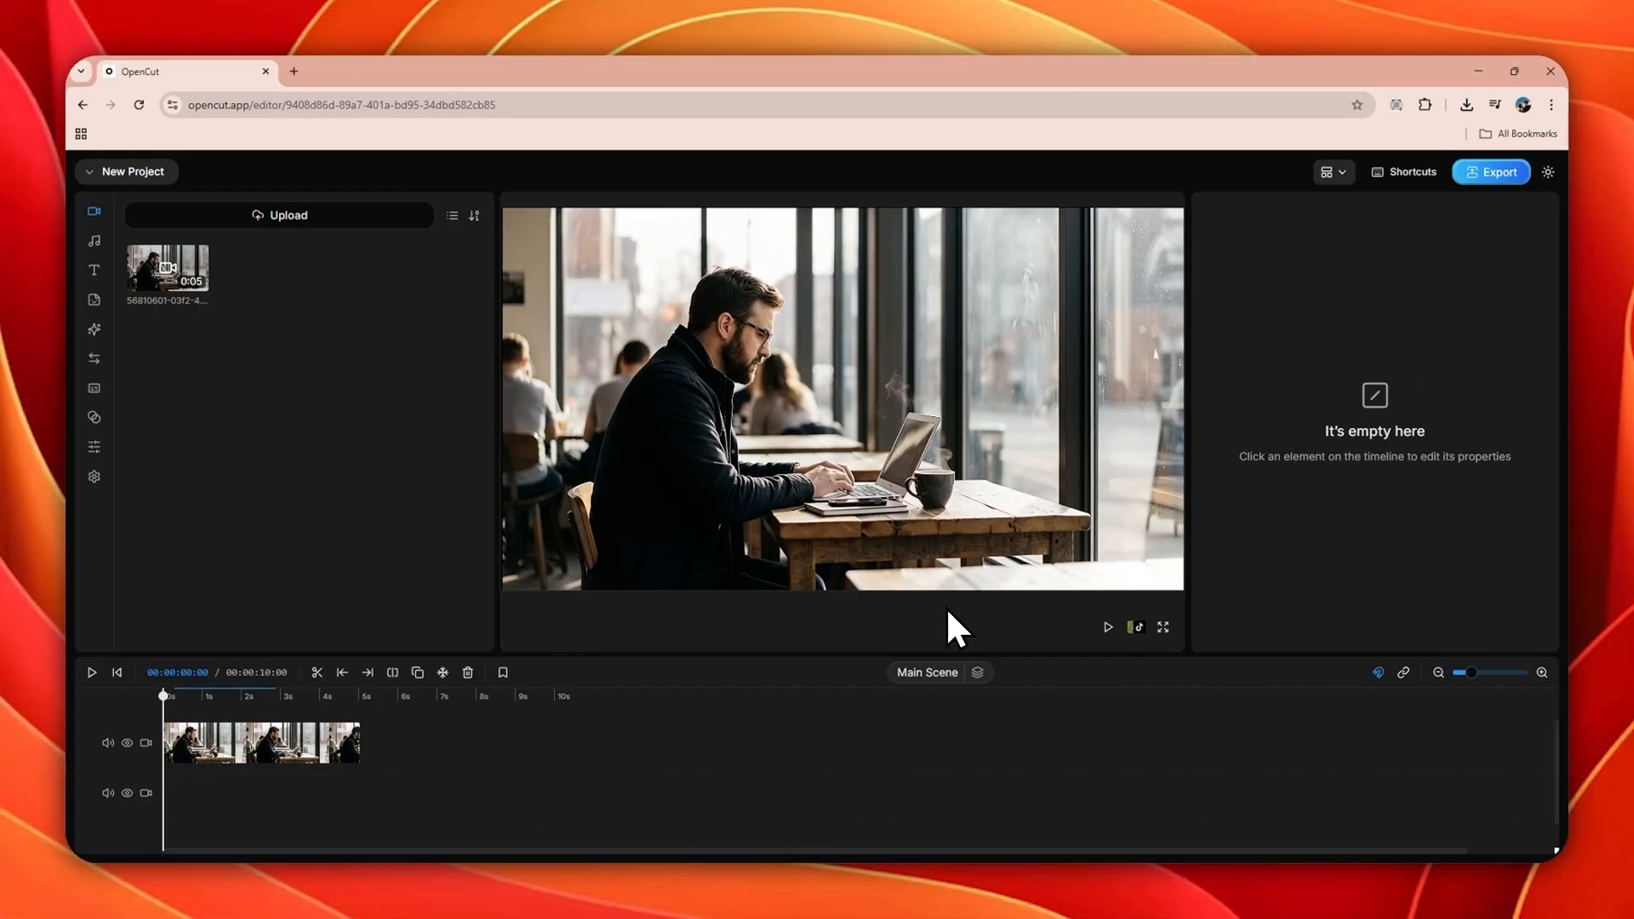
pyautogui.moveTo(1118, 652)
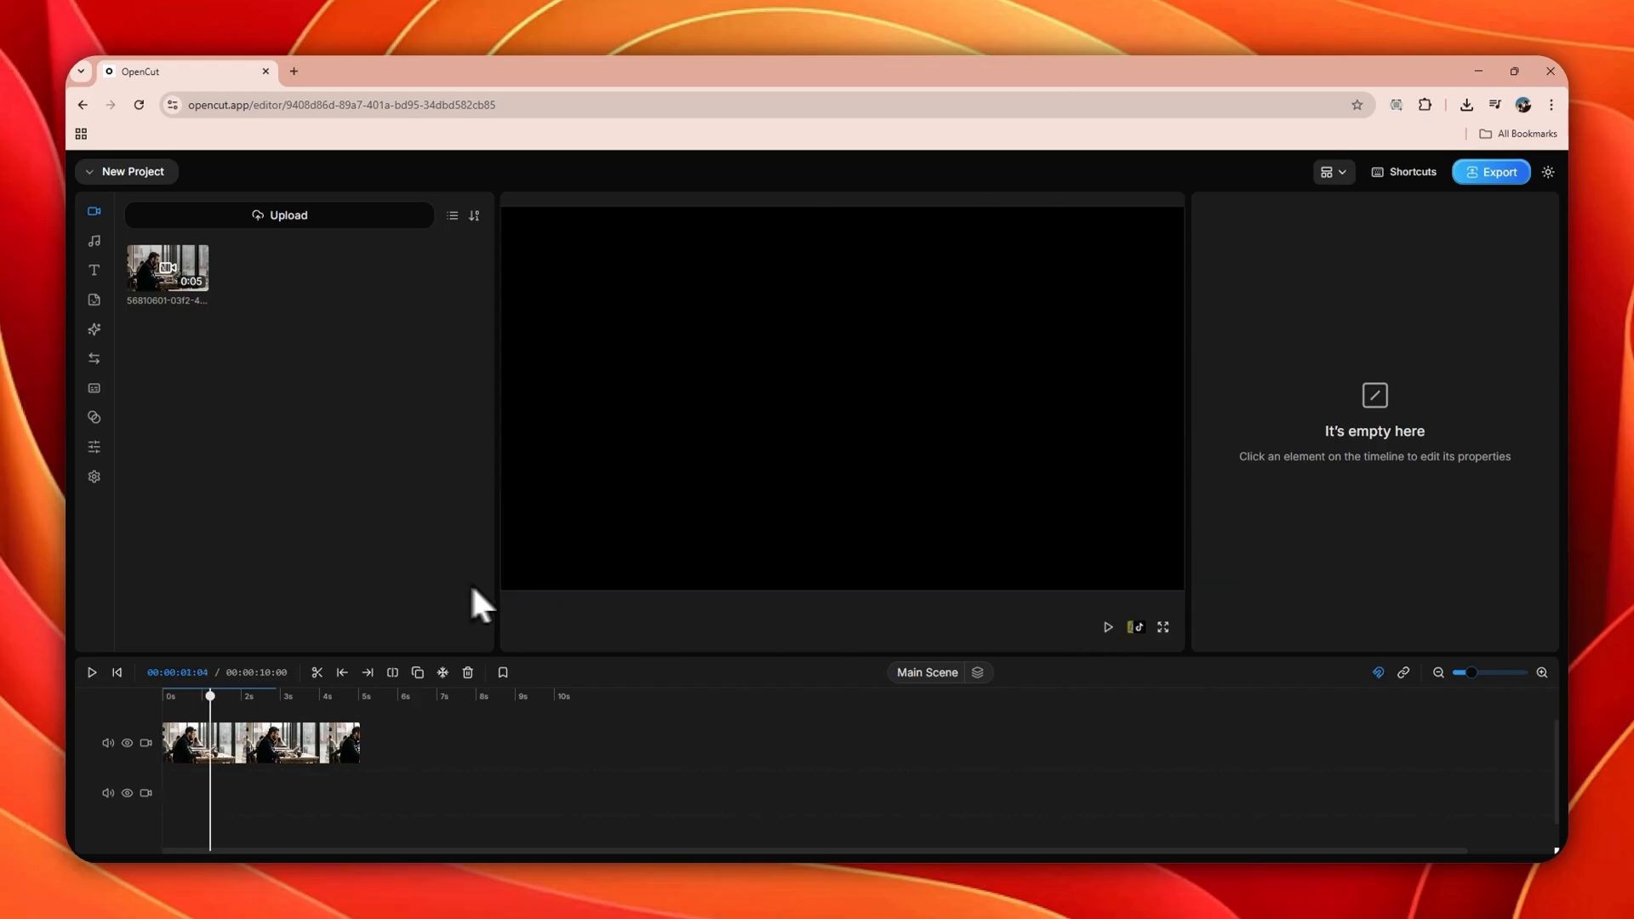
# Step: Browse OpenCut's song, text, sticker and effects libraries from the left sidebar
pyautogui.click(92, 240)
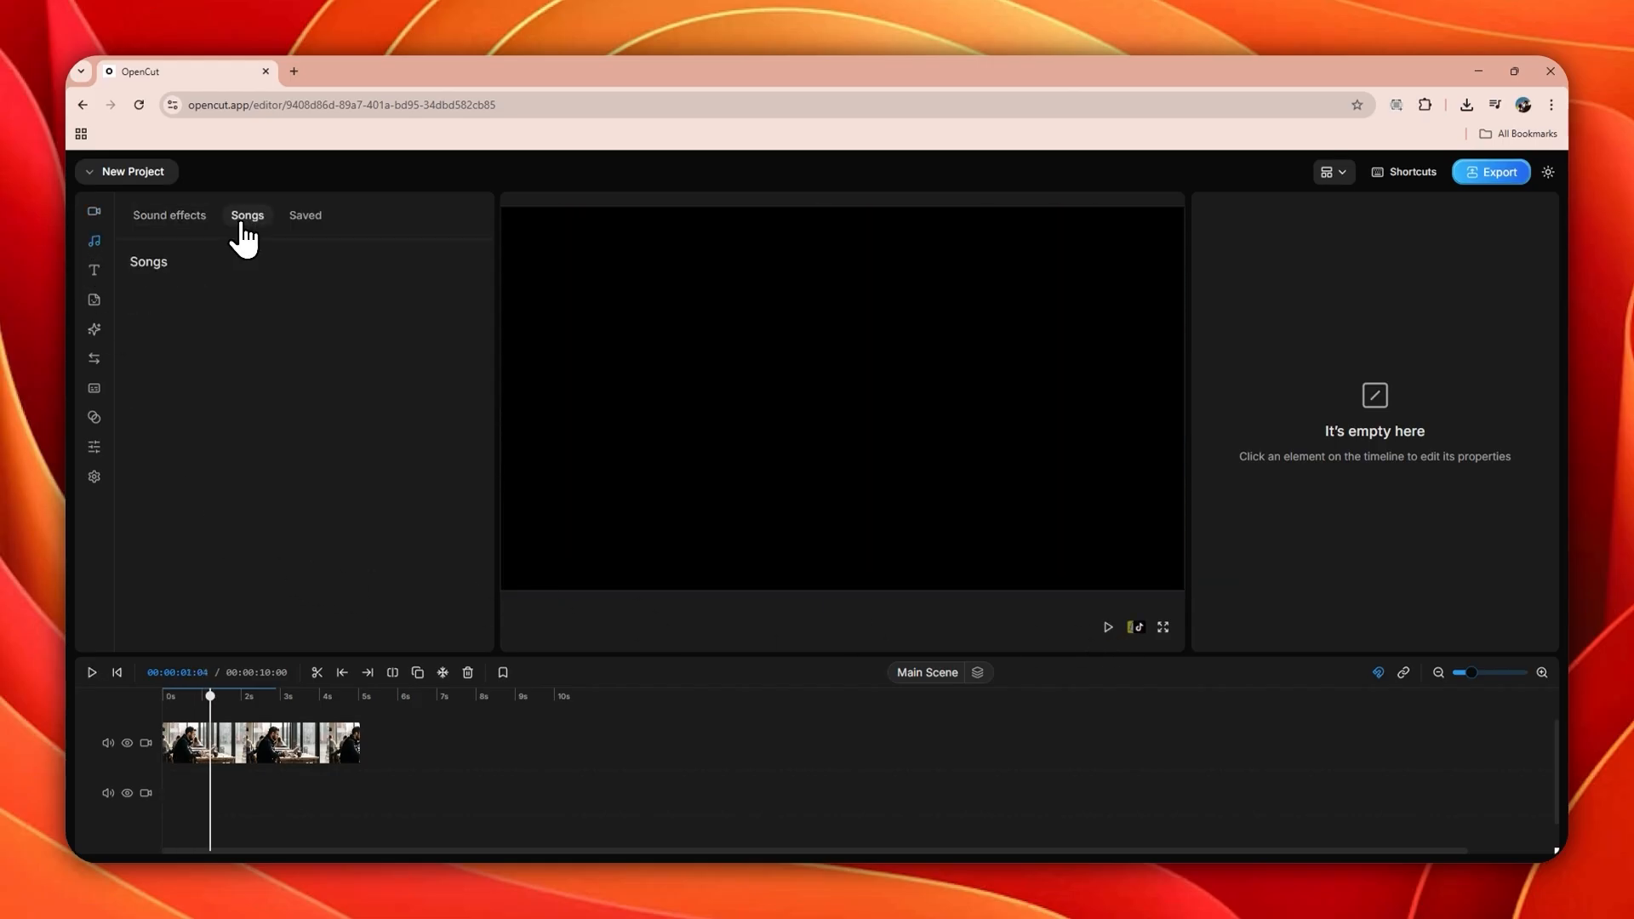
pyautogui.click(92, 271)
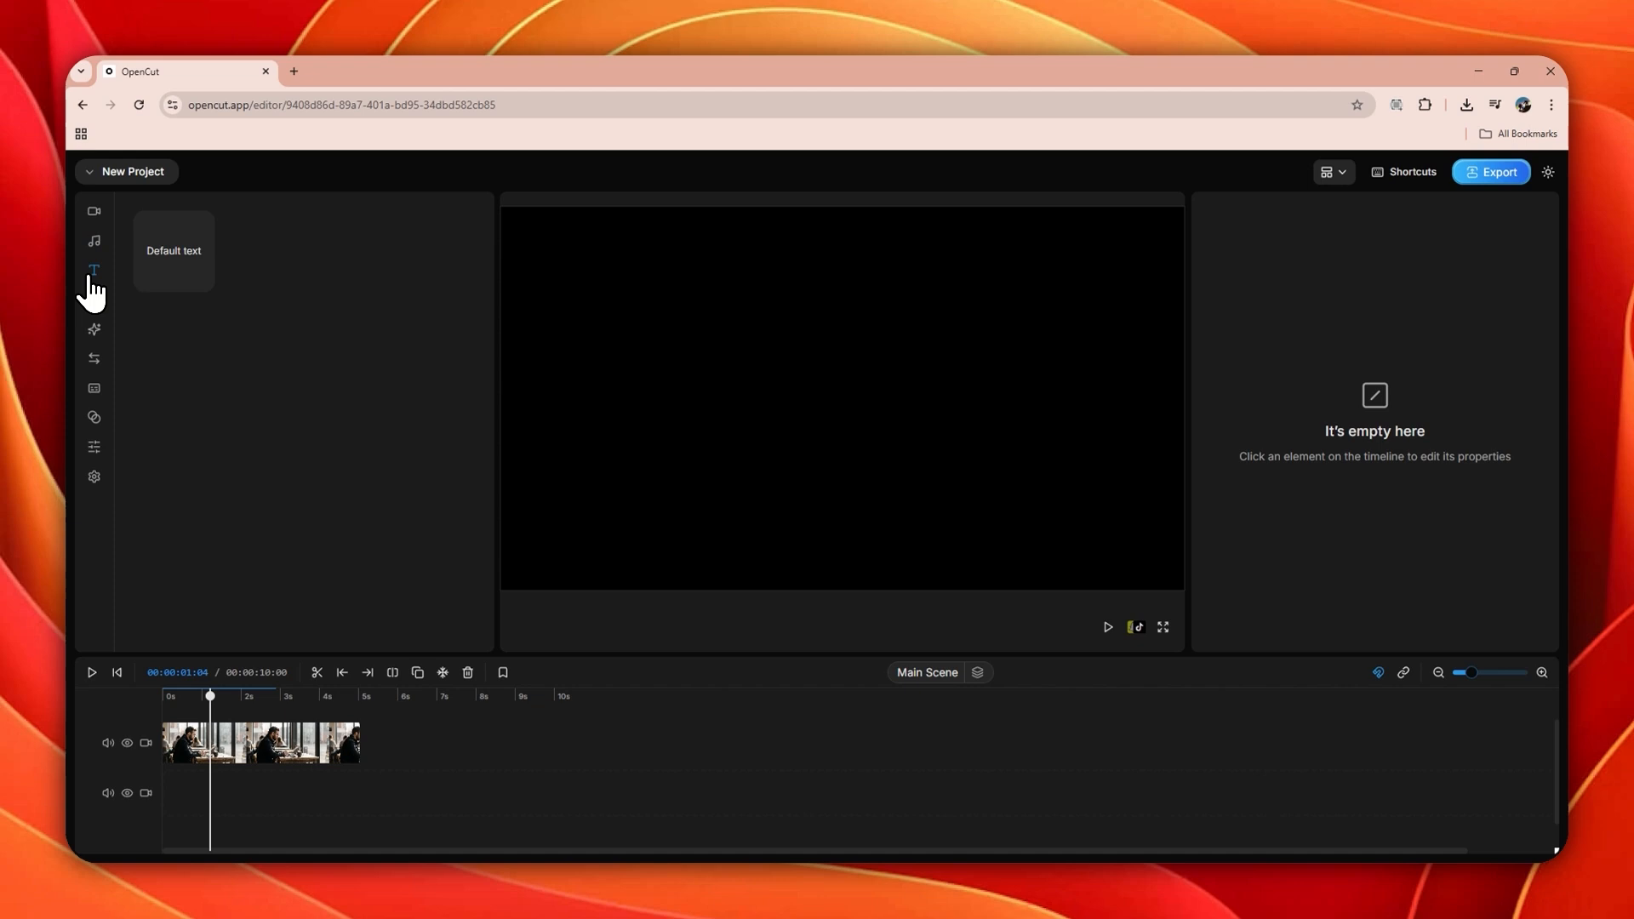
pyautogui.click(92, 299)
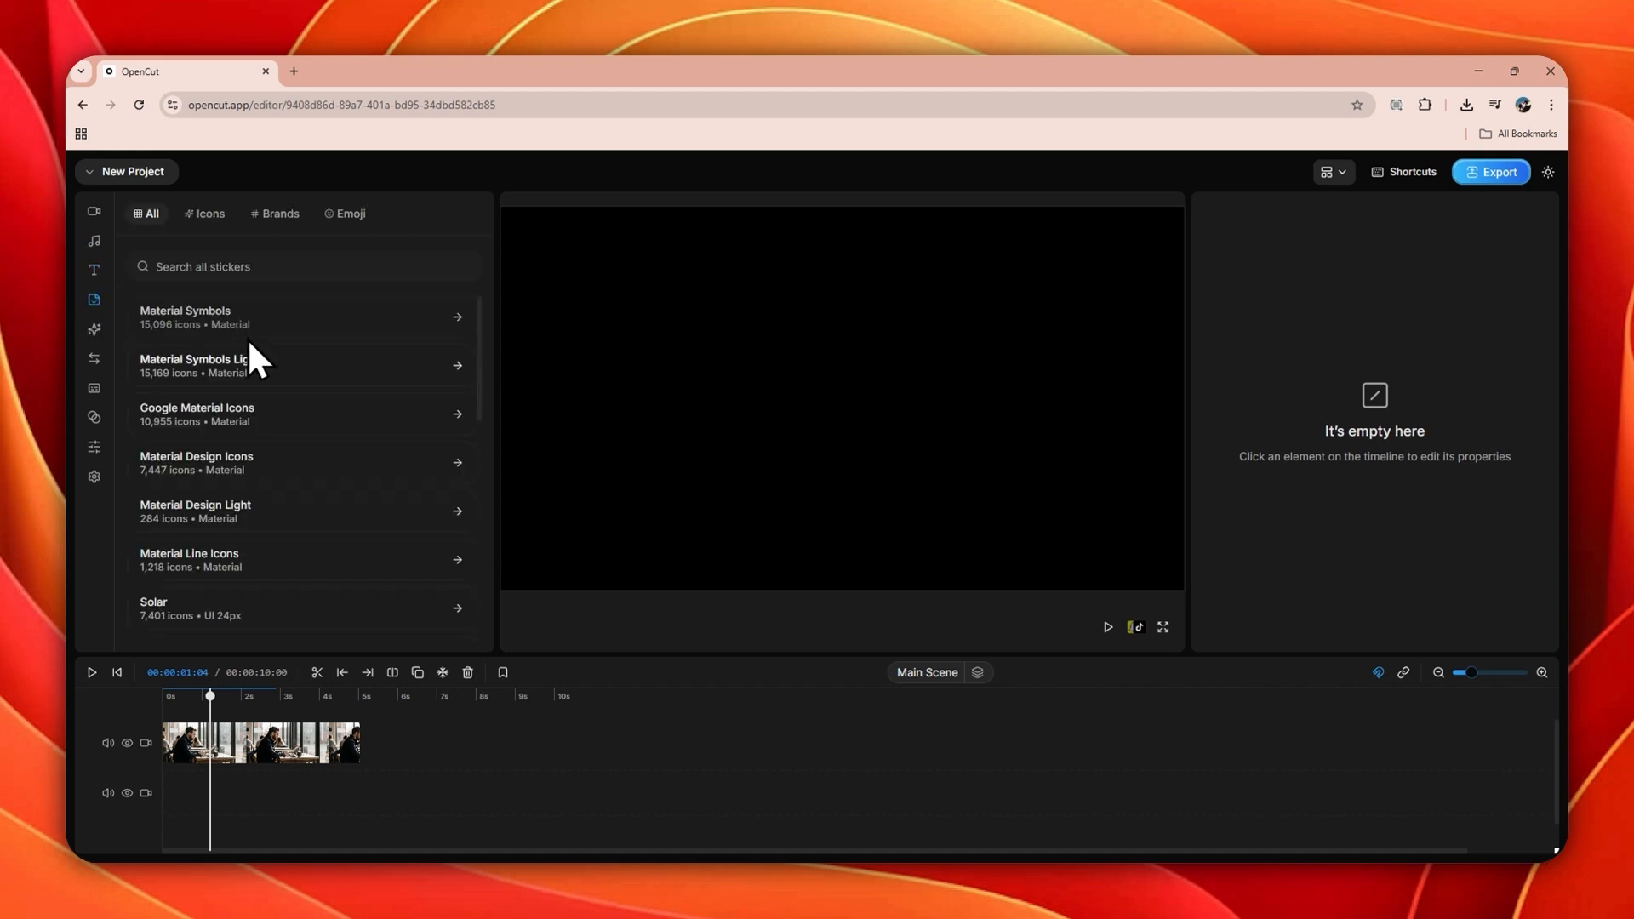
pyautogui.click(92, 328)
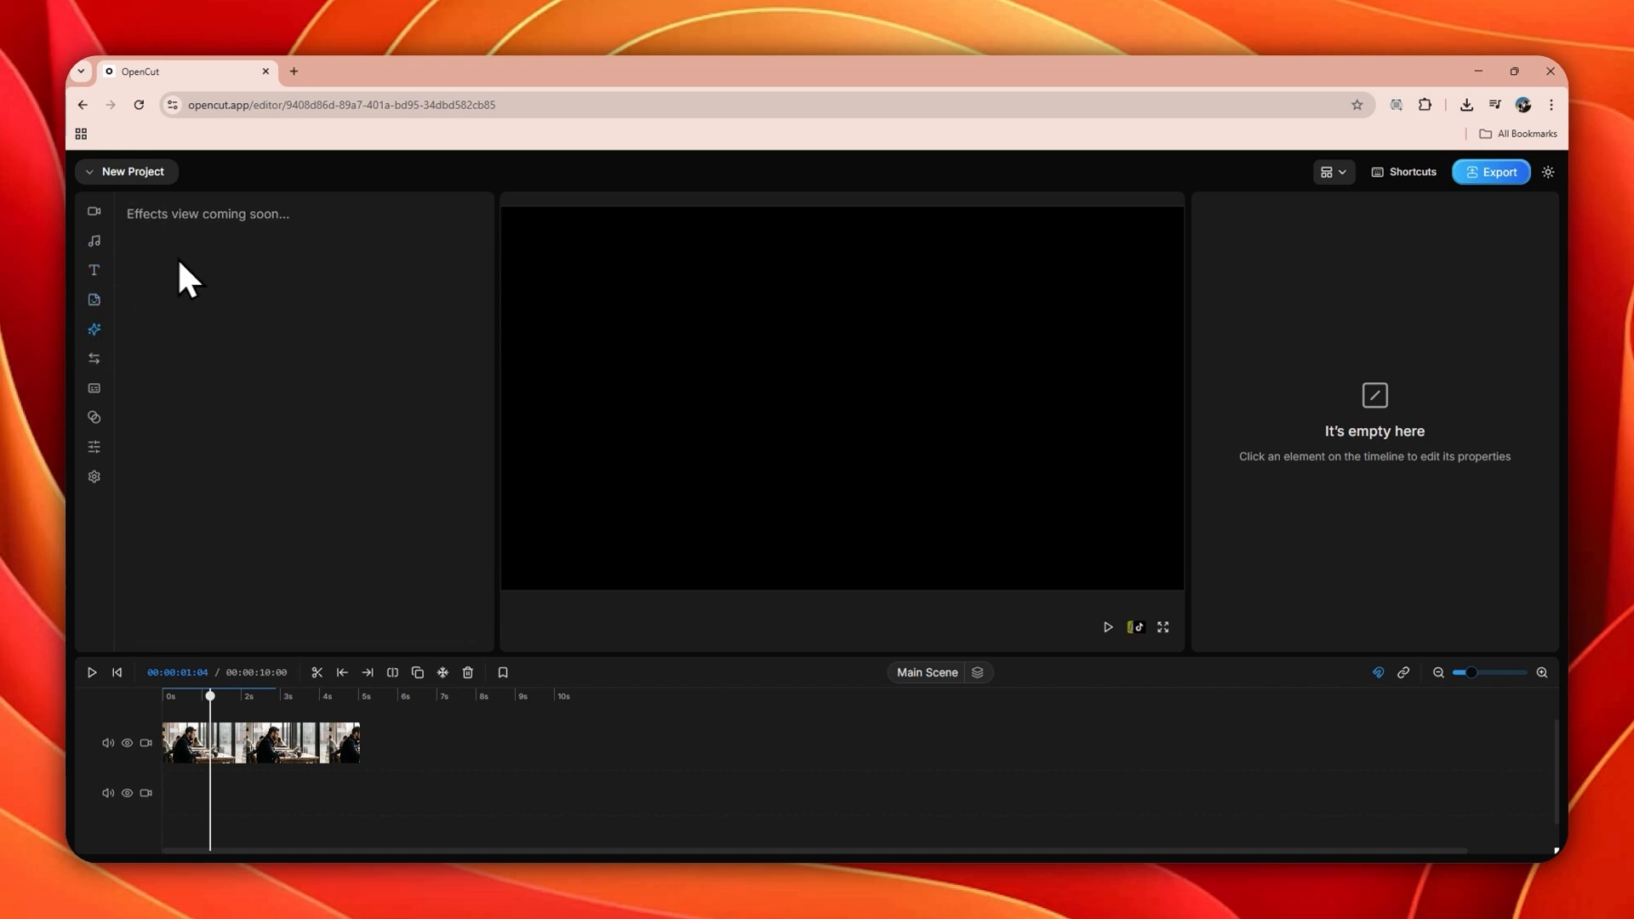
pyautogui.click(94, 359)
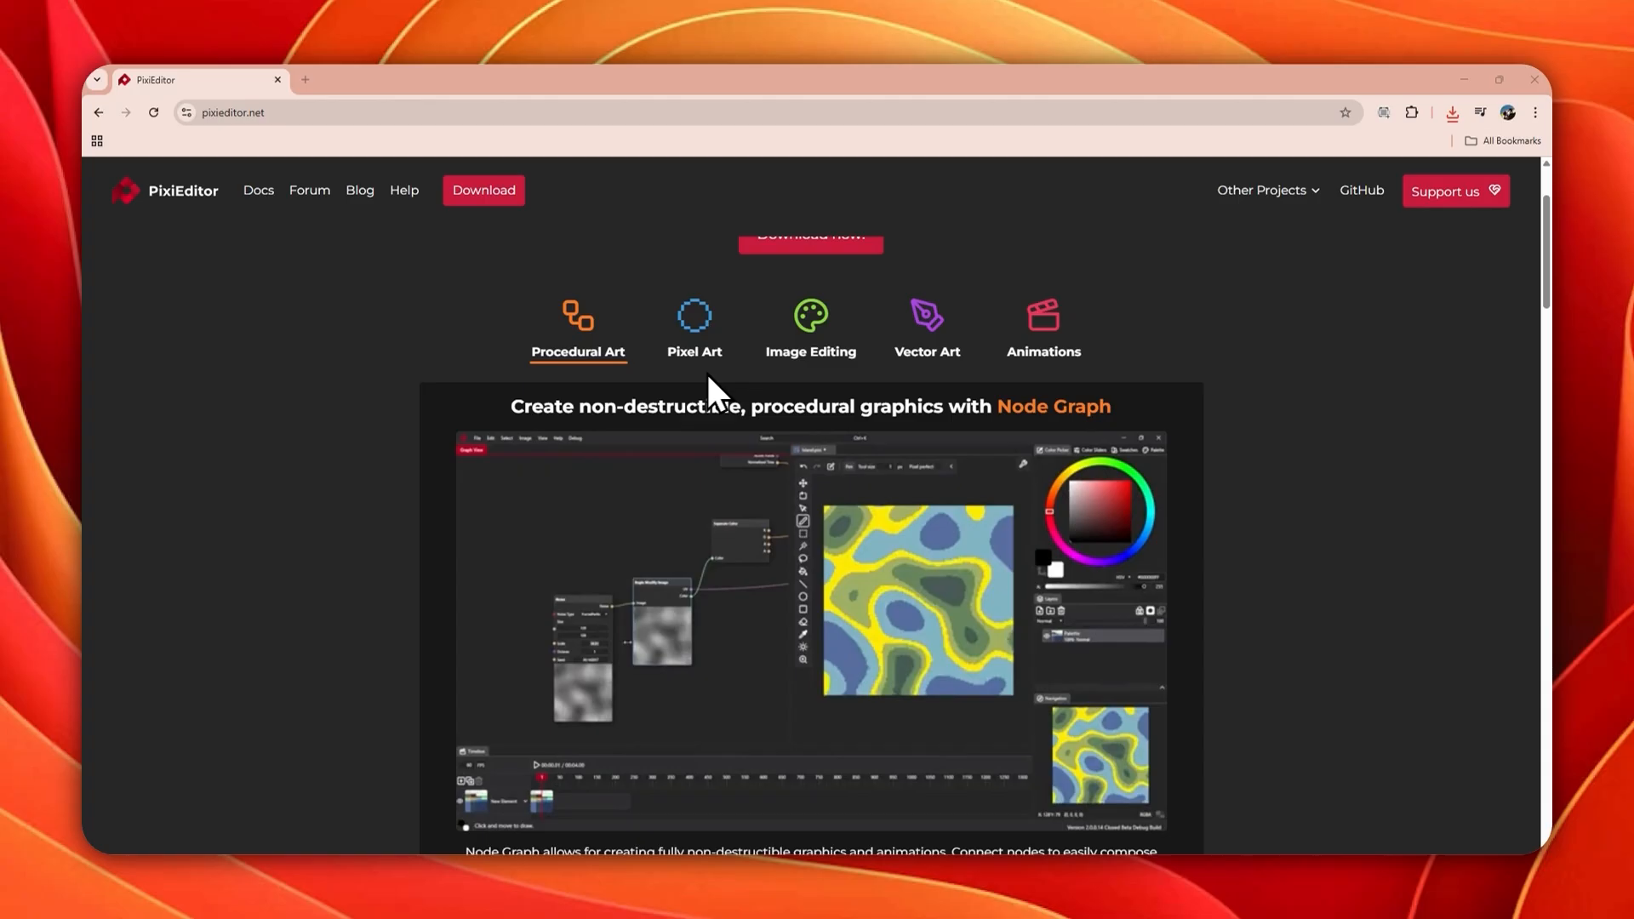
# Step: View PixiEditor's vector art feature showcase on its website
pyautogui.click(926, 329)
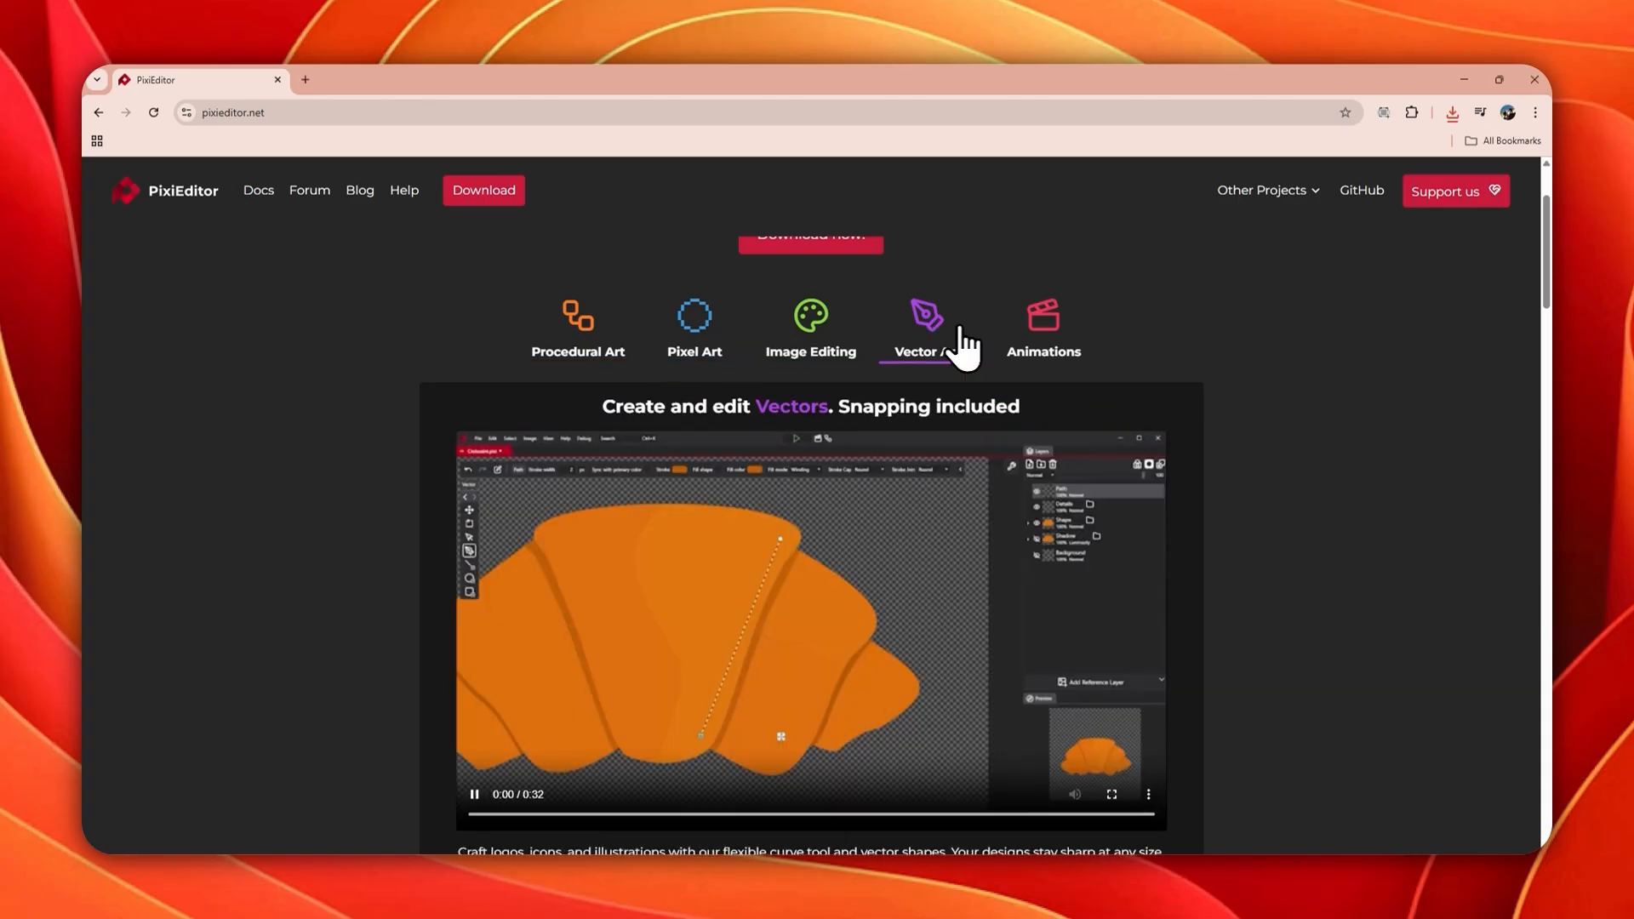
pyautogui.scroll(-3)
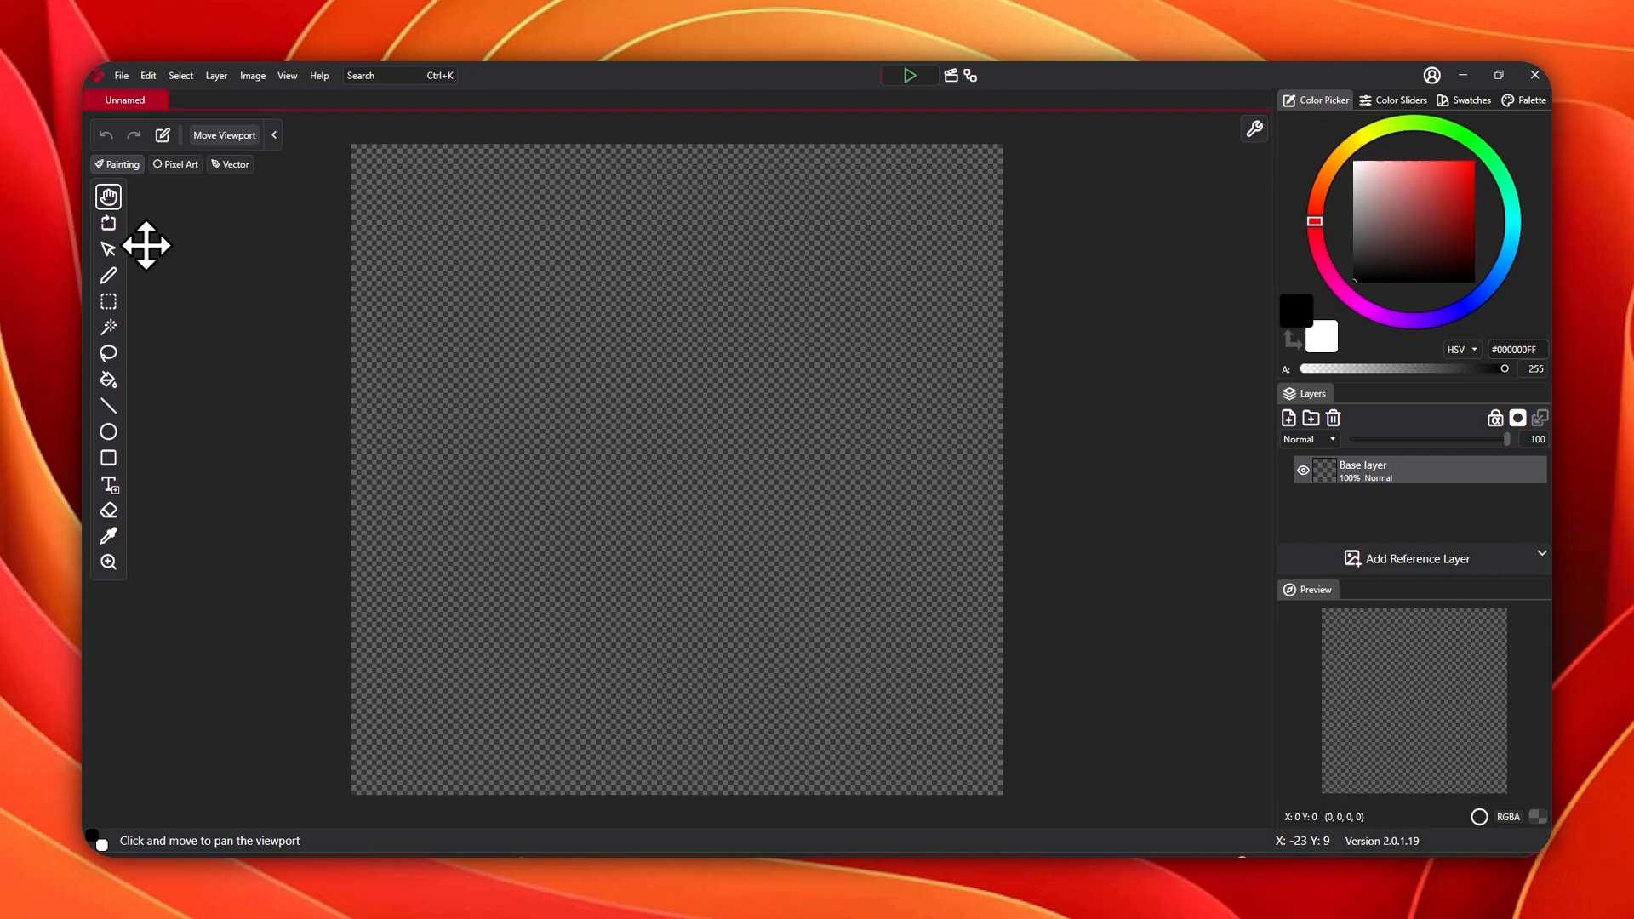
# Step: Try the Move and Rectangle Select tools, then flood-select the whole transparent canvas with the Magic Wand
pyautogui.click(107, 249)
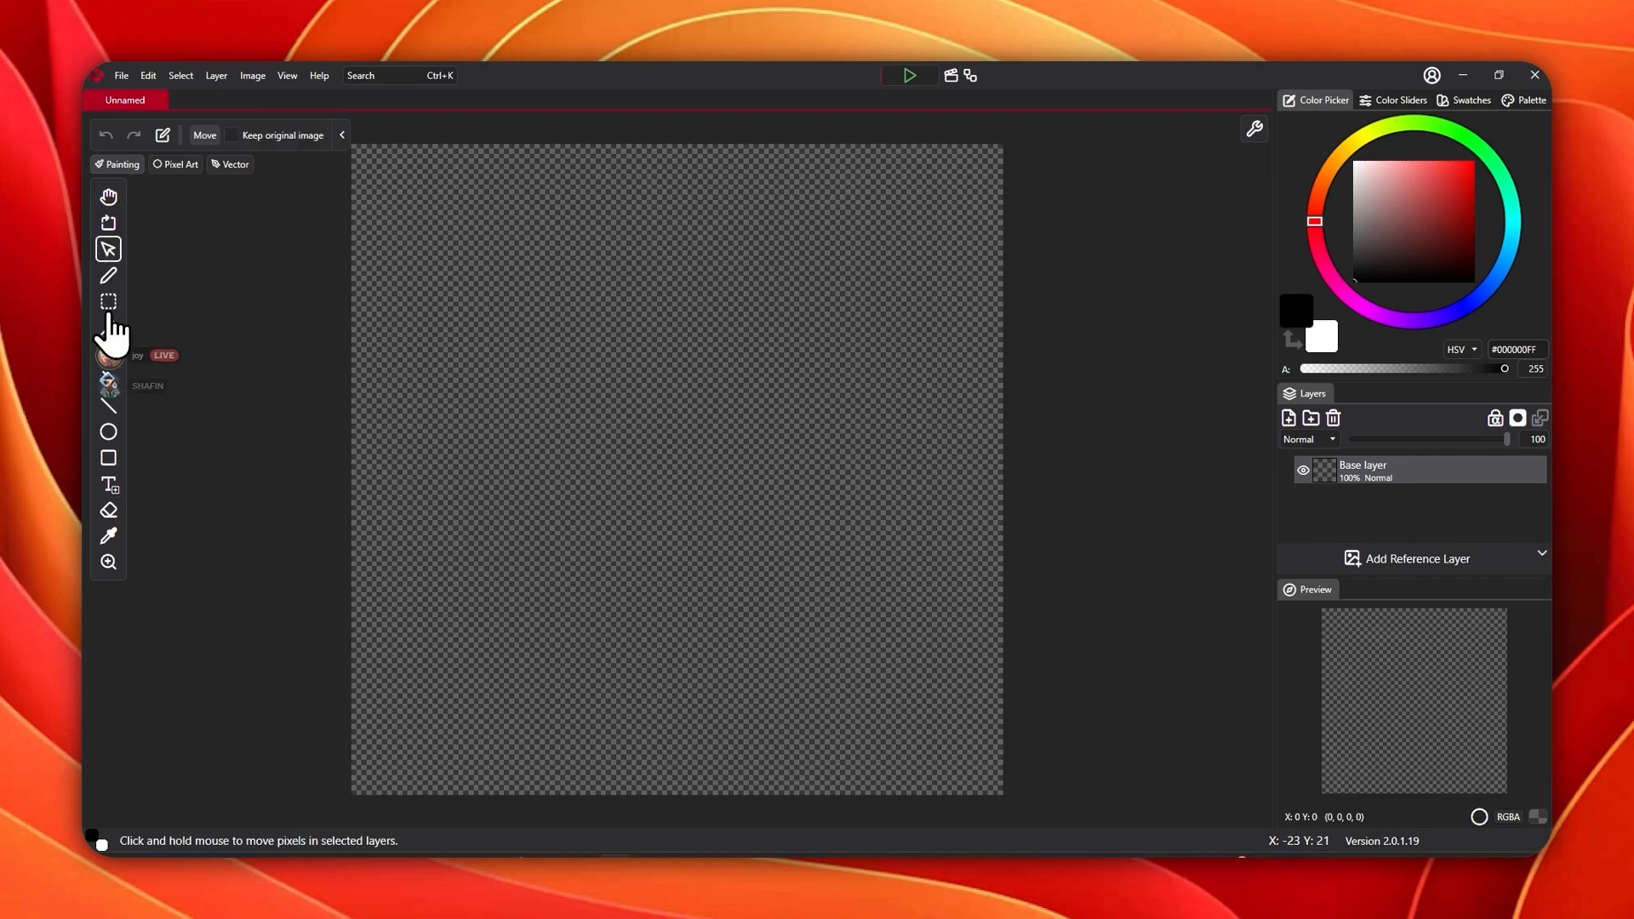
pyautogui.click(109, 301)
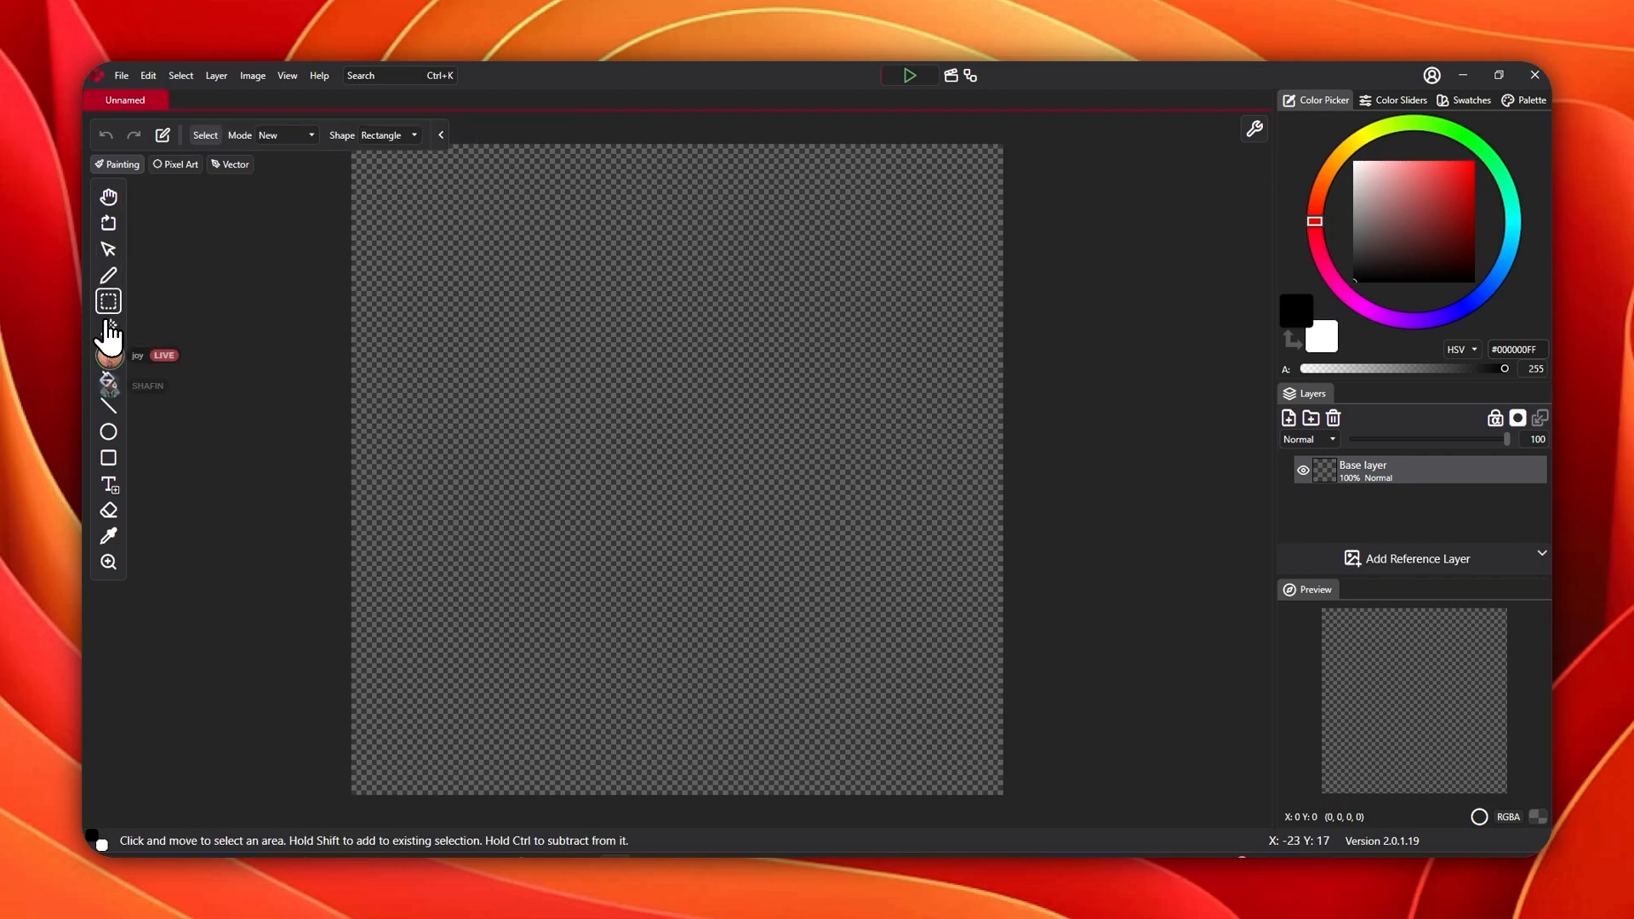
pyautogui.click(107, 327)
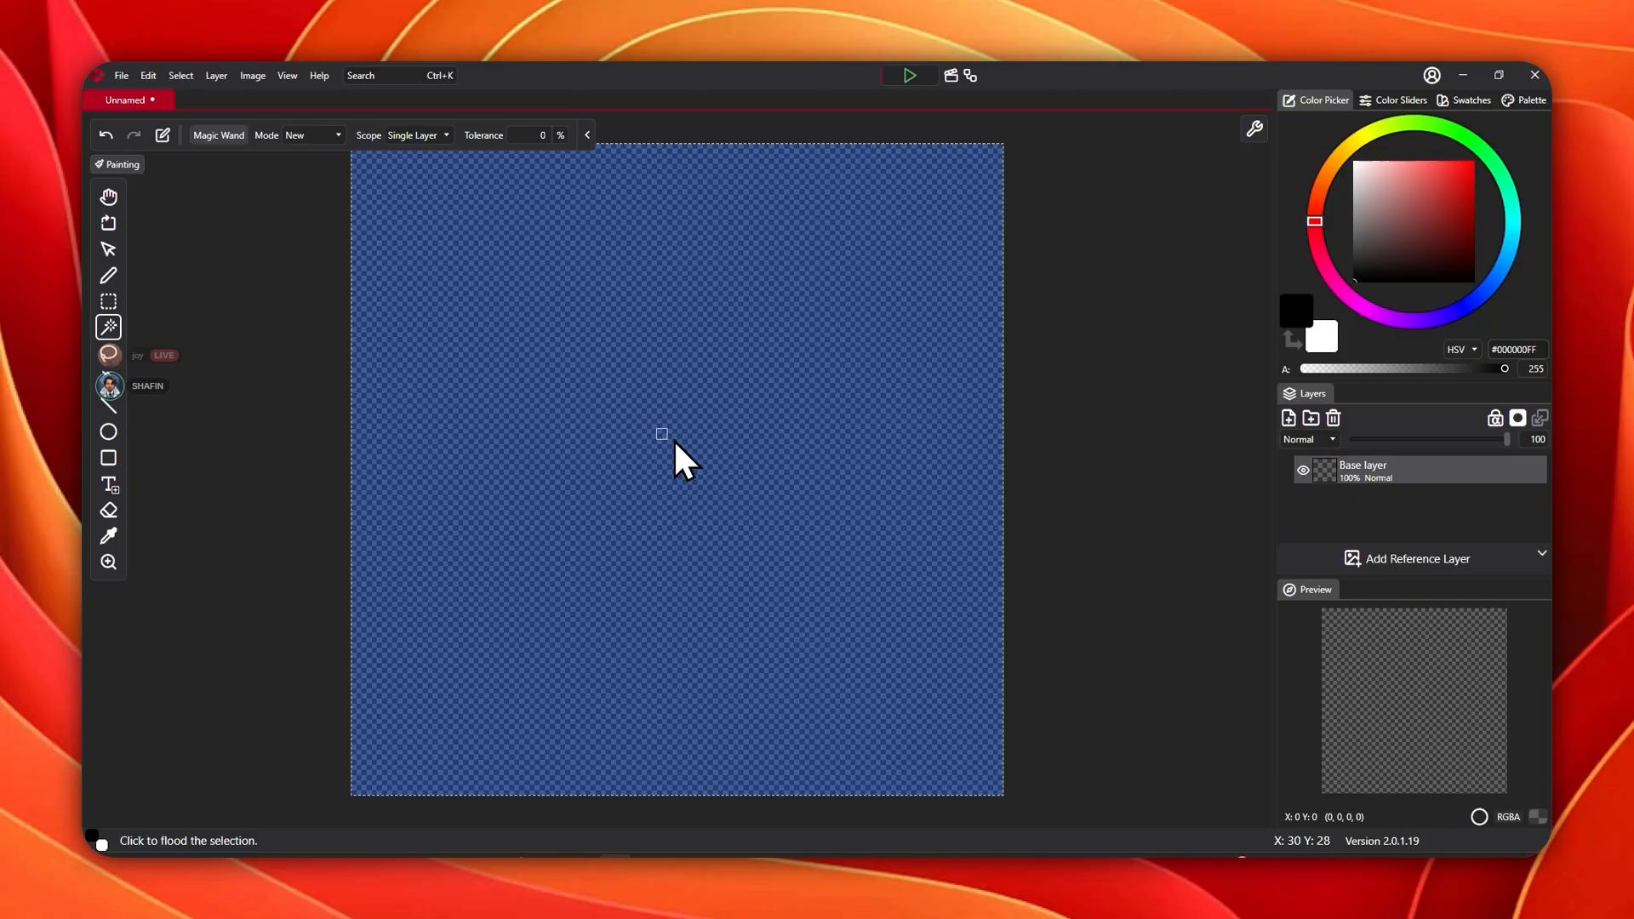
pyautogui.click(109, 430)
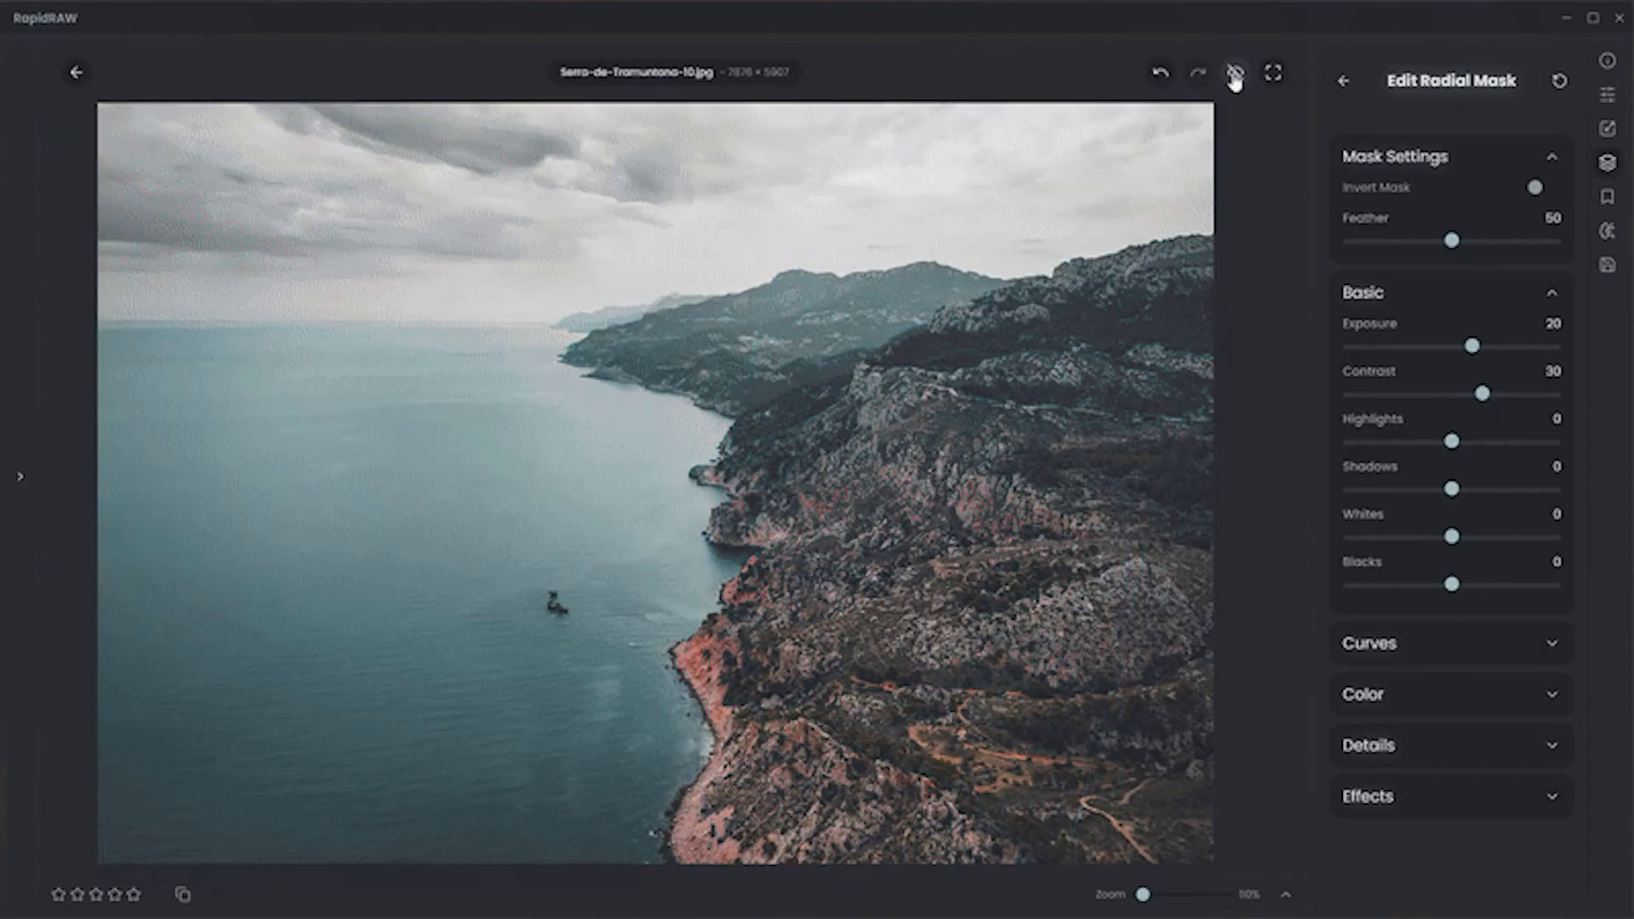
# Step: Leave the radial mask editor and open DJI_0578.DNG from the Mallorca folder with its presets listed
pyautogui.rightClick(872, 349)
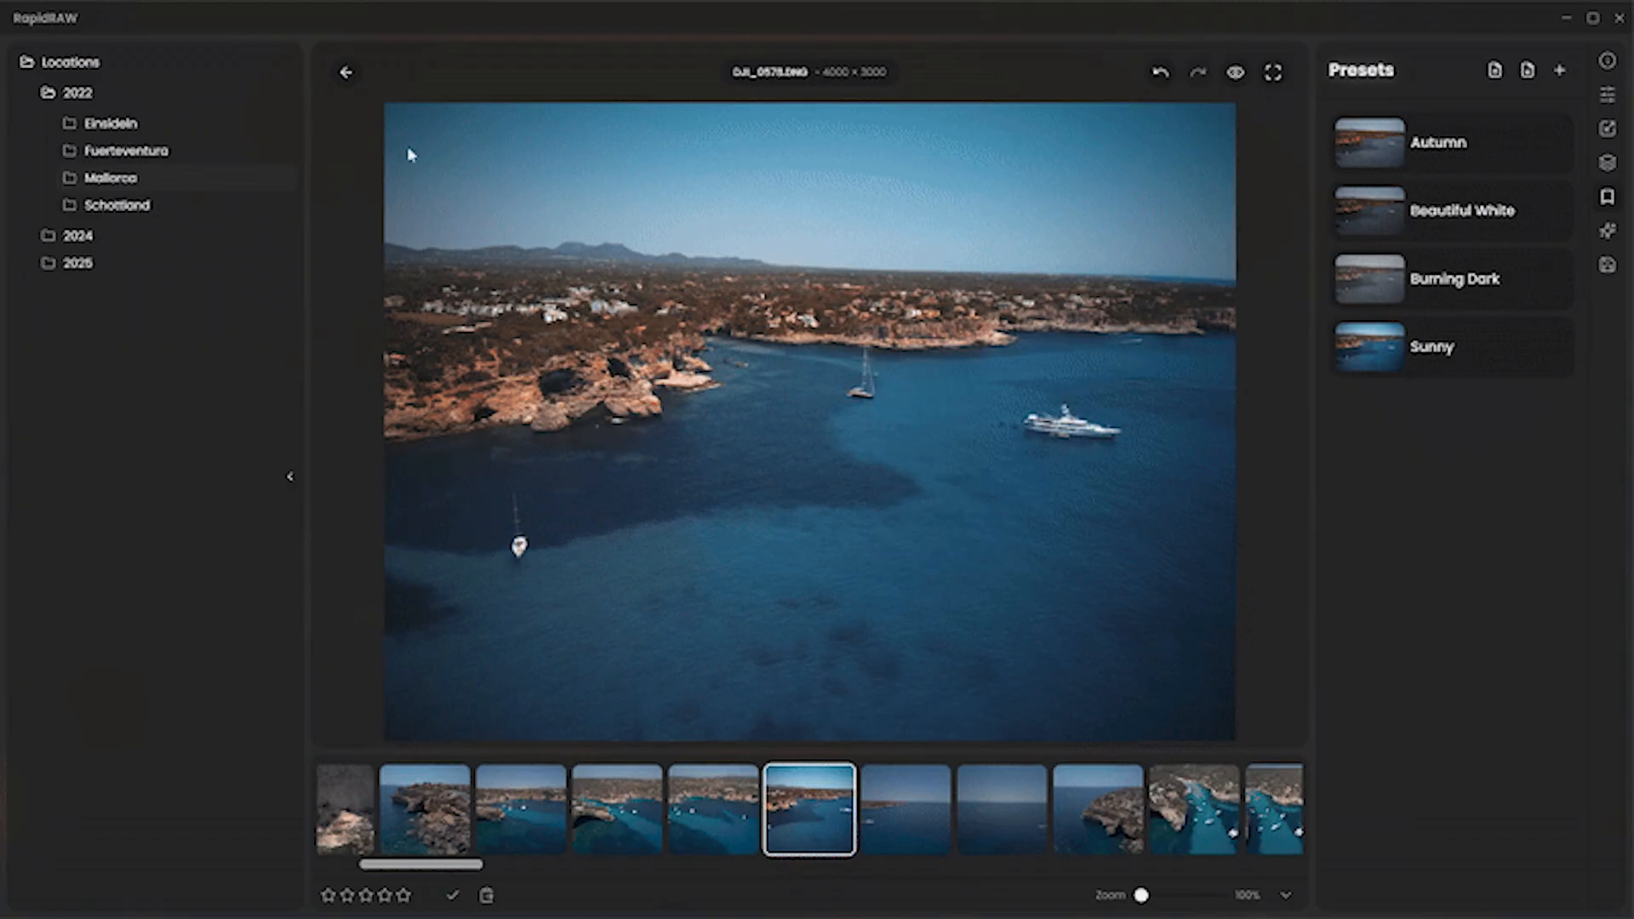
pyautogui.click(345, 71)
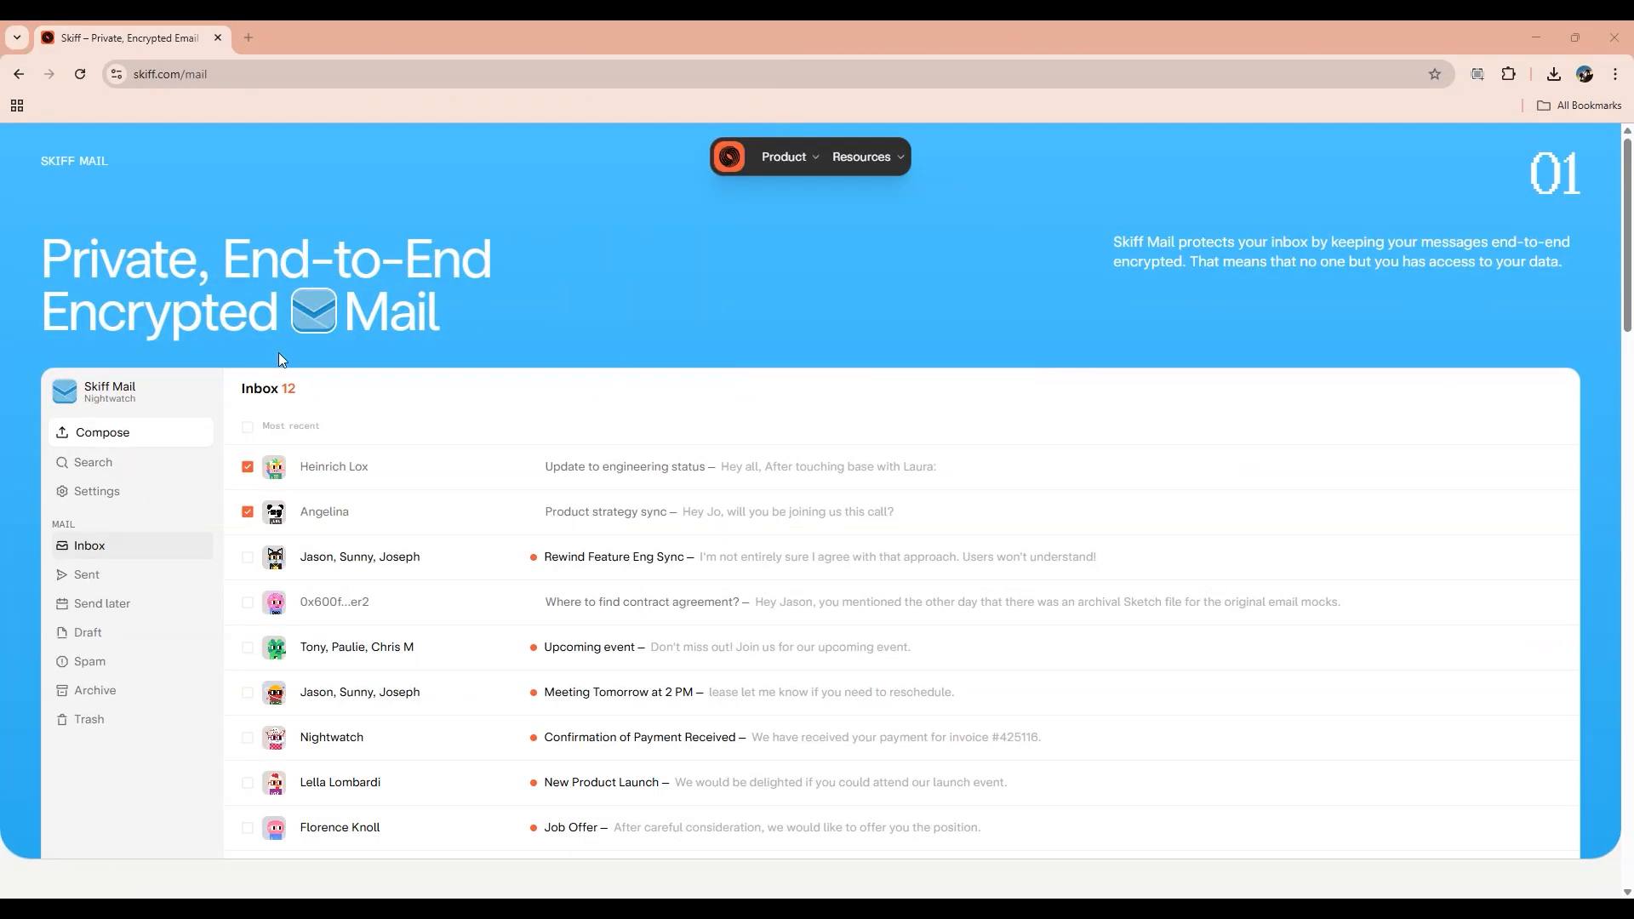
# Step: Scroll skiff.com from the Mail section through Pages down to the Drive file list
pyautogui.scroll(-3)
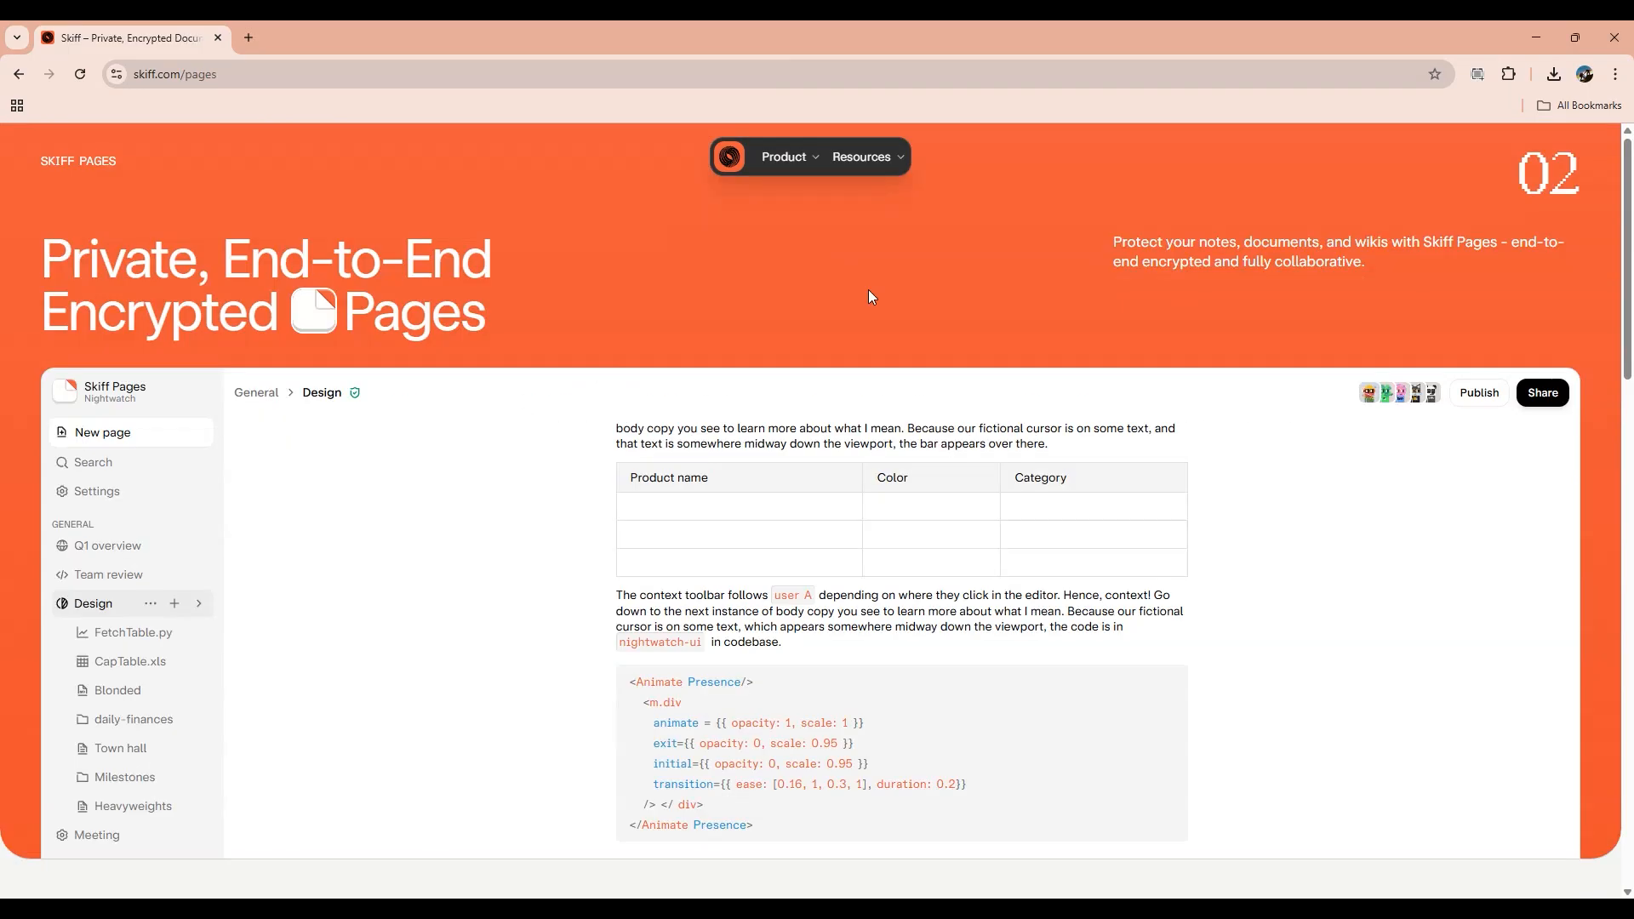
pyautogui.scroll(-3)
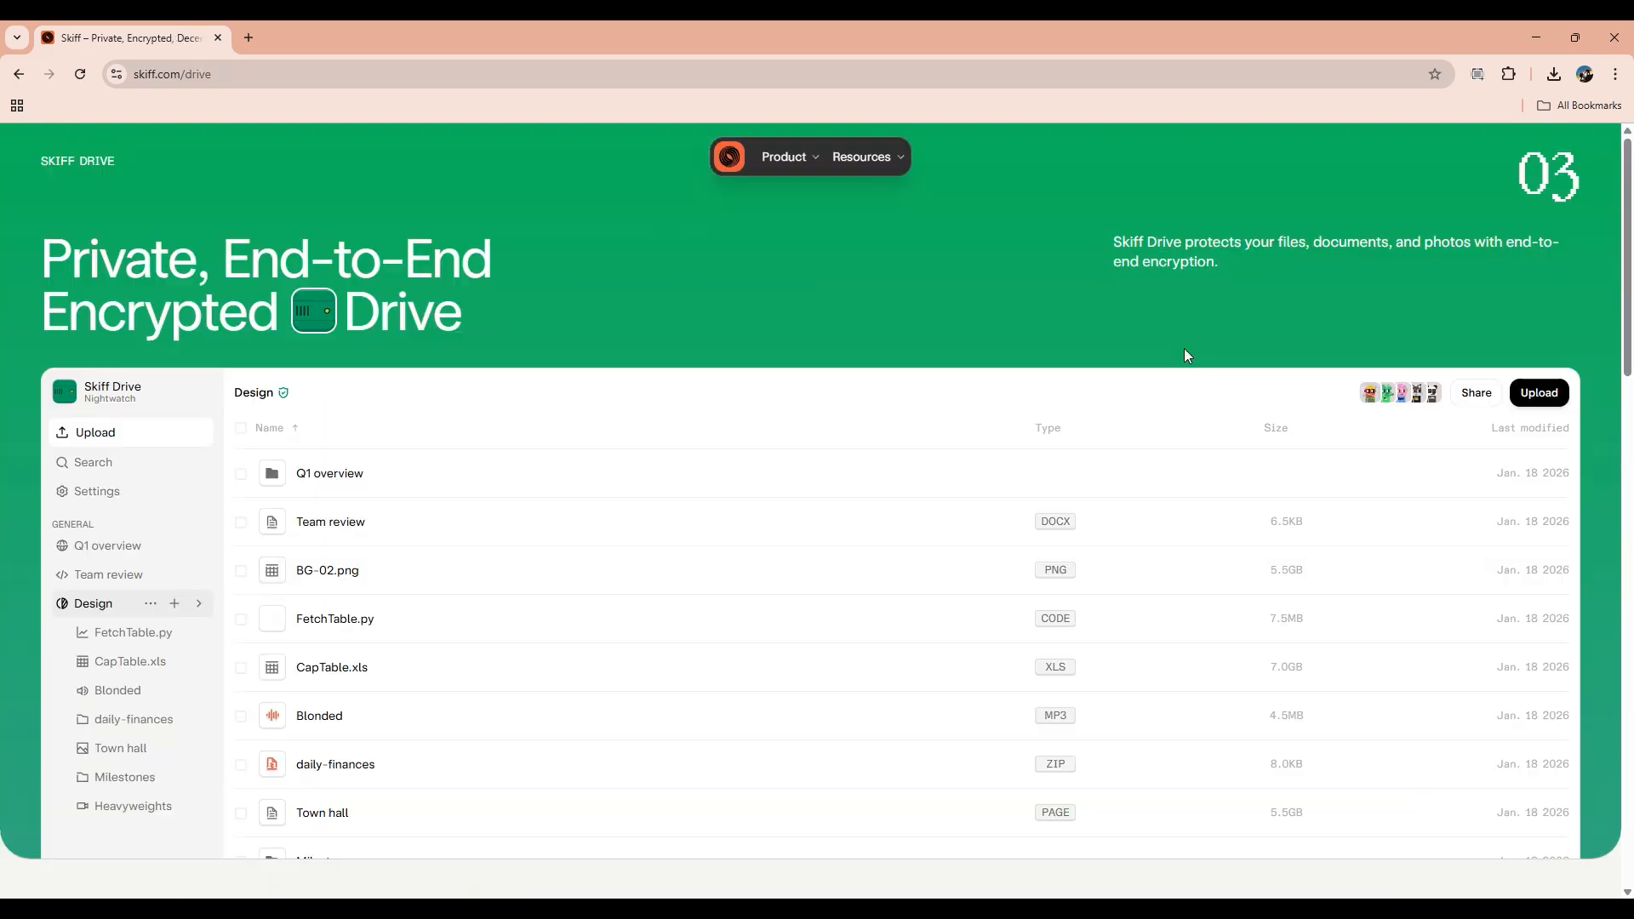
pyautogui.scroll(-3)
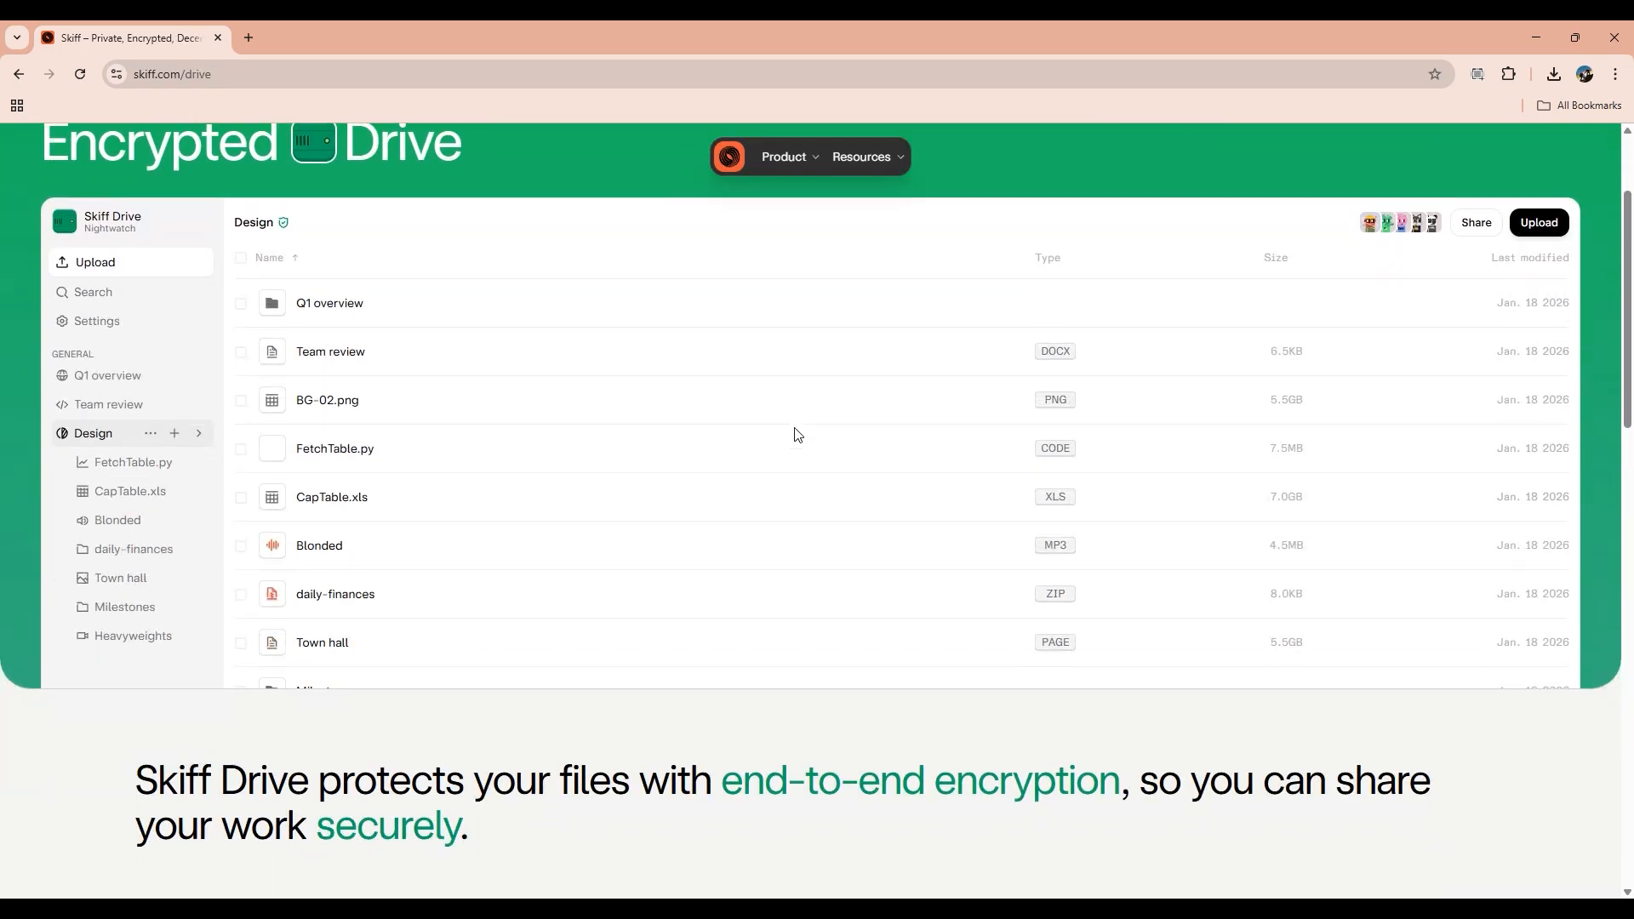
pyautogui.scroll(-3)
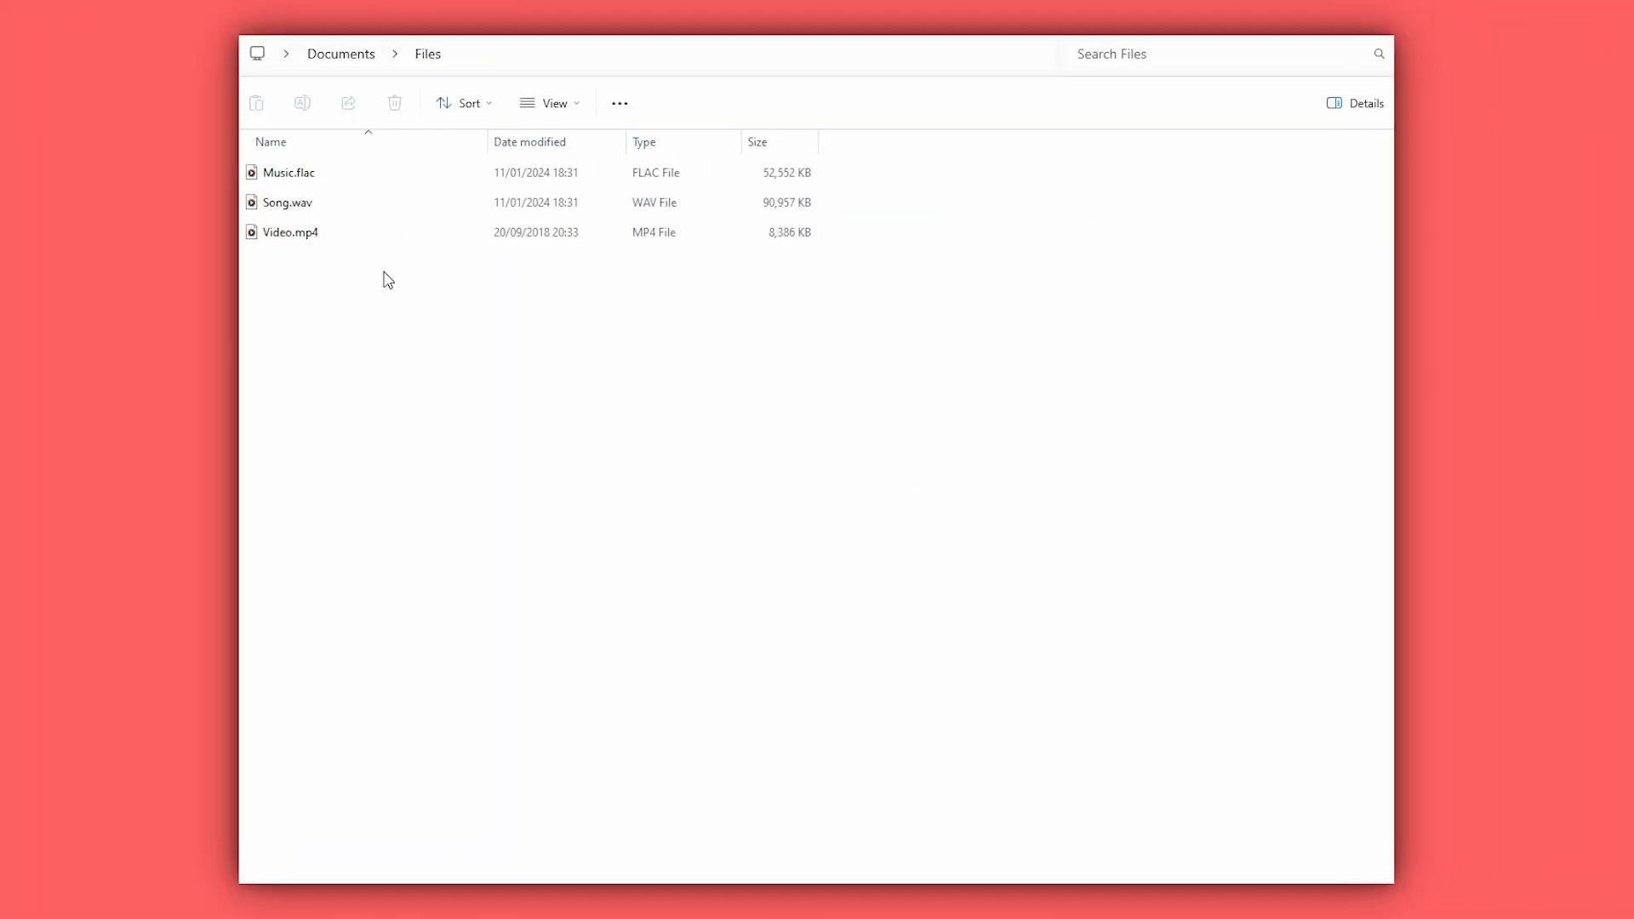
# Step: Convert the selected Music.flac, Song.wav and Video.mp4 to Ogg via File Converter's context menu
pyautogui.rightClick(289, 172)
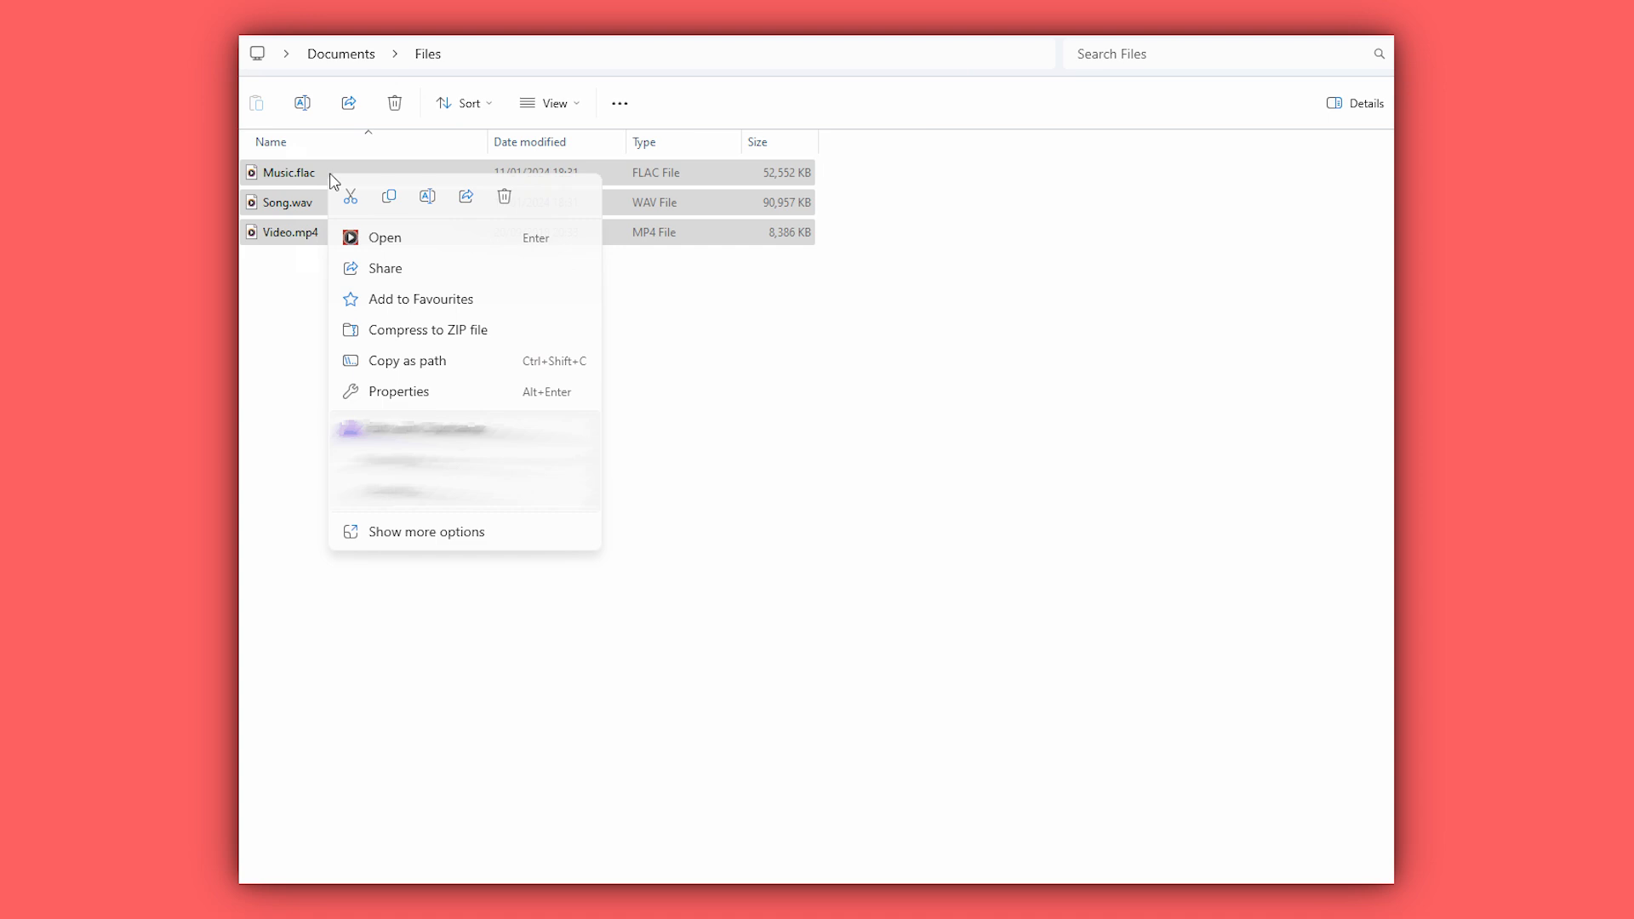
pyautogui.click(426, 530)
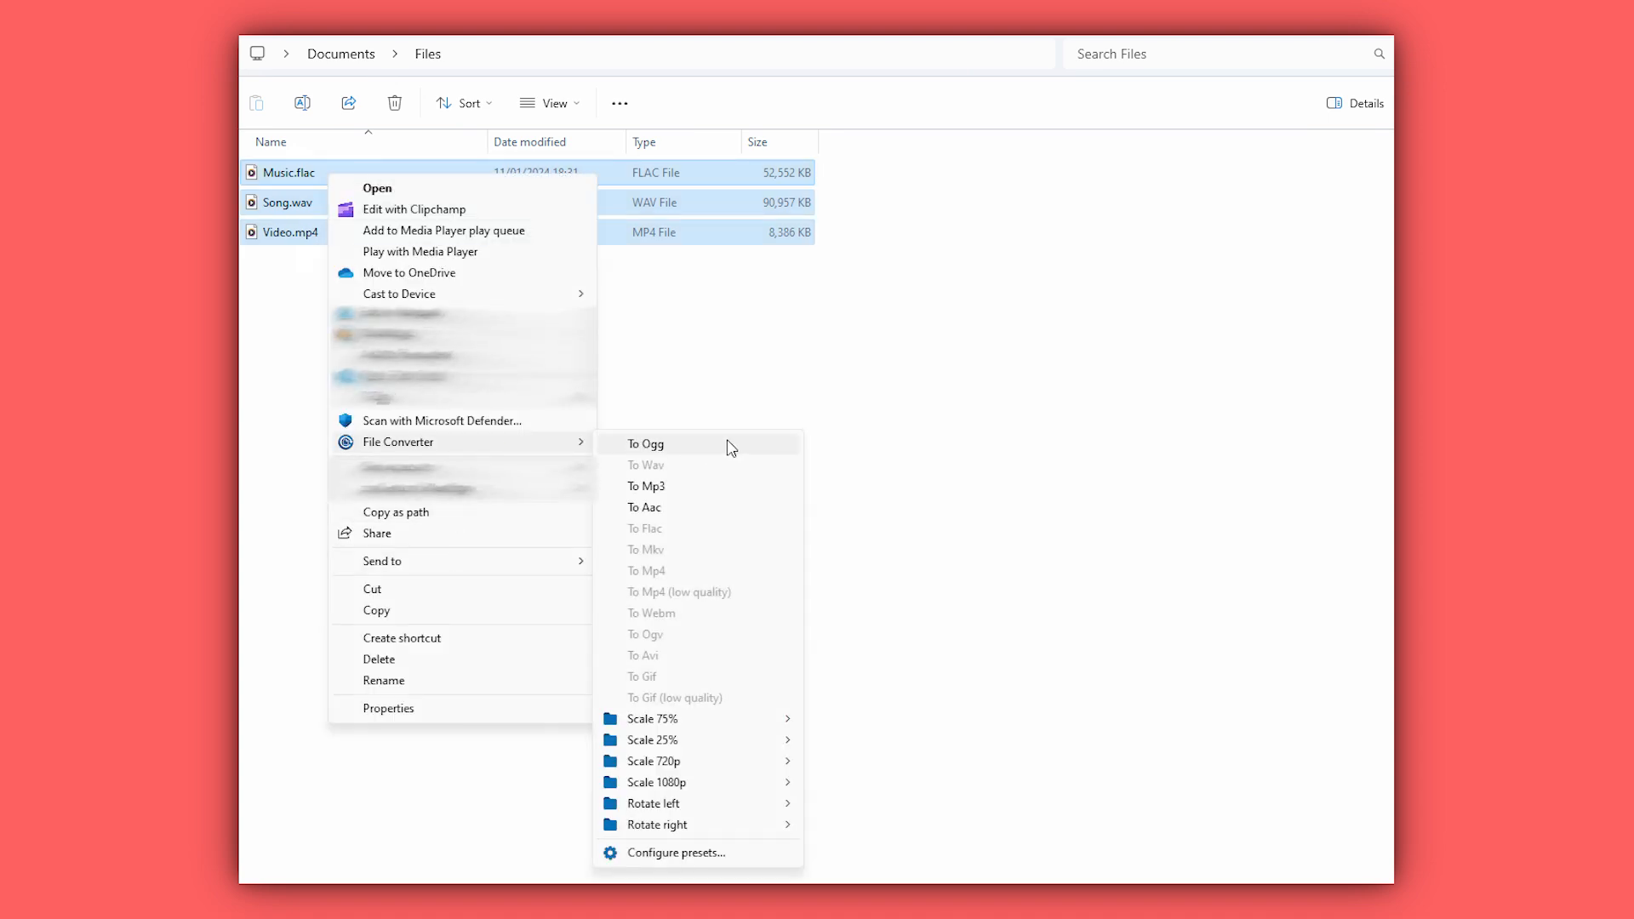
pyautogui.click(645, 442)
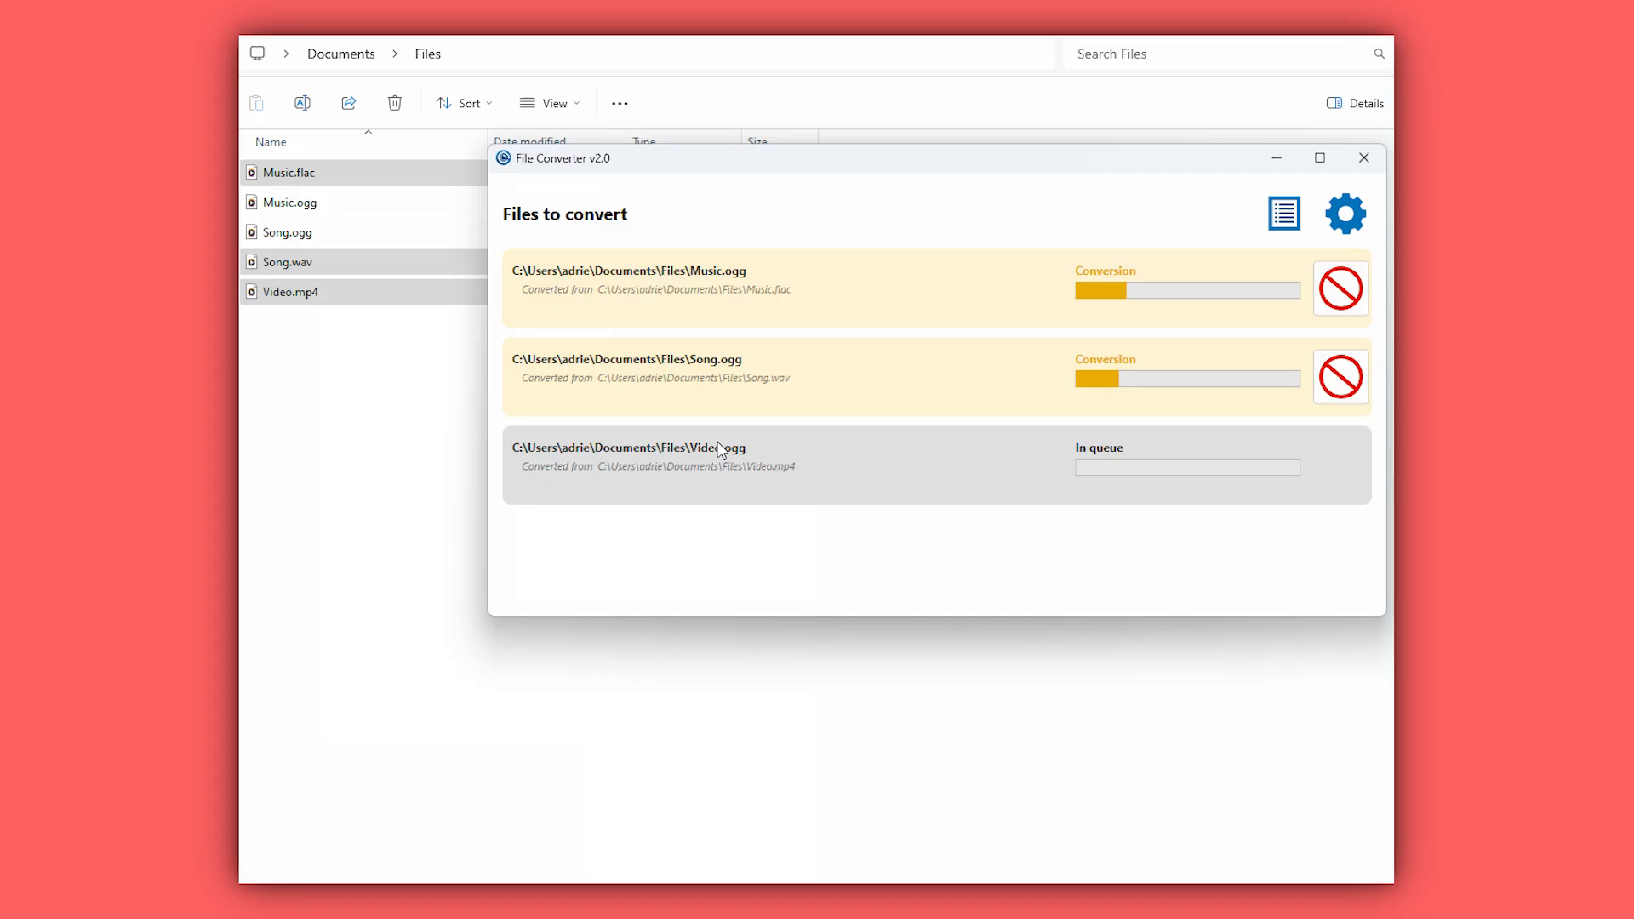
pyautogui.click(1363, 156)
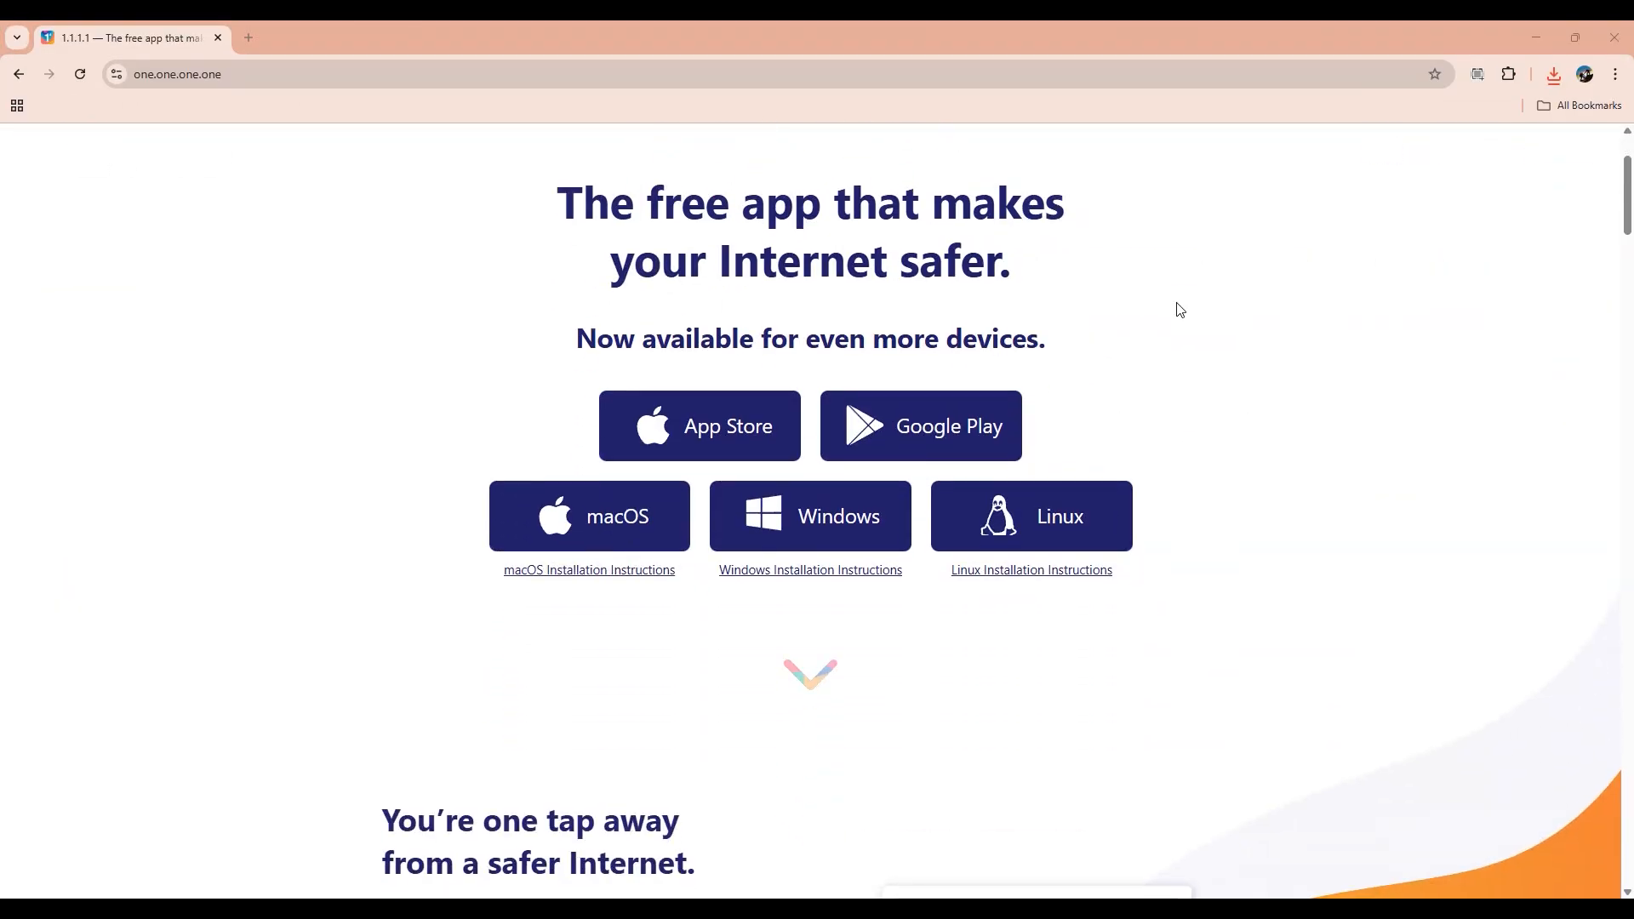
# Step: Scroll the one.one.one.one page past the download buttons to the WARP+ section
pyautogui.scroll(-3)
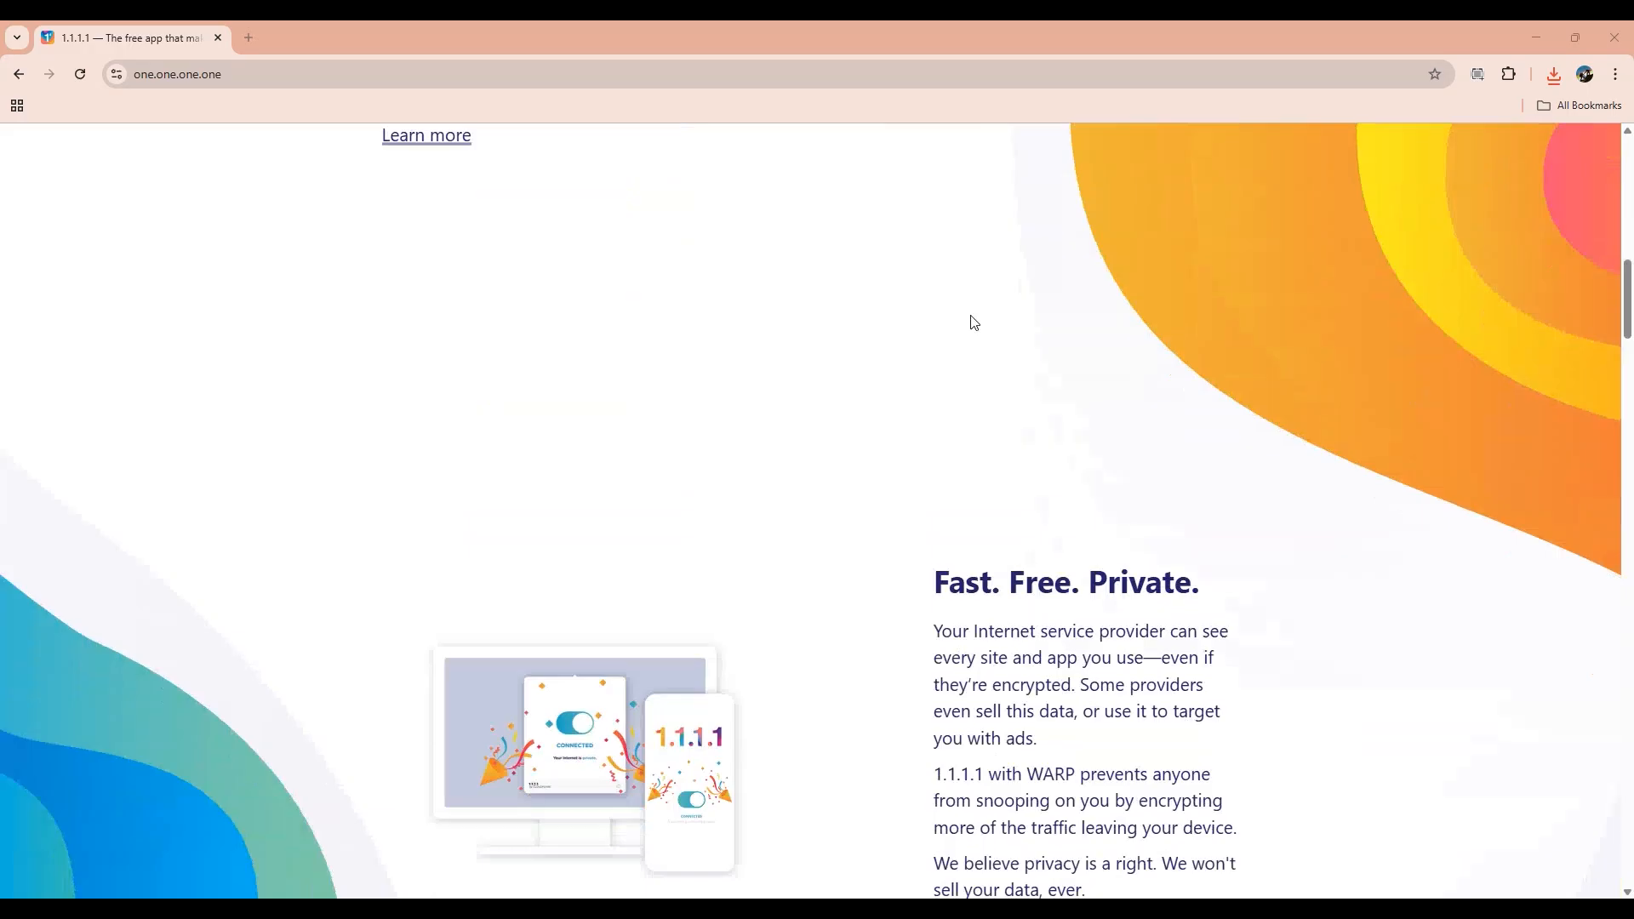
pyautogui.scroll(-3)
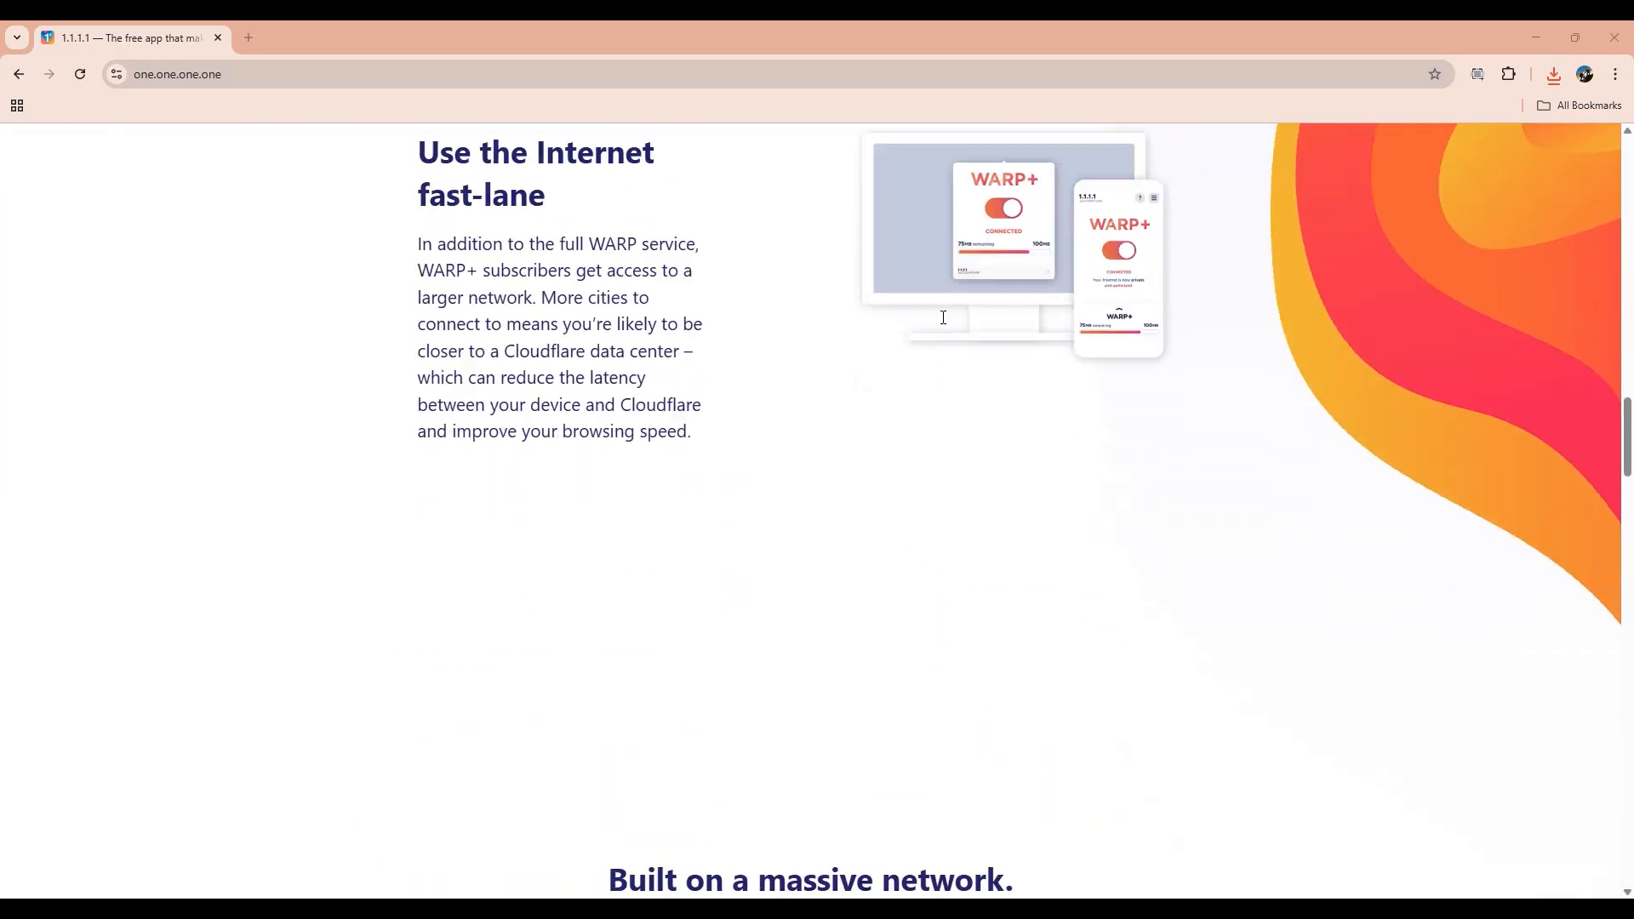
pyautogui.scroll(-3)
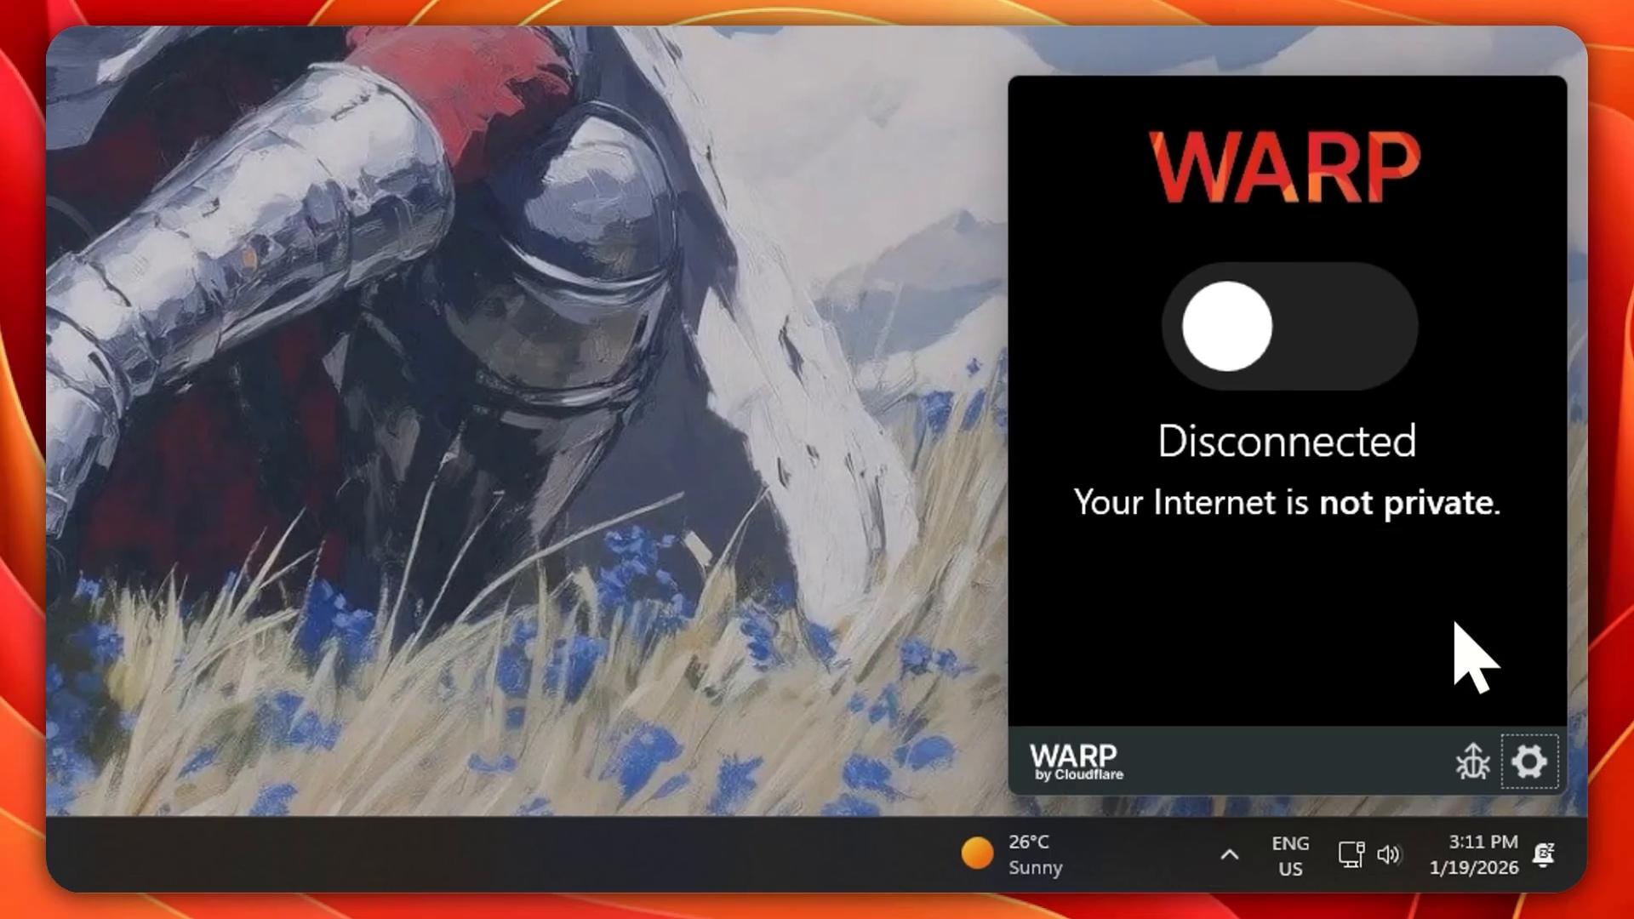
pyautogui.moveTo(1459, 651)
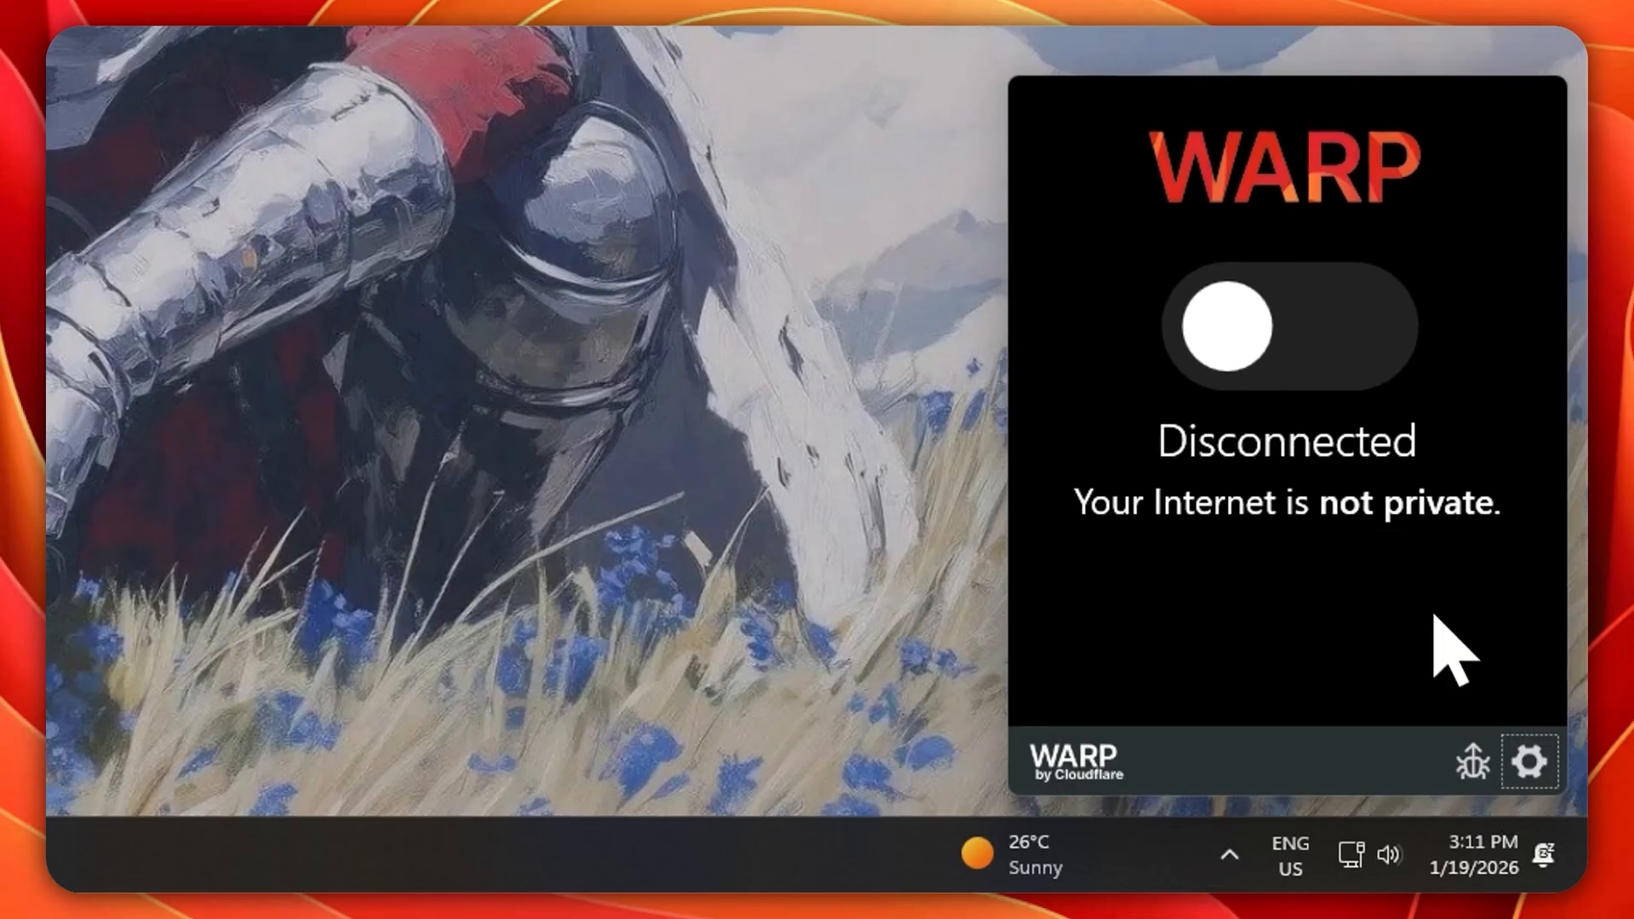
# Step: Turn the WARP connection on and back off, then show the 1.1.1.1 with WARP mode and preferences menu
pyautogui.click(1287, 325)
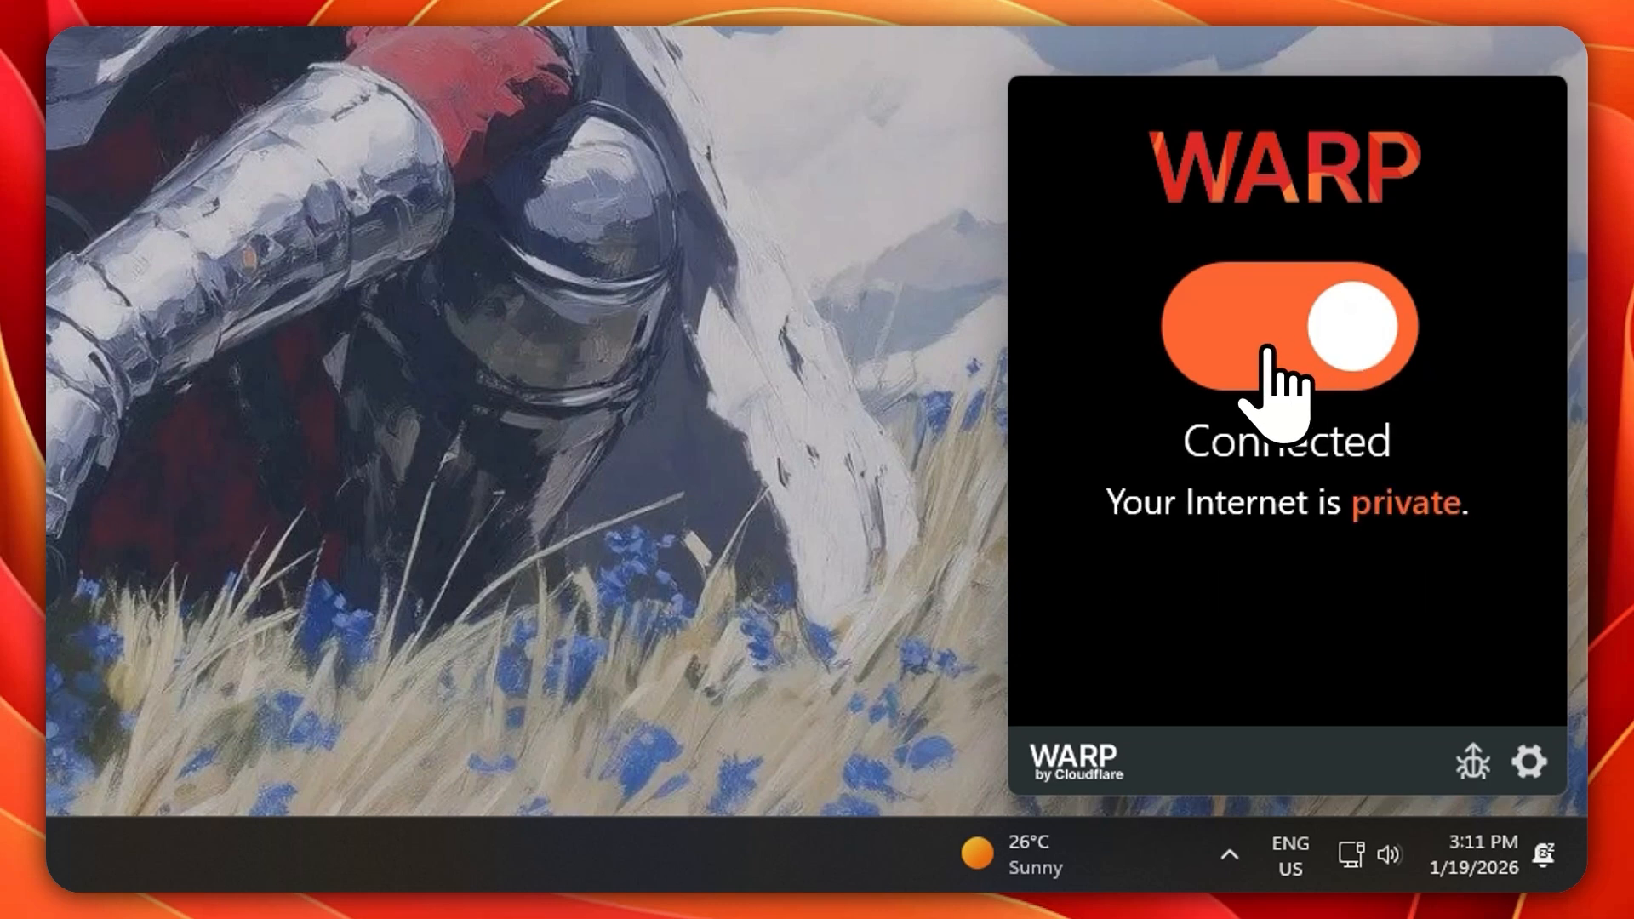
pyautogui.click(1287, 327)
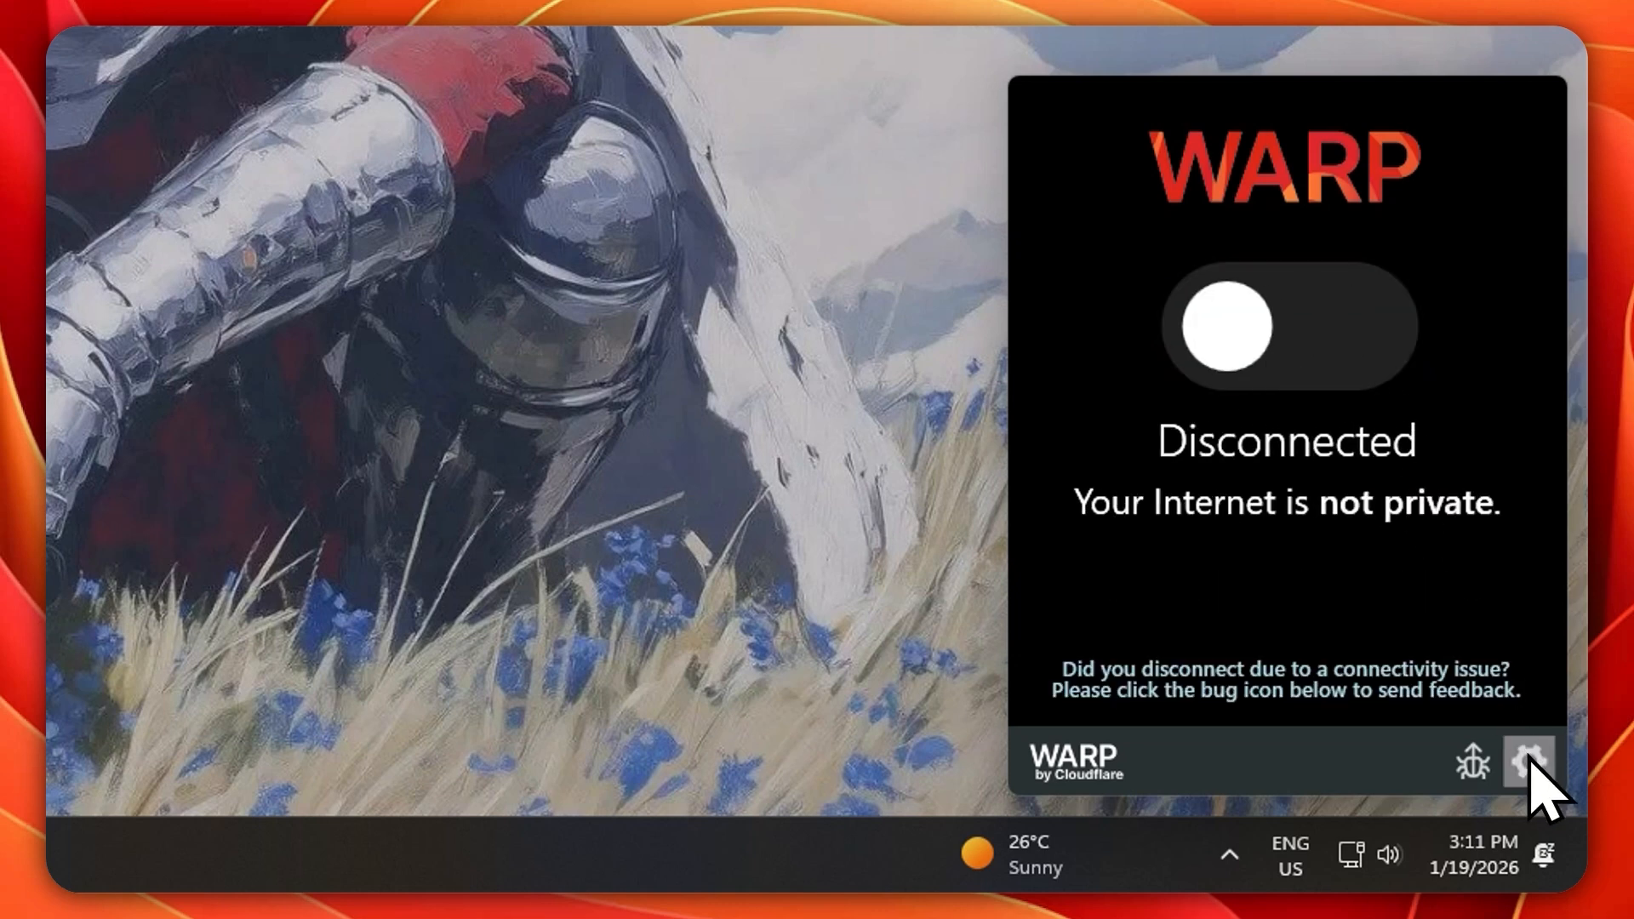
pyautogui.click(1524, 759)
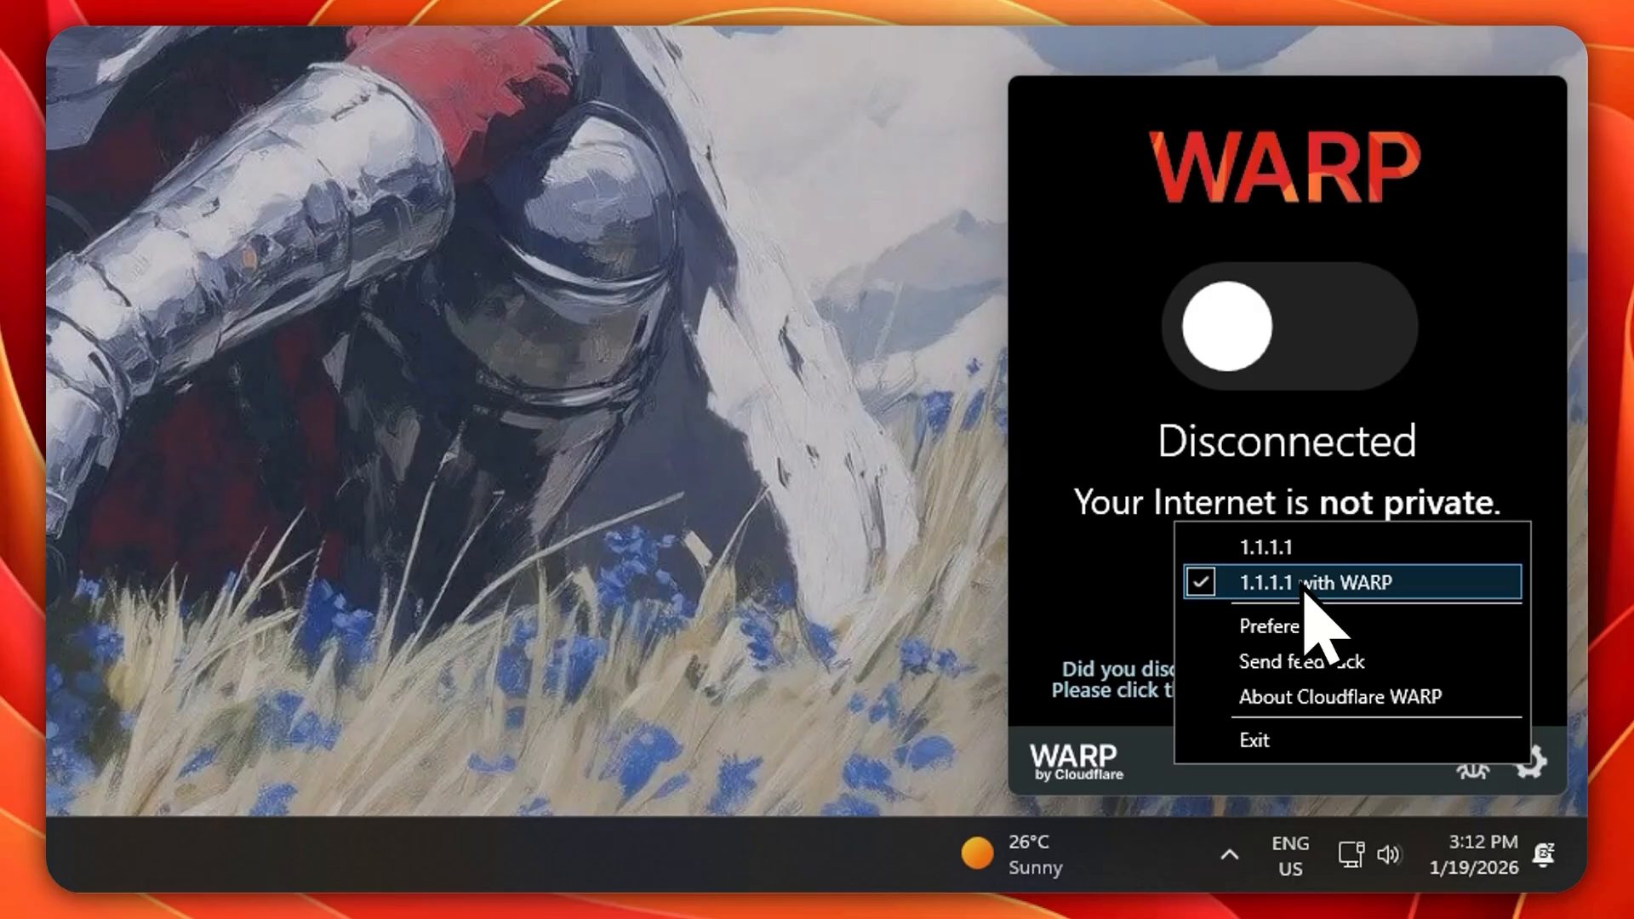
pyautogui.moveTo(1281, 740)
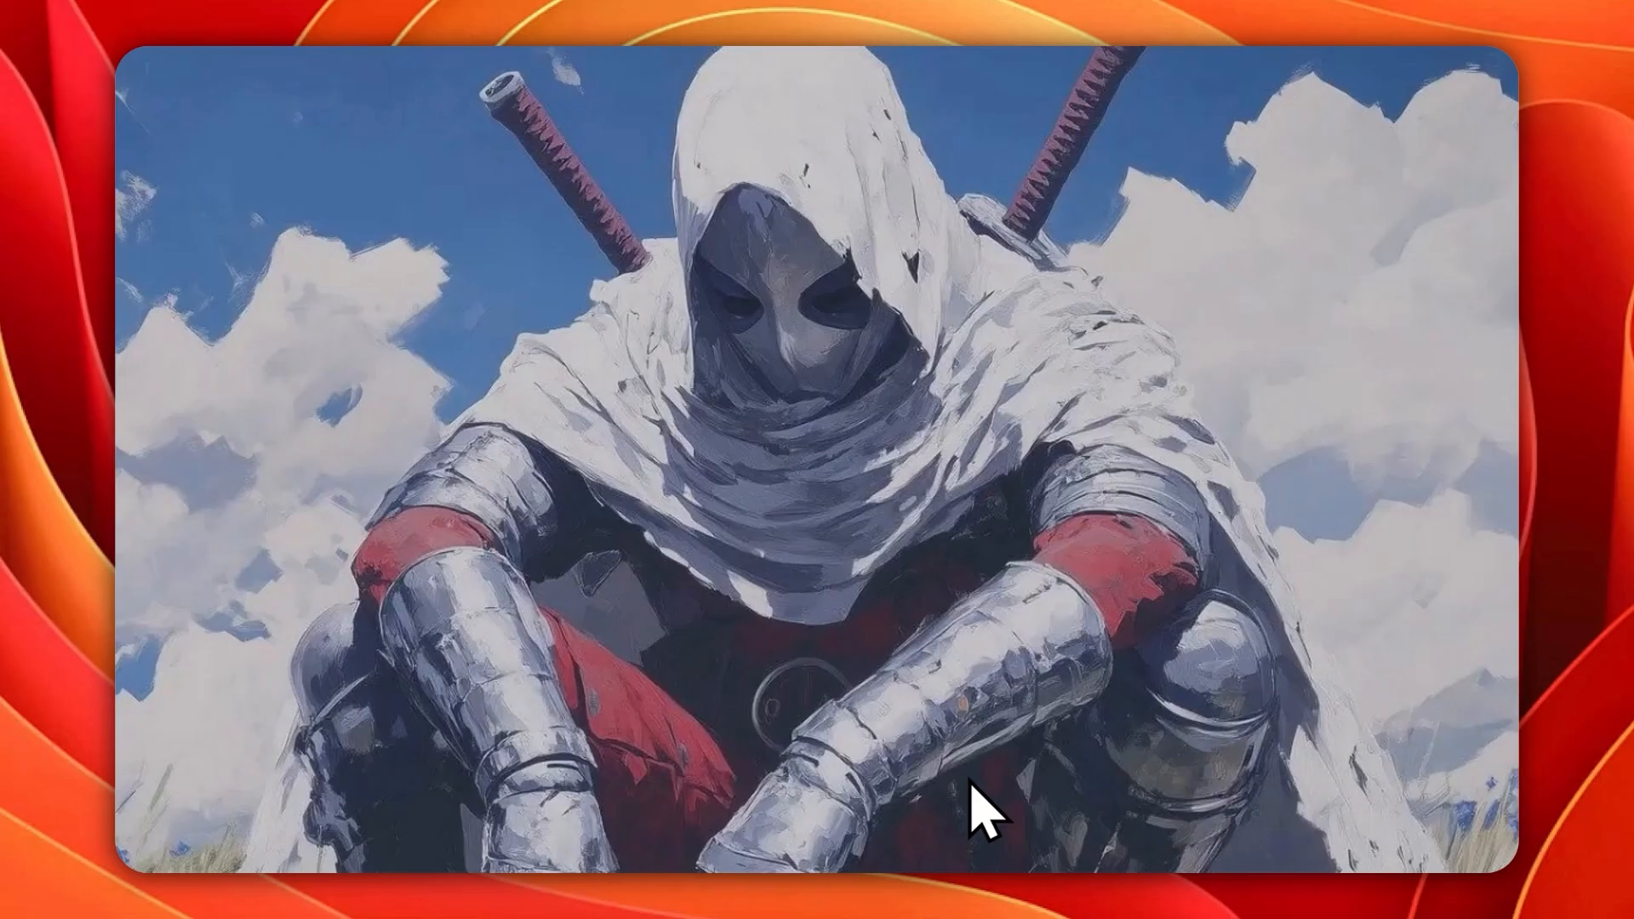
# Step: Summon Flow Launcher with Alt+Space, clear the old query and search so Telegram shows as the top app result
pyautogui.press('Alt+space')
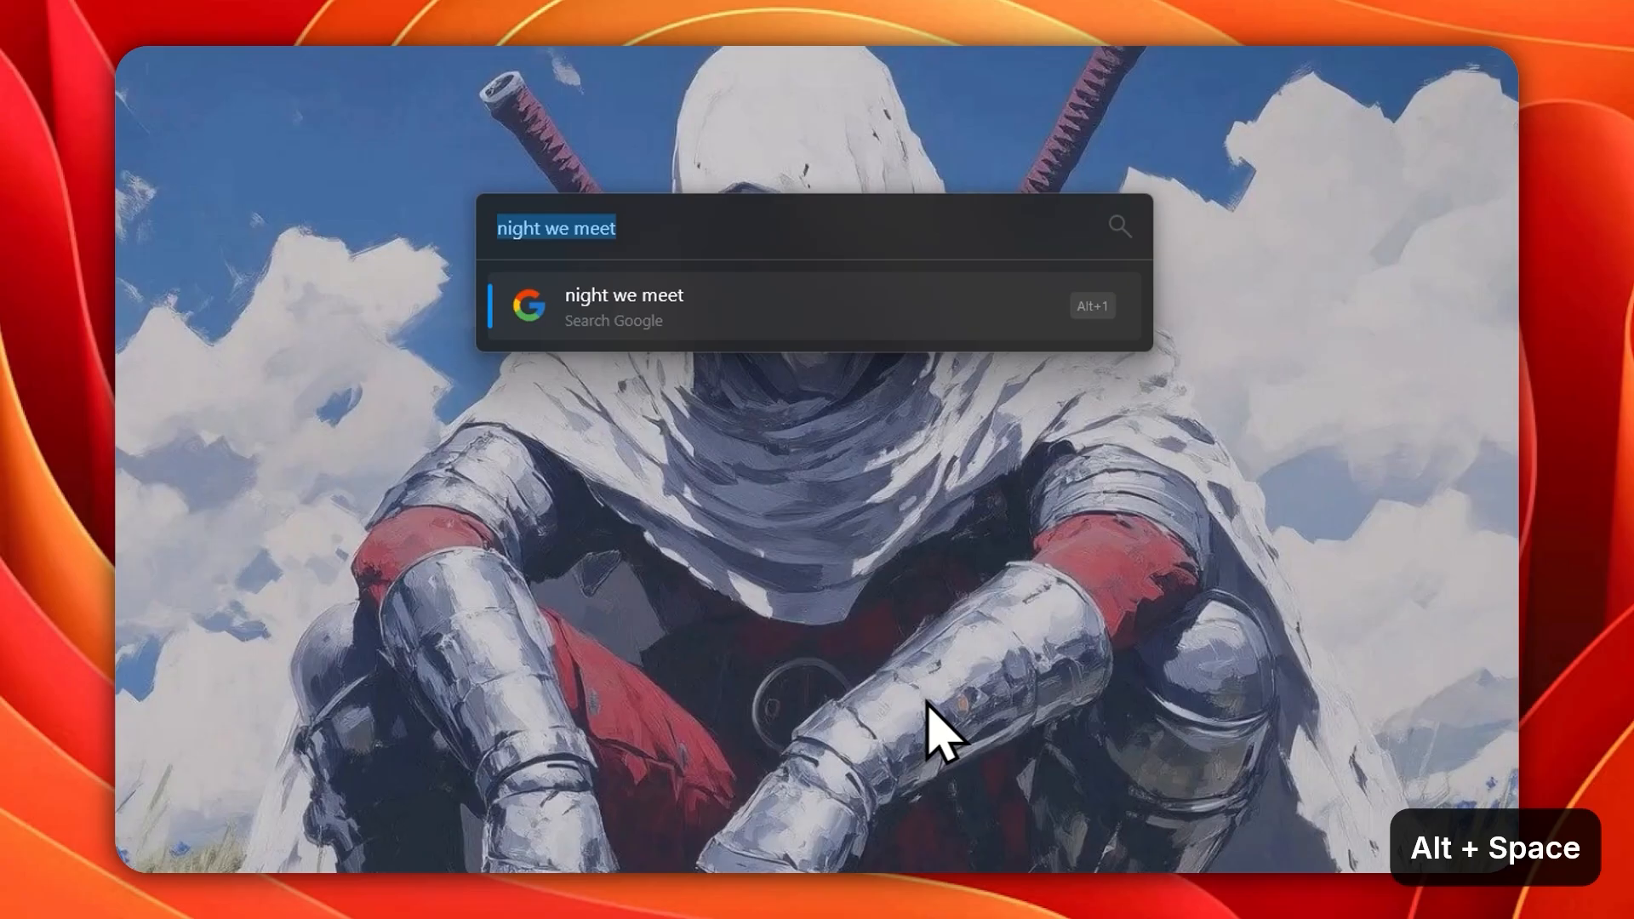
pyautogui.press('backspace')
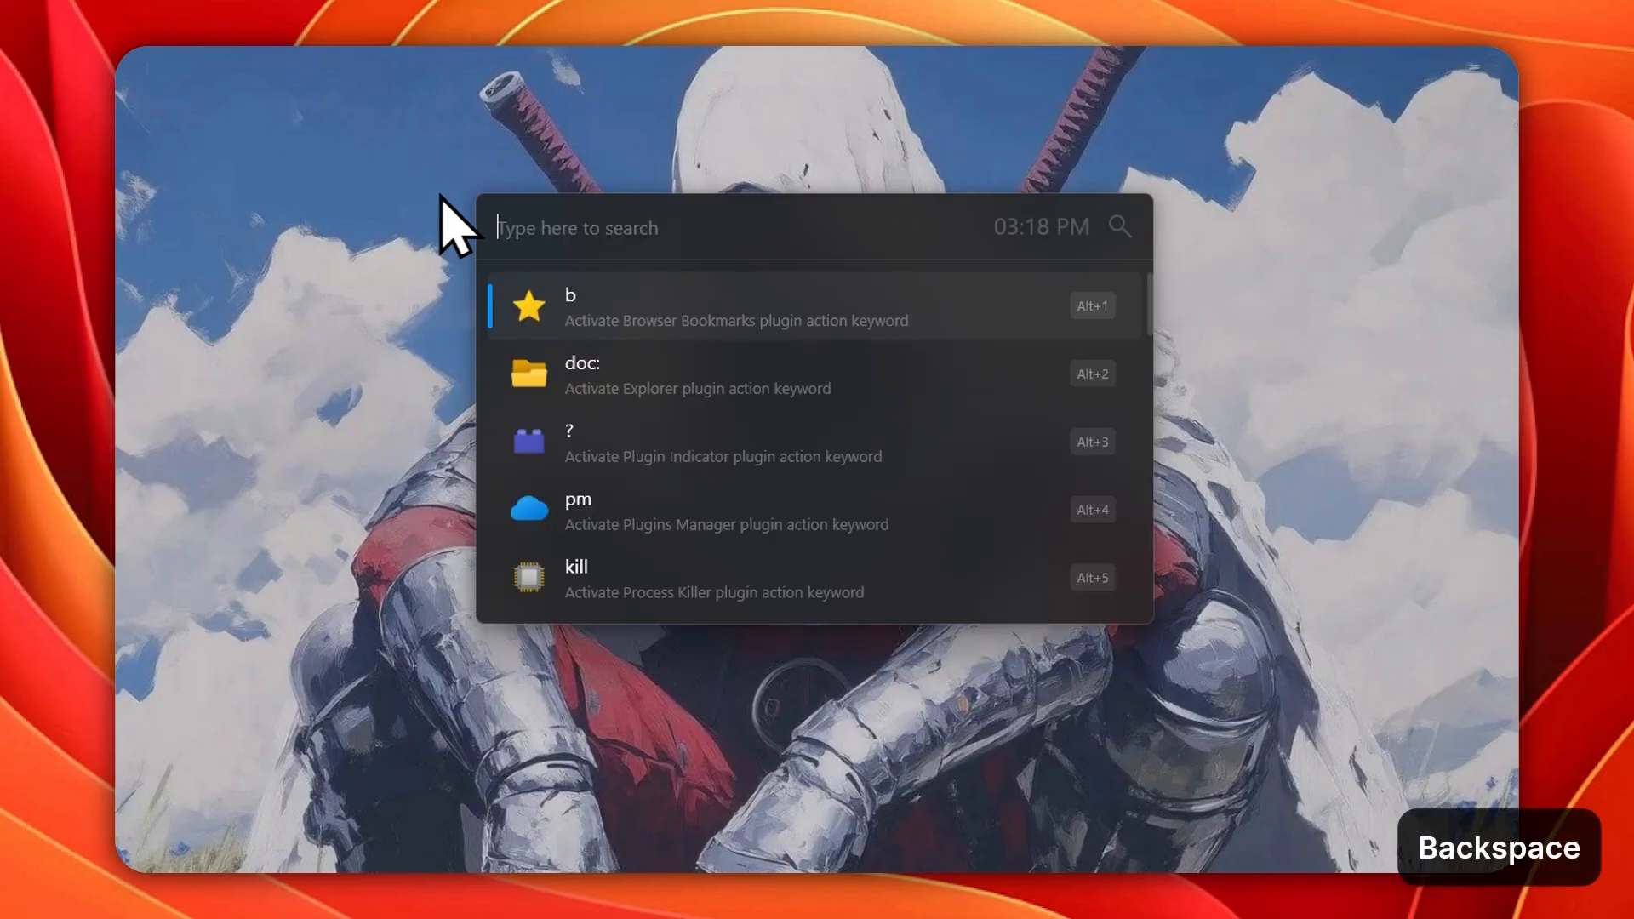
pyautogui.write('sd')
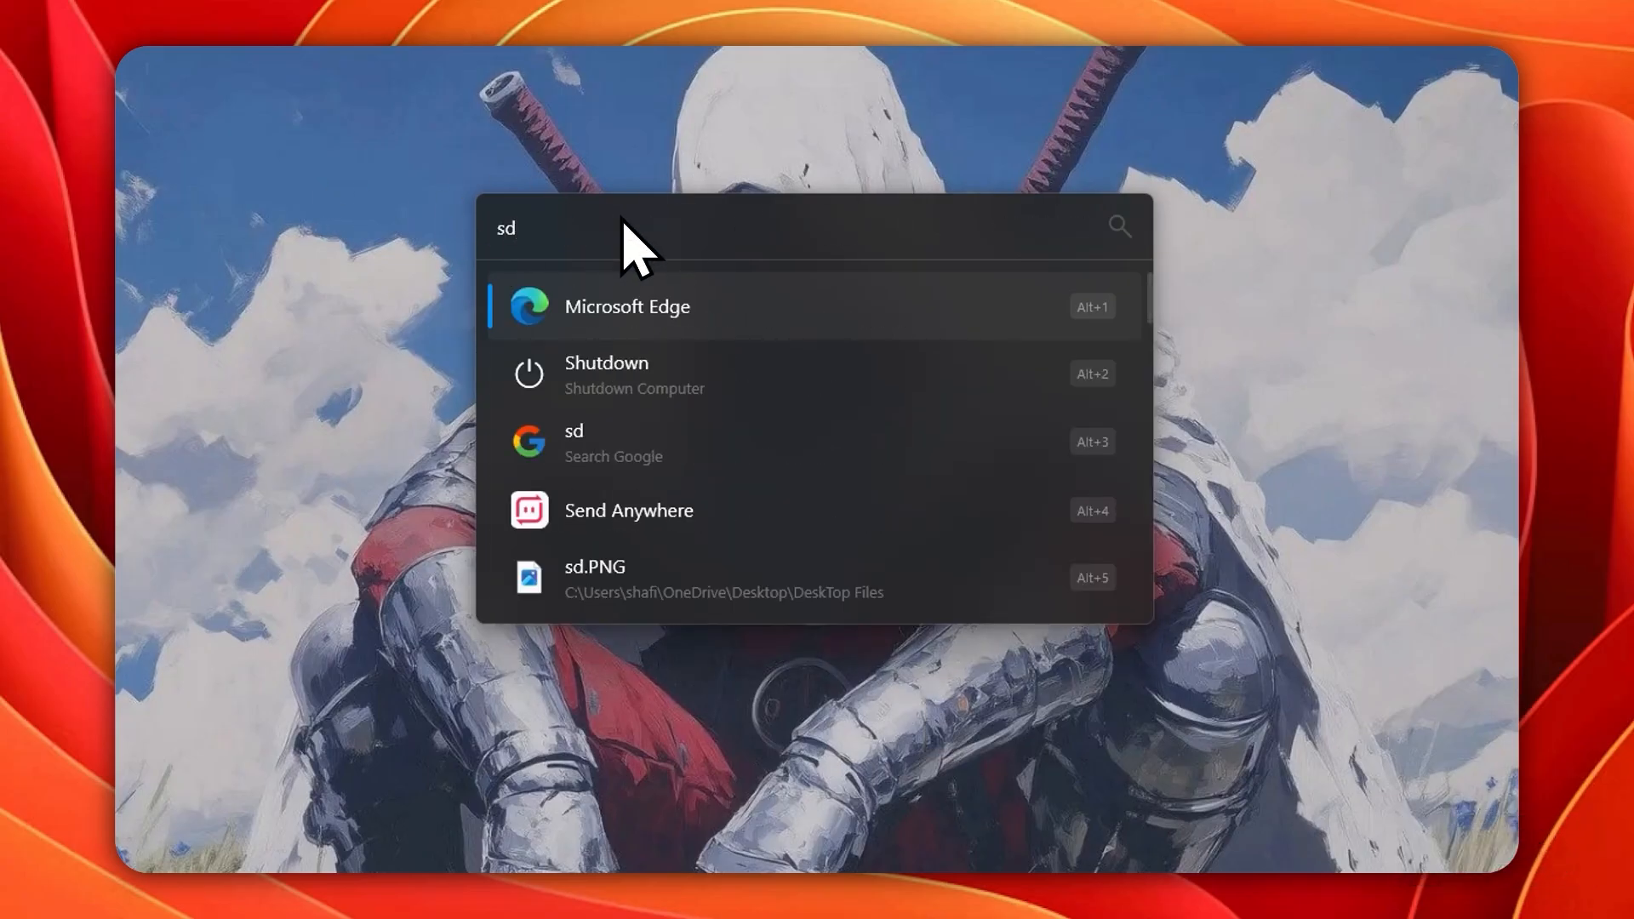
pyautogui.write('tabTip')
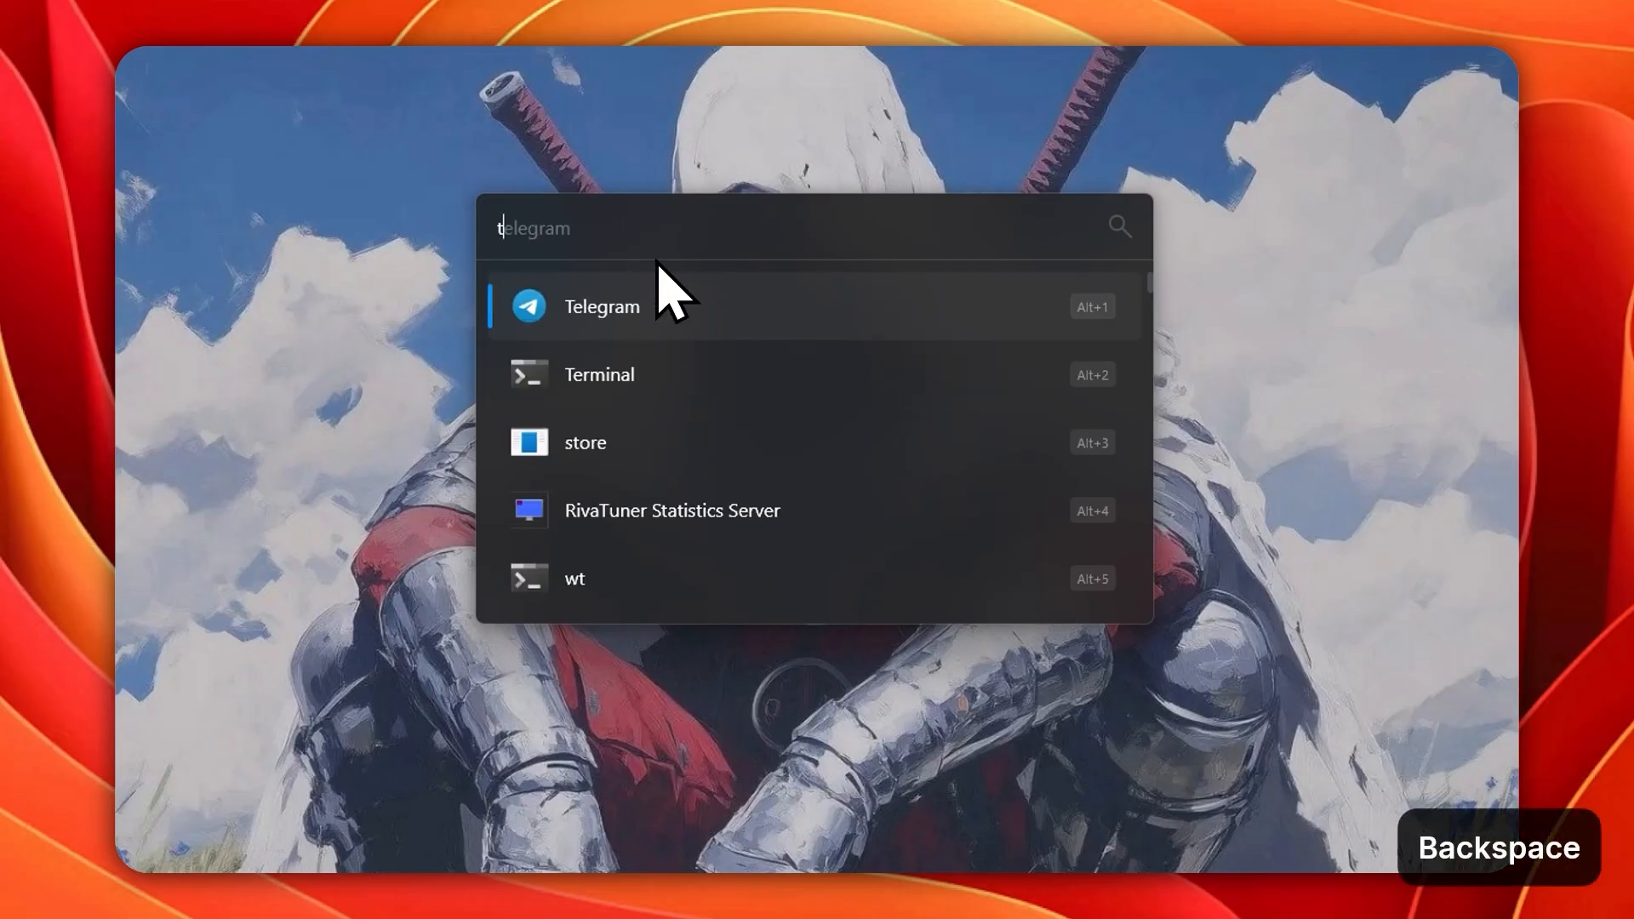
pyautogui.click(600, 307)
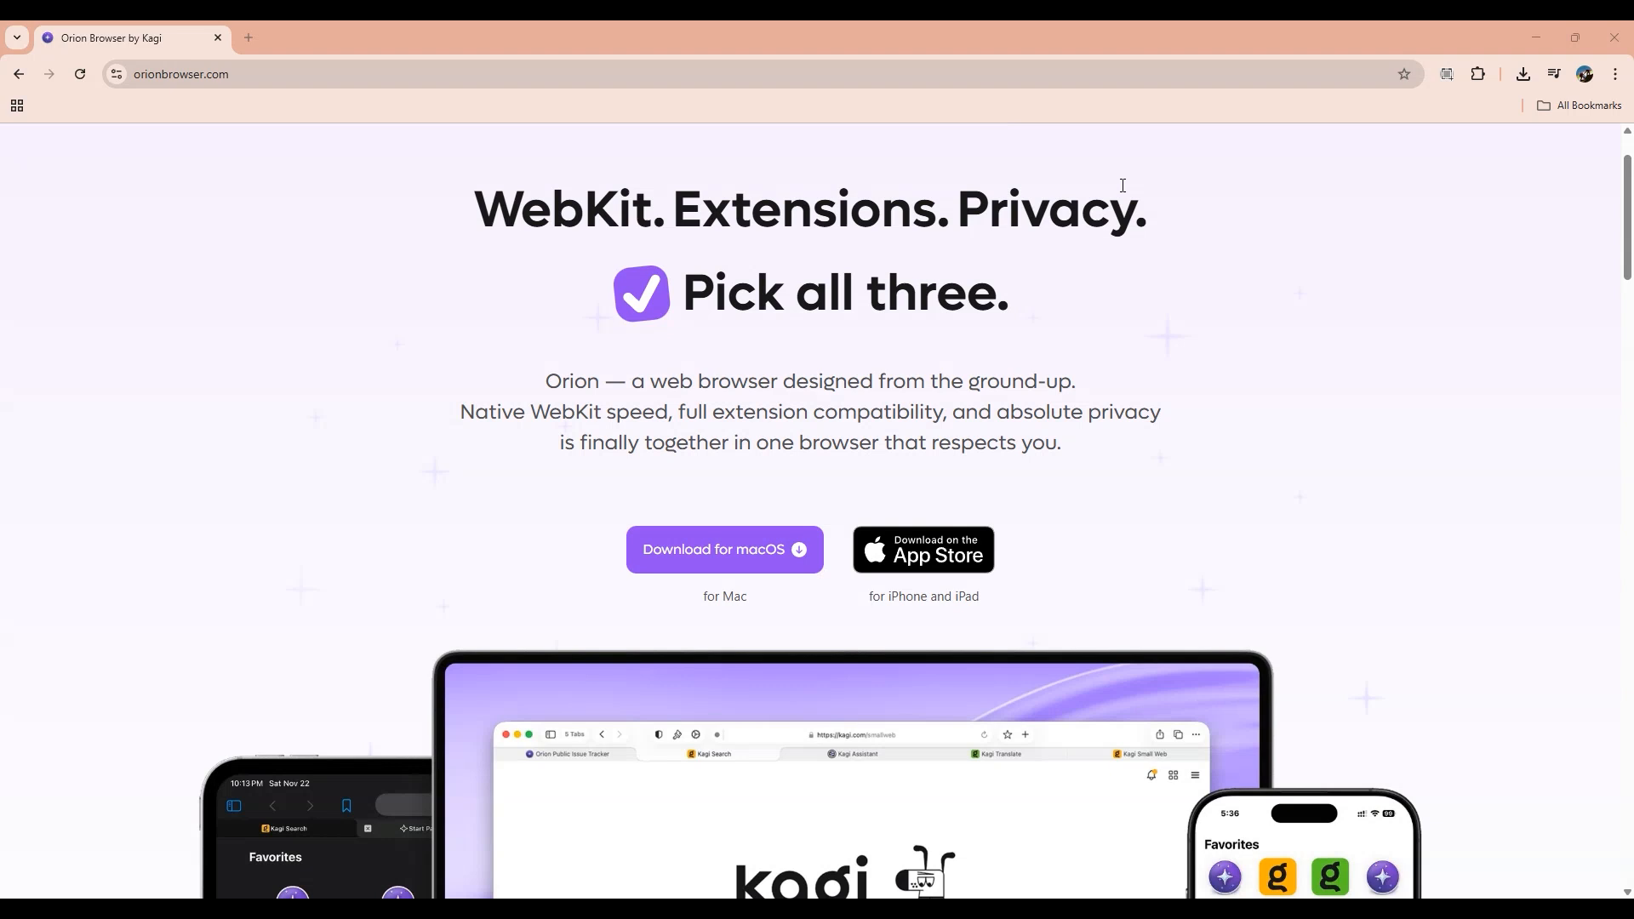
pyautogui.moveTo(1084, 259)
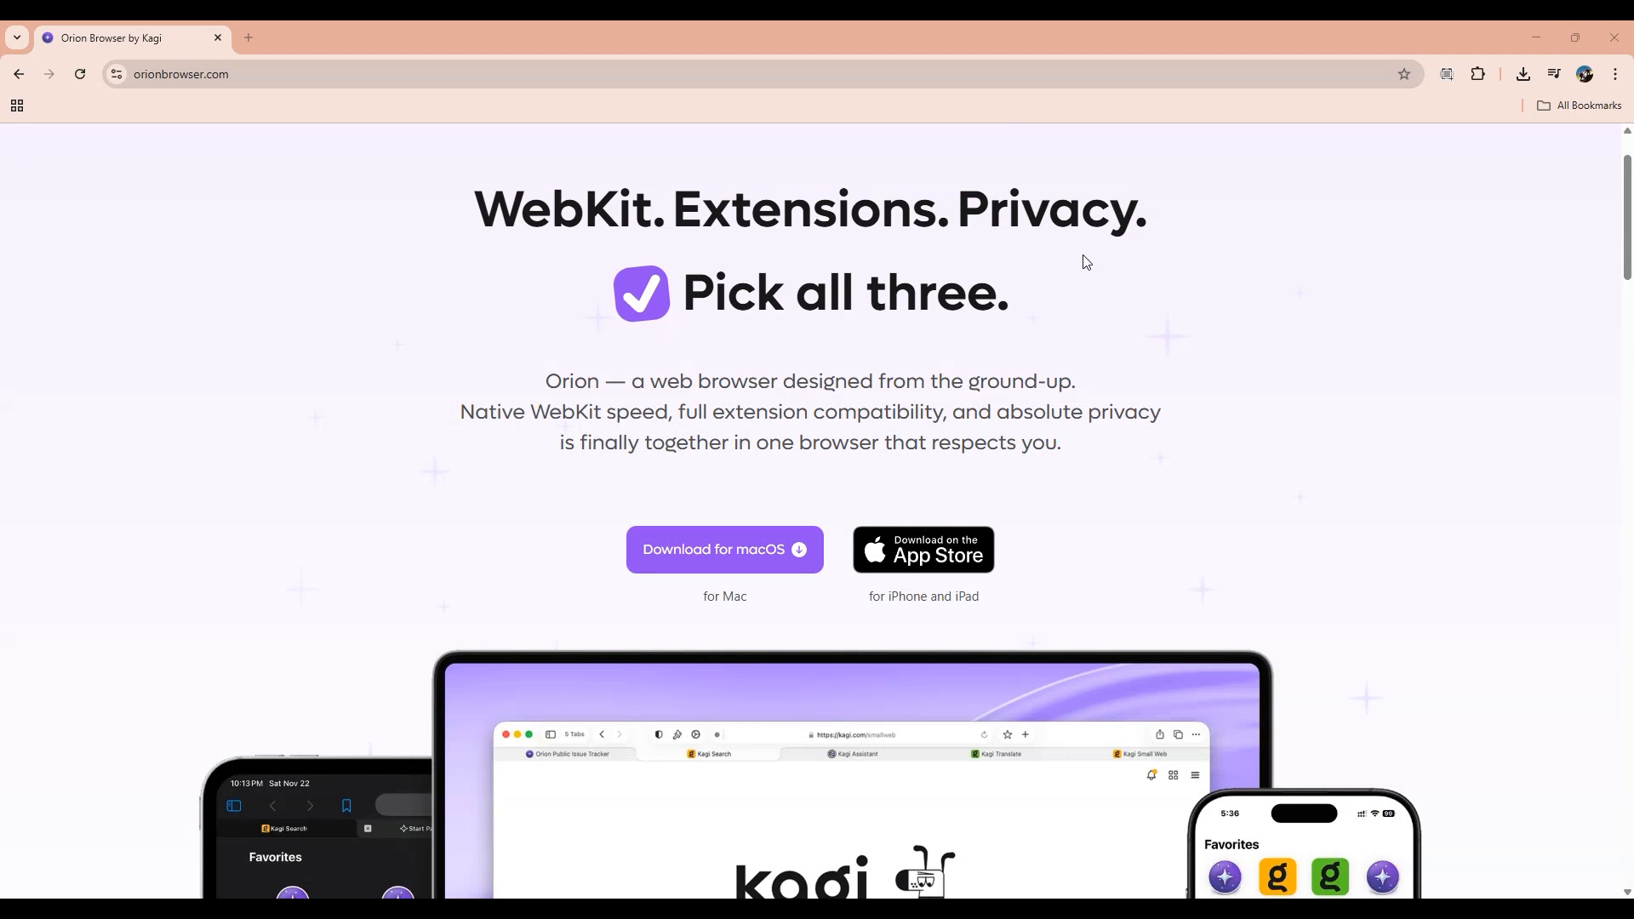
# Step: Scroll orionbrowser.com past the download buttons to the laptop, tablet and phone previews
pyautogui.scroll(-3)
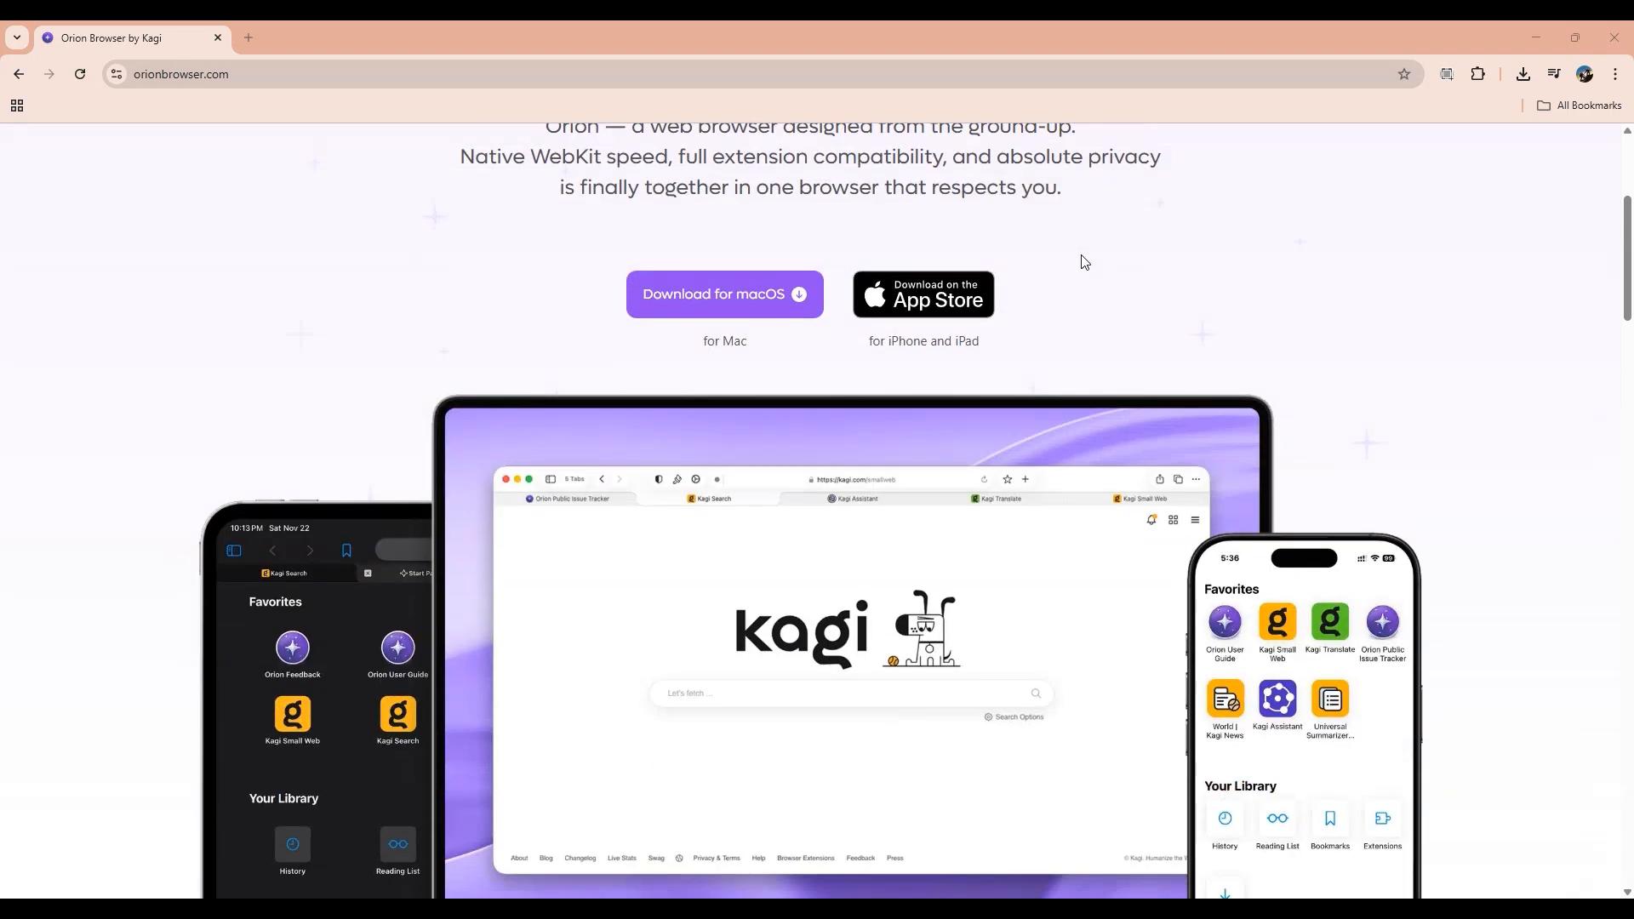
pyautogui.scroll(-3)
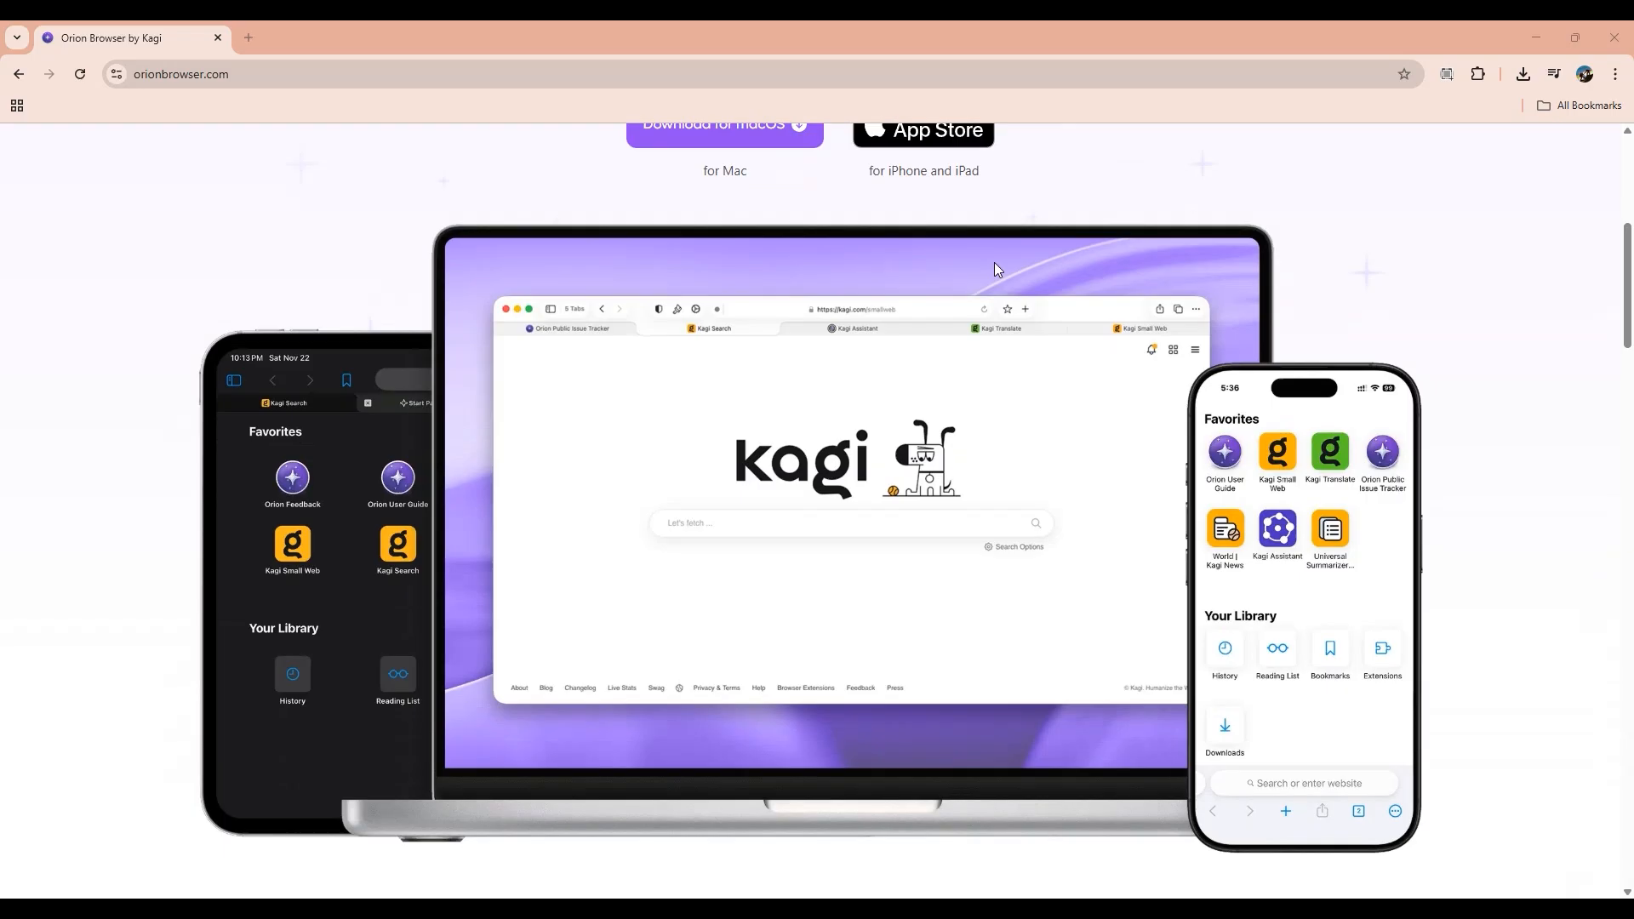
pyautogui.moveTo(937, 370)
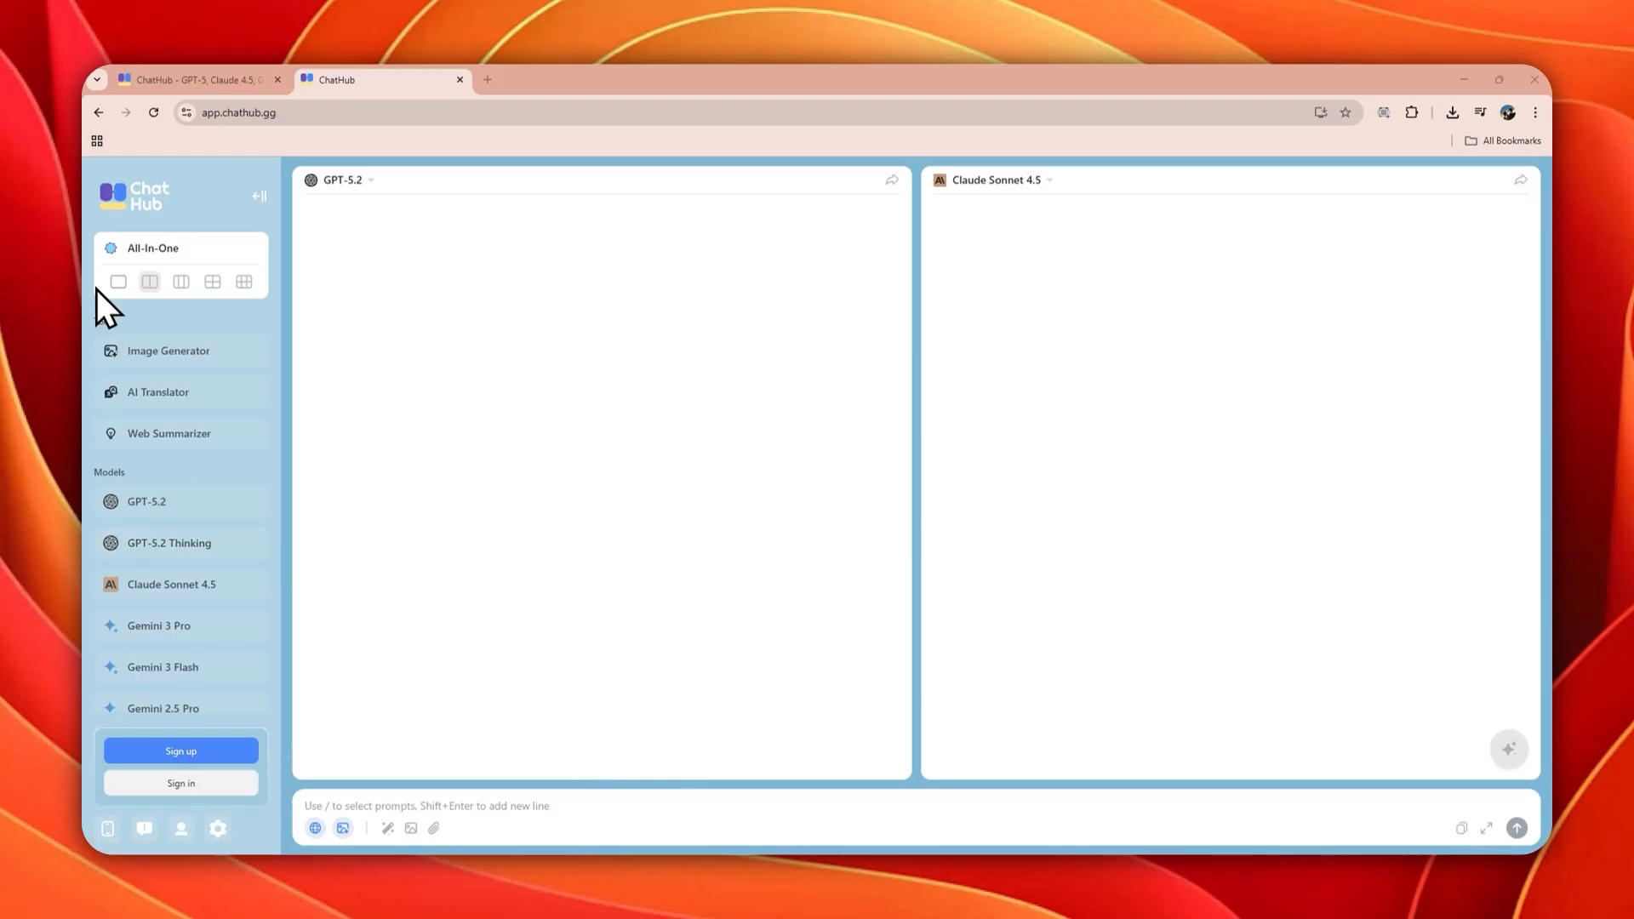
# Step: Switch the All-In-One chat area to a four-model grid, back to a single GPT-5.2 pane, then another layout
pyautogui.click(213, 281)
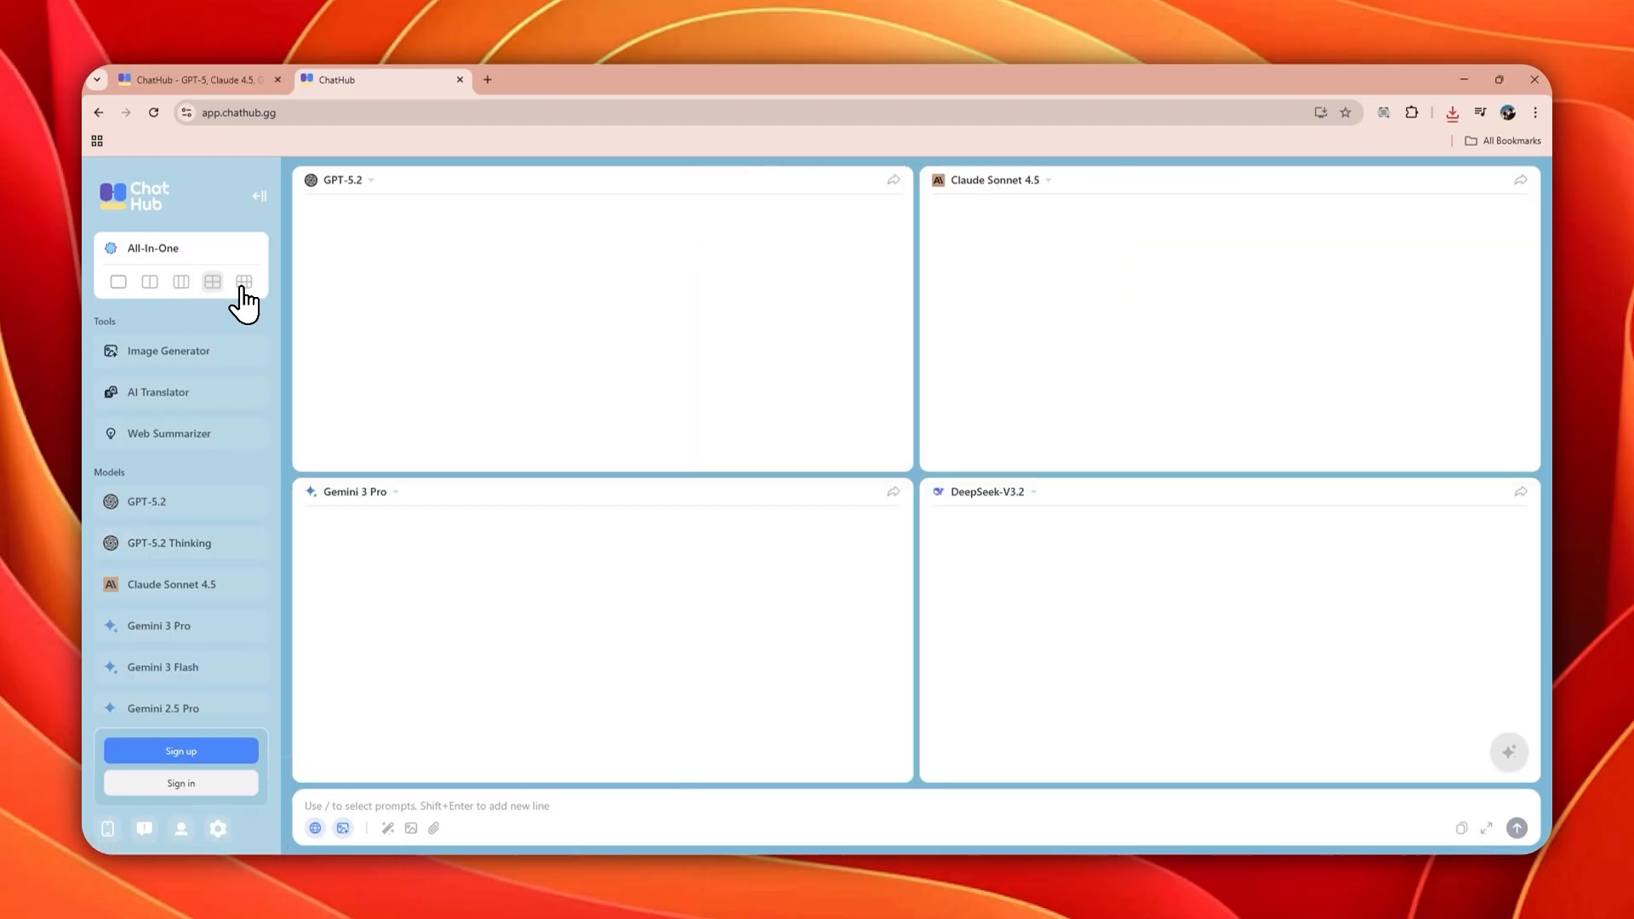
pyautogui.click(118, 281)
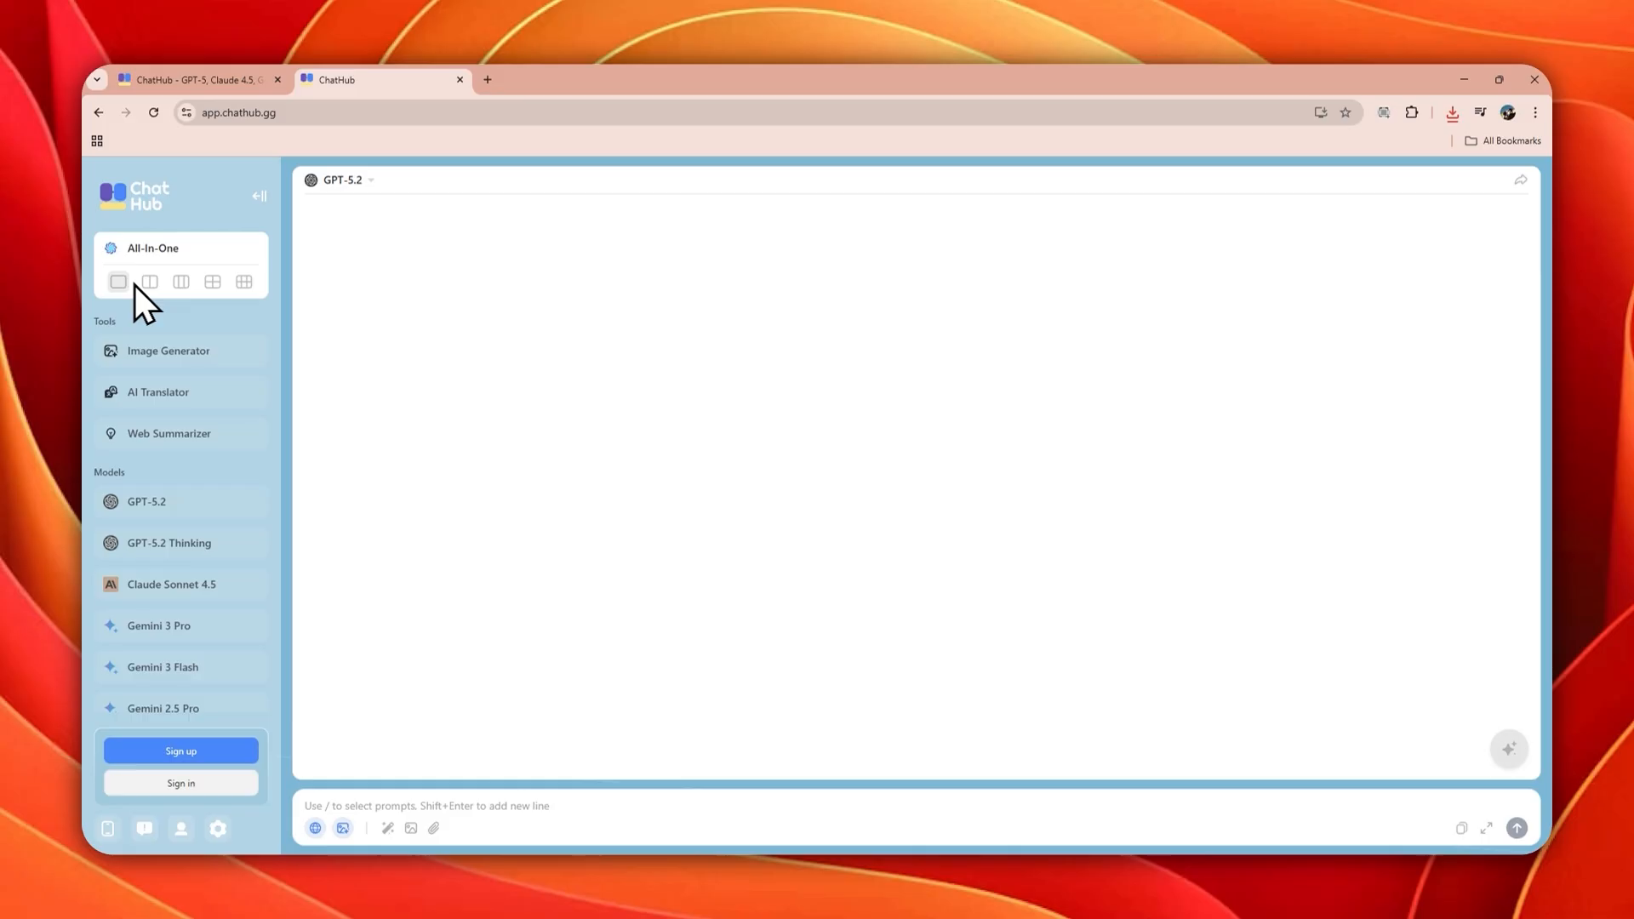
pyautogui.click(244, 281)
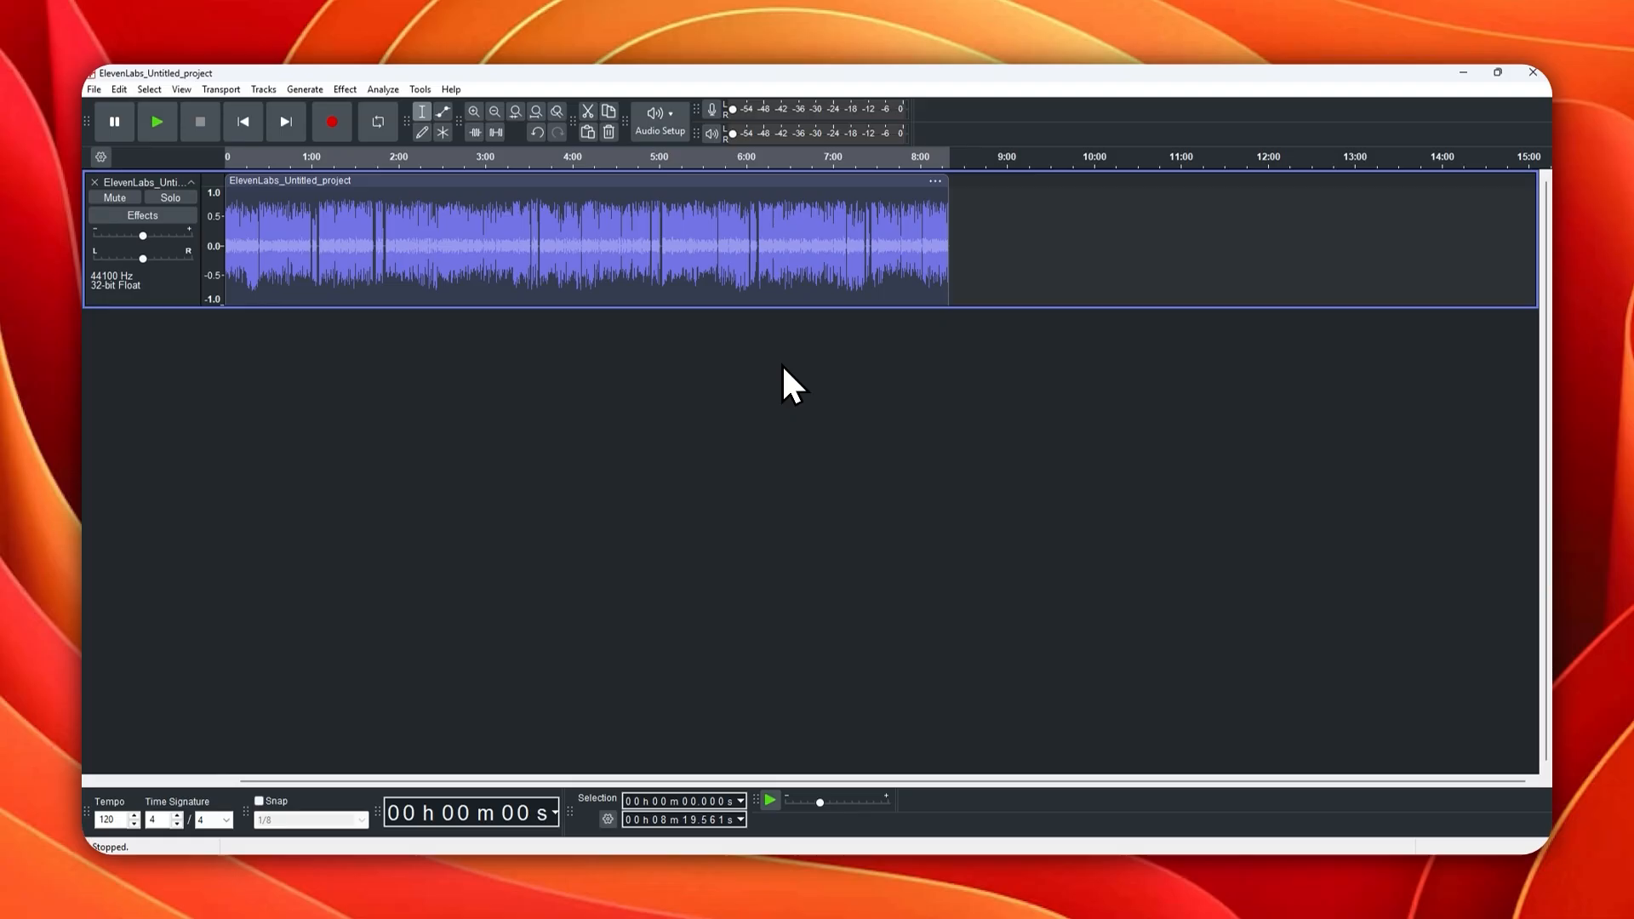
# Step: Set the playback point near 7:17, move it to about 0:46, then reach for the Select menu
pyautogui.click(857, 245)
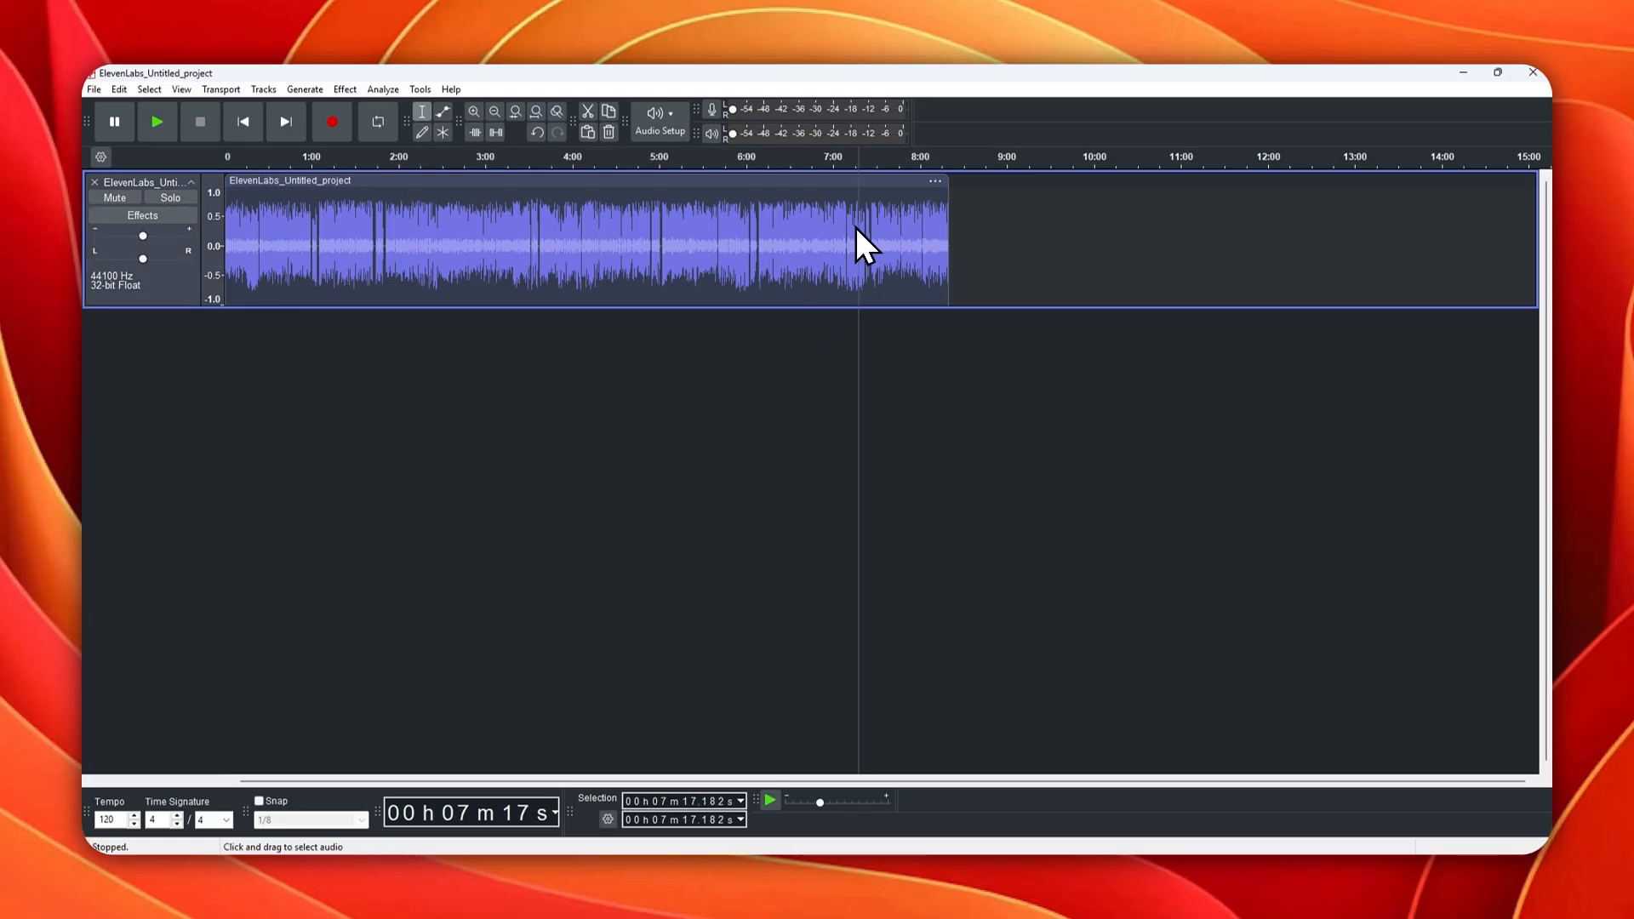
pyautogui.click(94, 89)
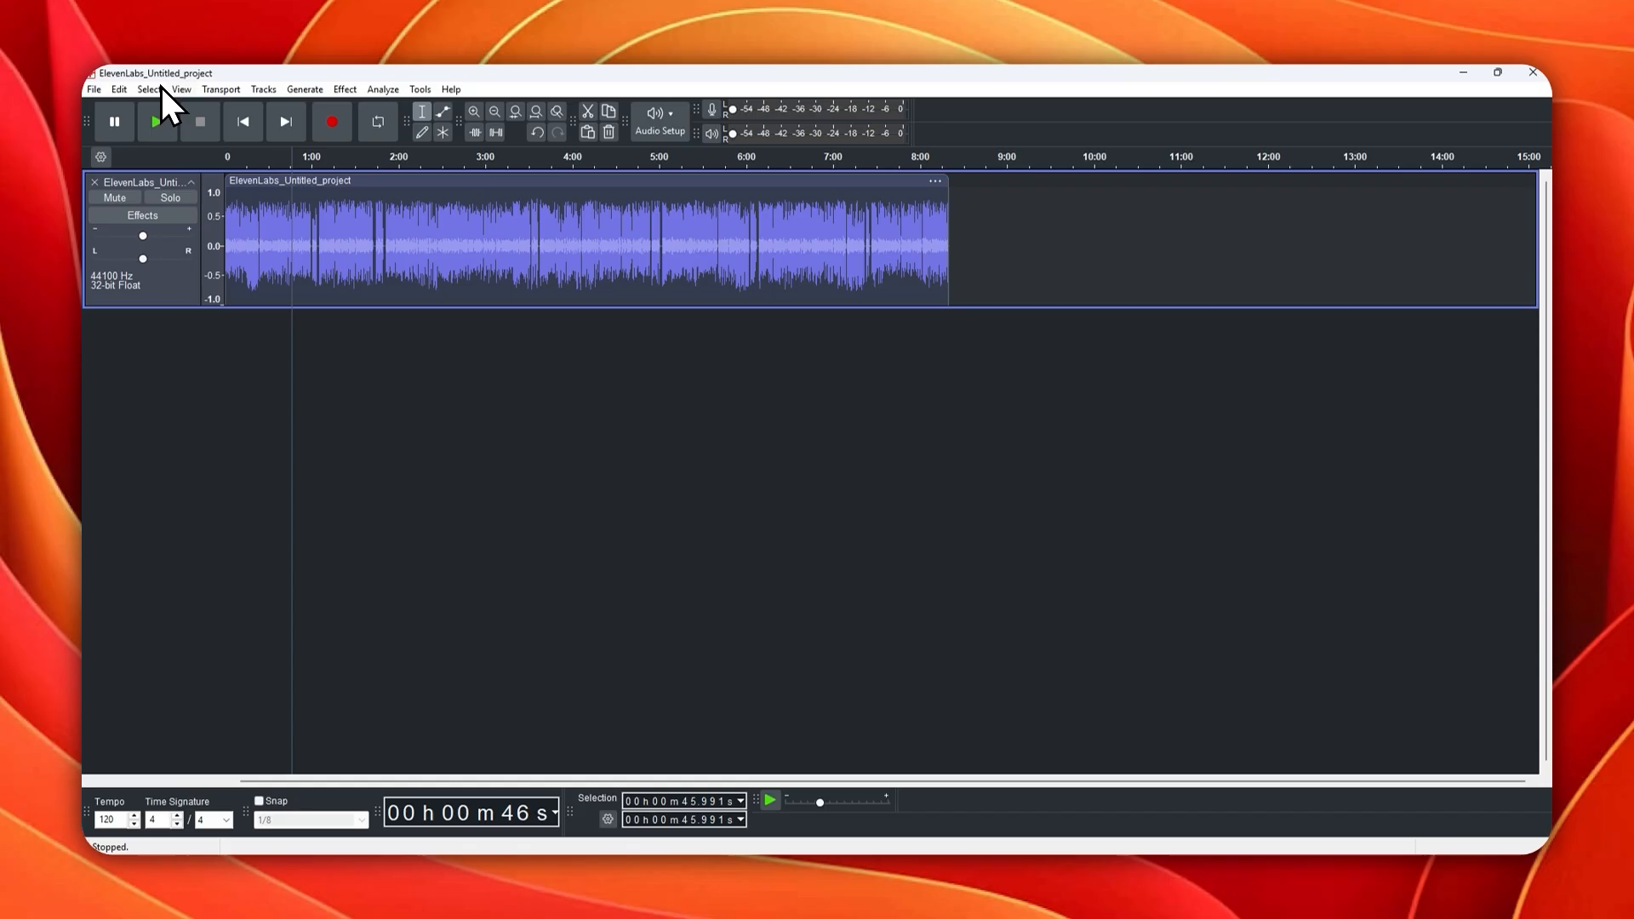
pyautogui.click(343, 88)
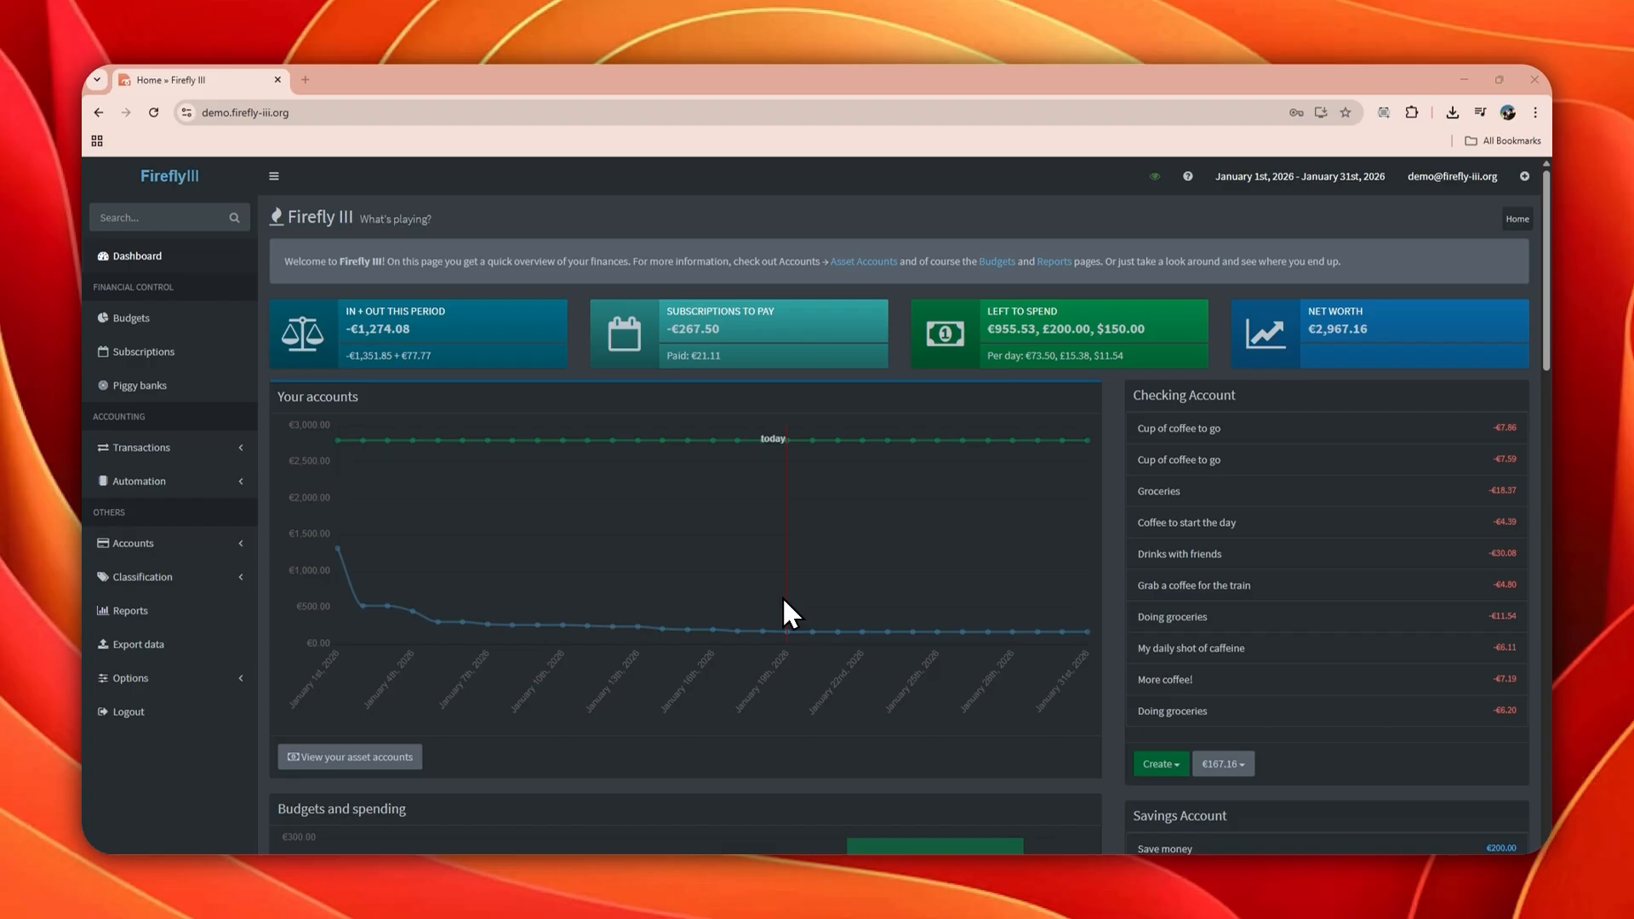
pyautogui.moveTo(1111, 405)
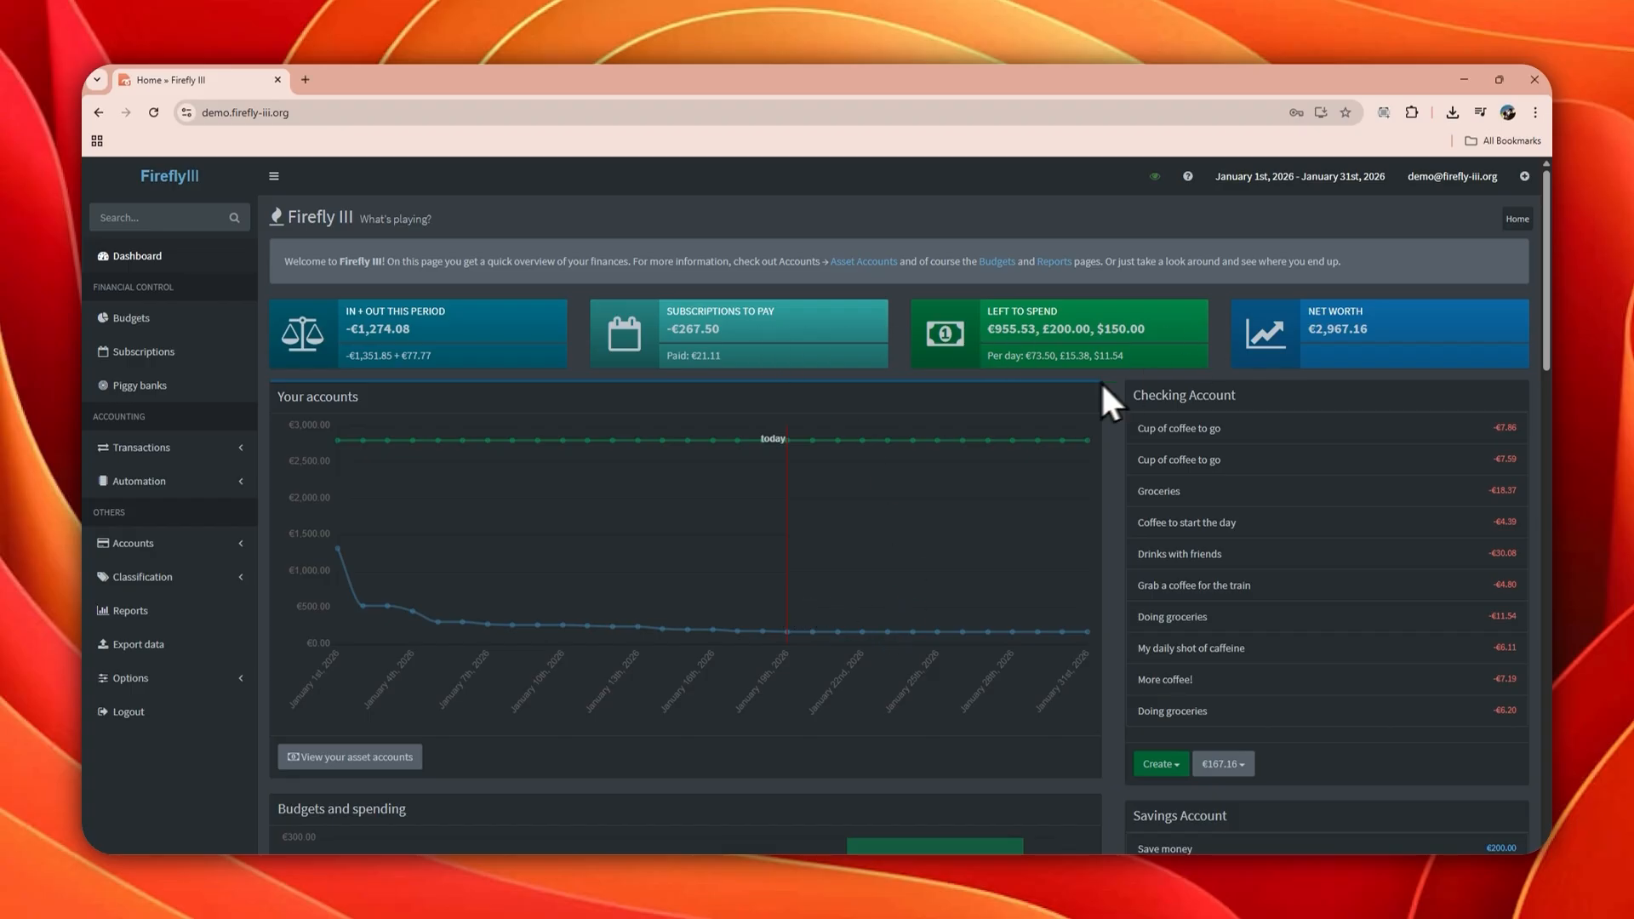
# Step: Scroll the Firefly III dashboard down to the Budgets and spending chart and back up
pyautogui.scroll(-3)
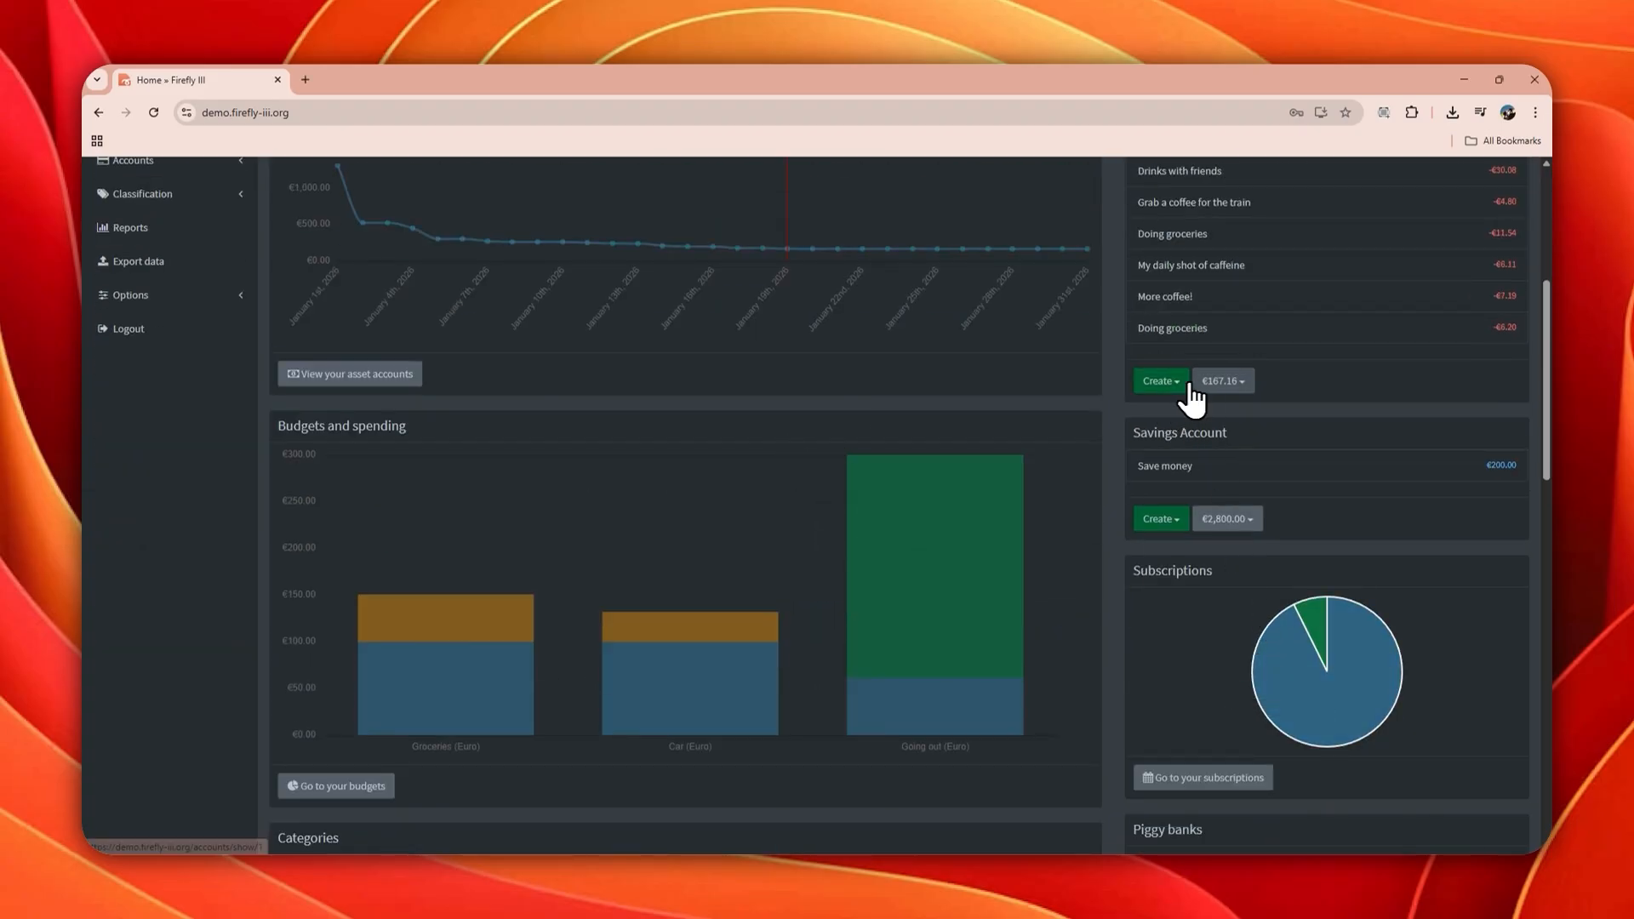
pyautogui.scroll(3)
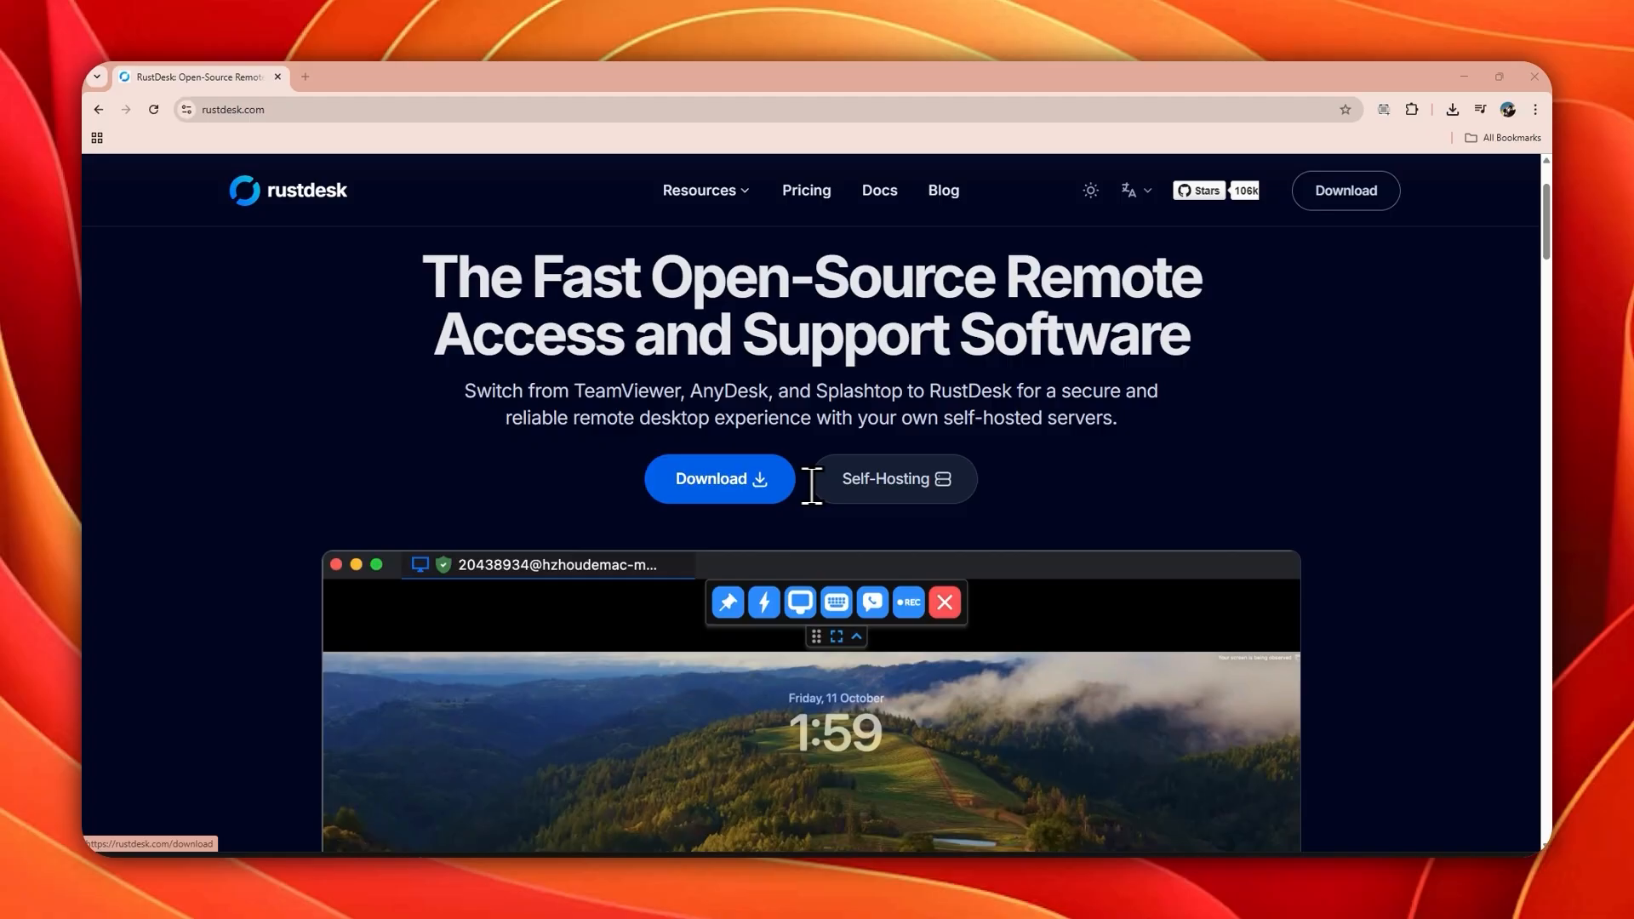
# Step: Scroll rustdesk.com to the screenshot carousel and show the remote desktop connection screenshot
pyautogui.scroll(-3)
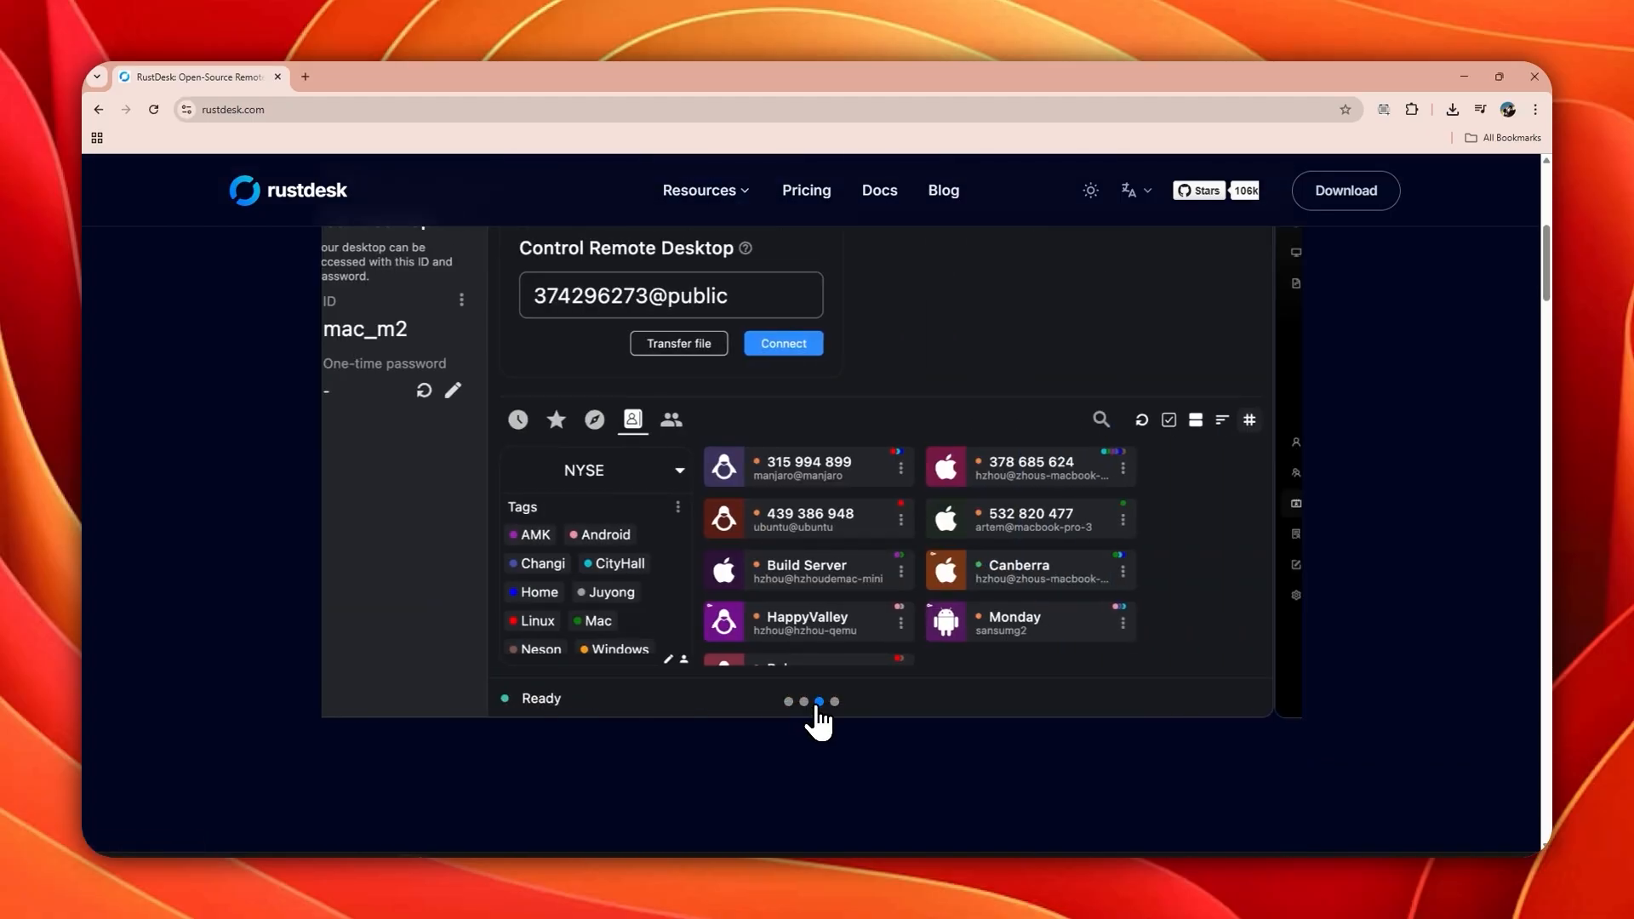
pyautogui.click(781, 342)
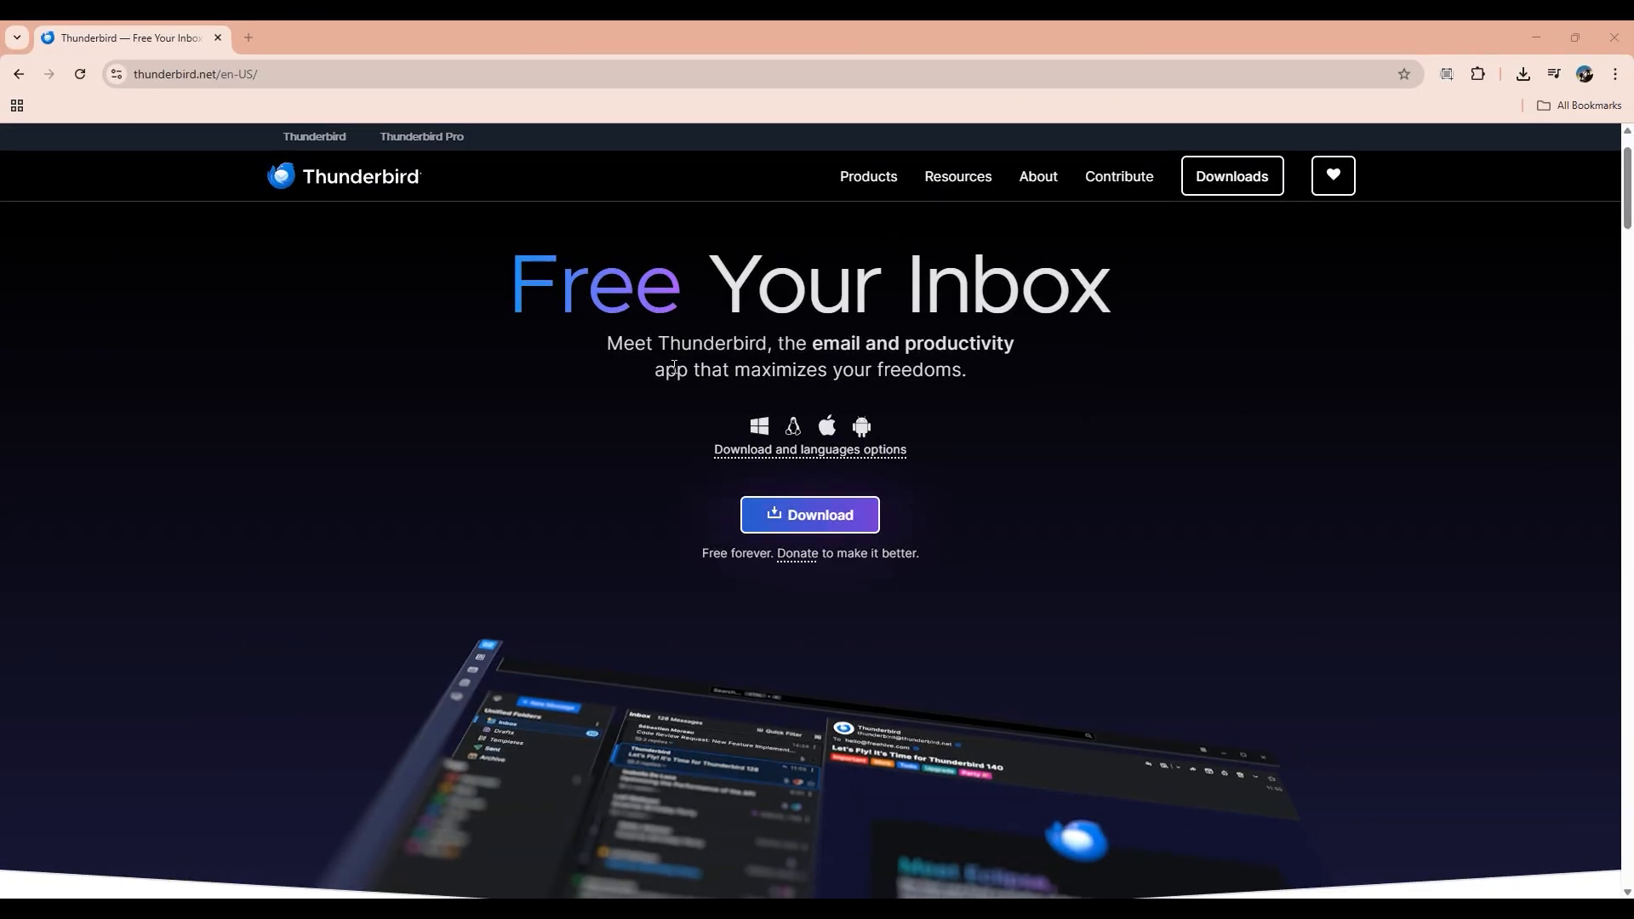
# Step: Scroll thunderbird.net to its calendar showcase, then view the Thunderbird Privacy Notice in the app
pyautogui.scroll(-3)
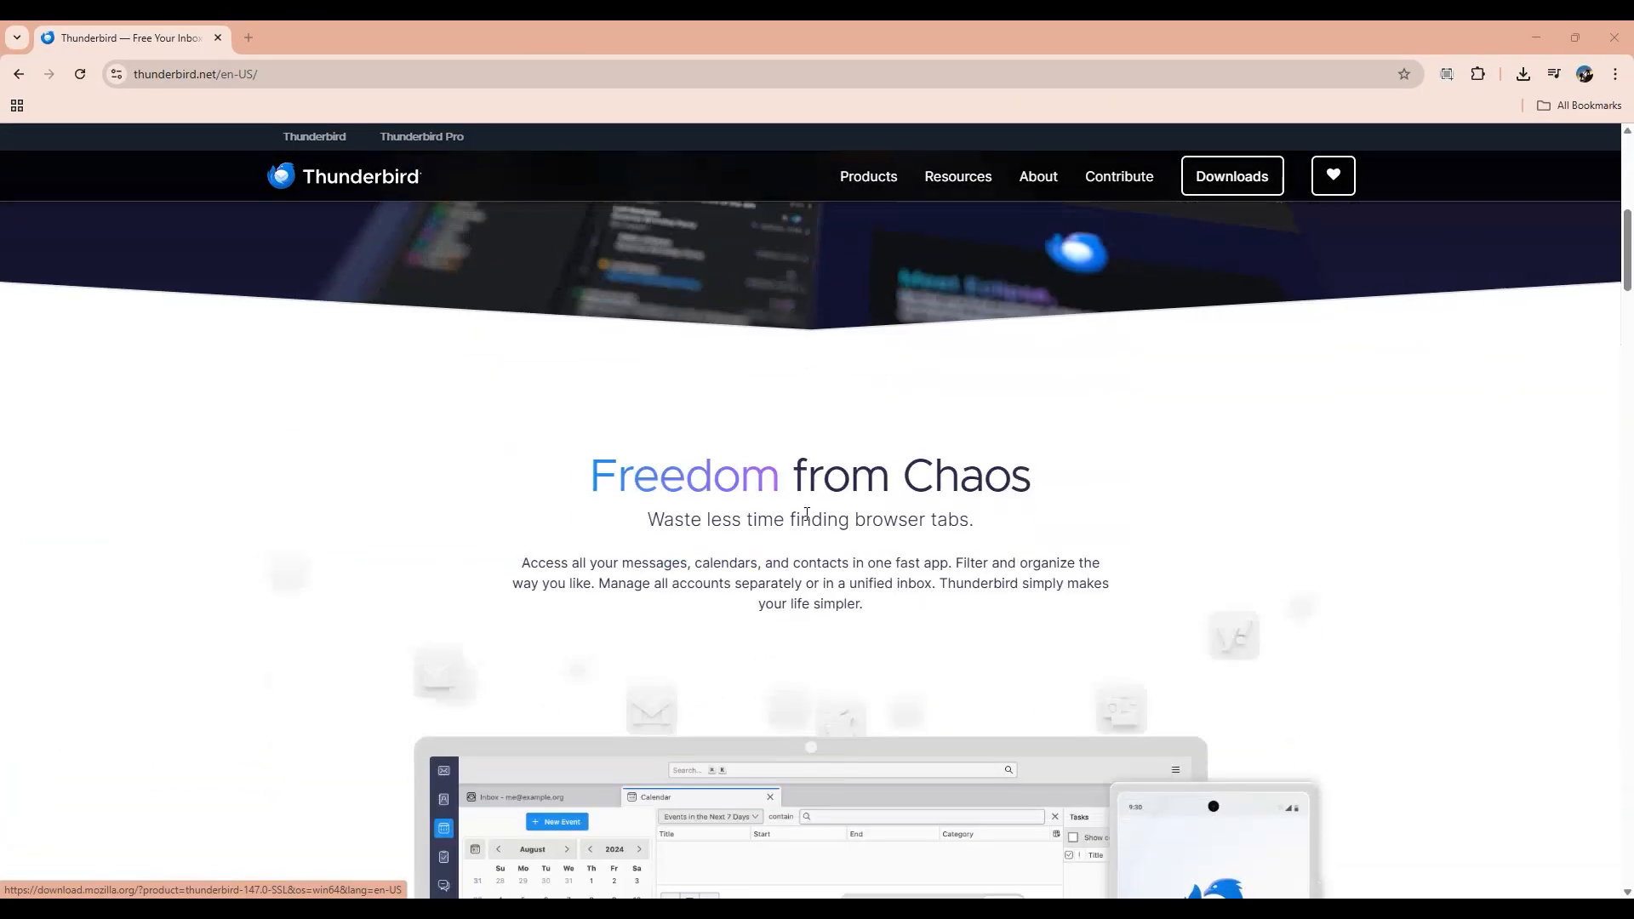
pyautogui.scroll(-3)
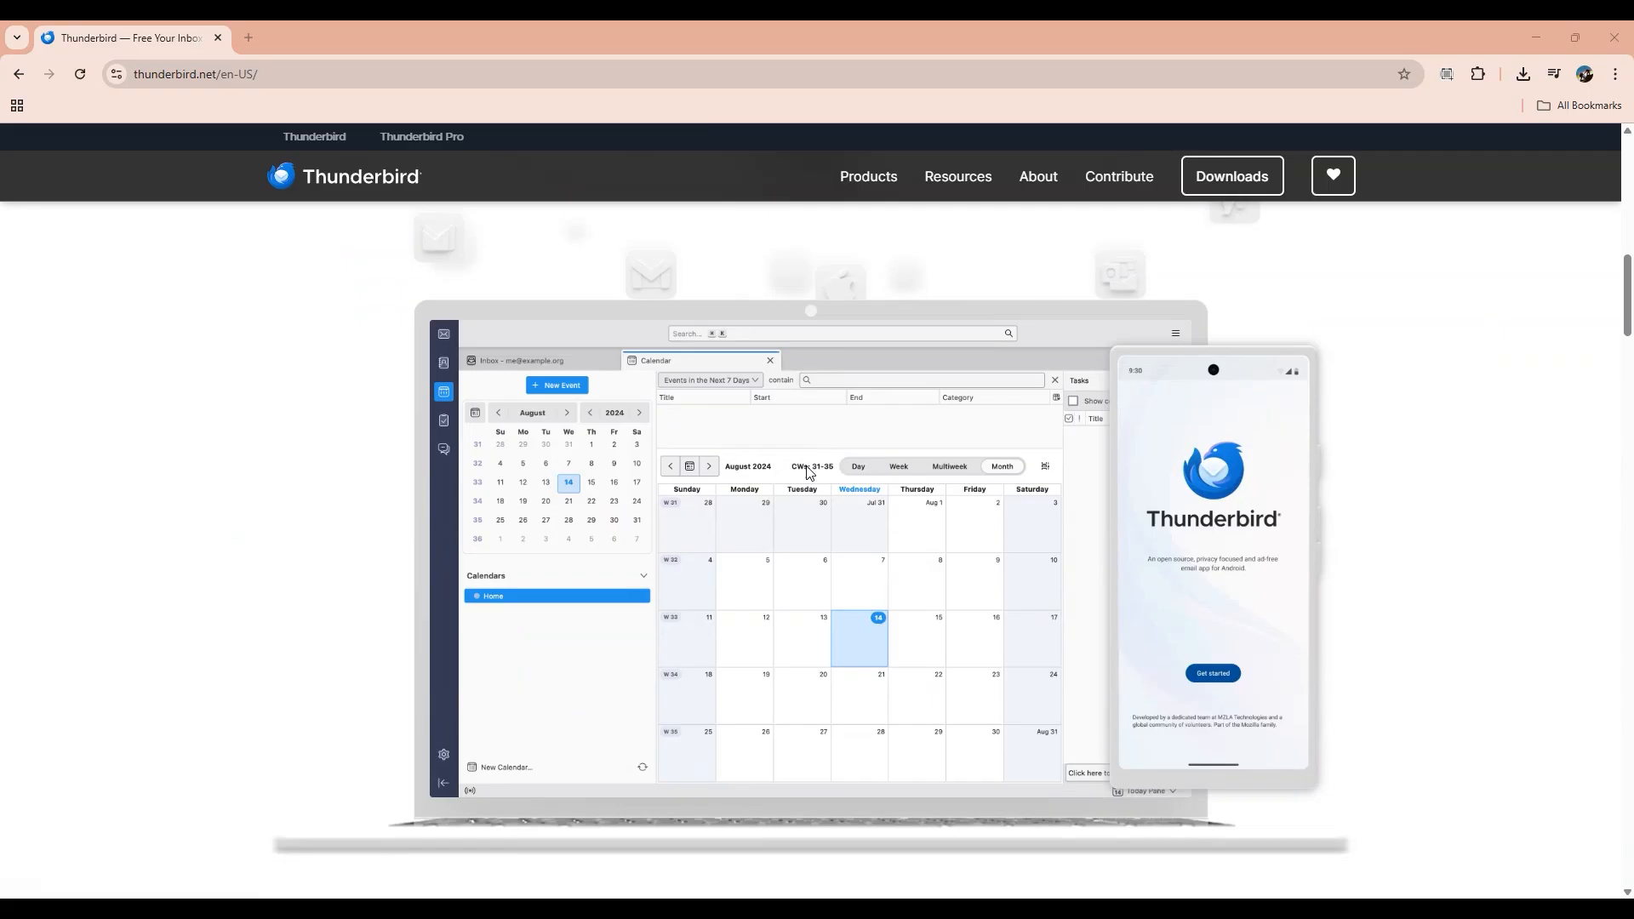
pyautogui.scroll(-3)
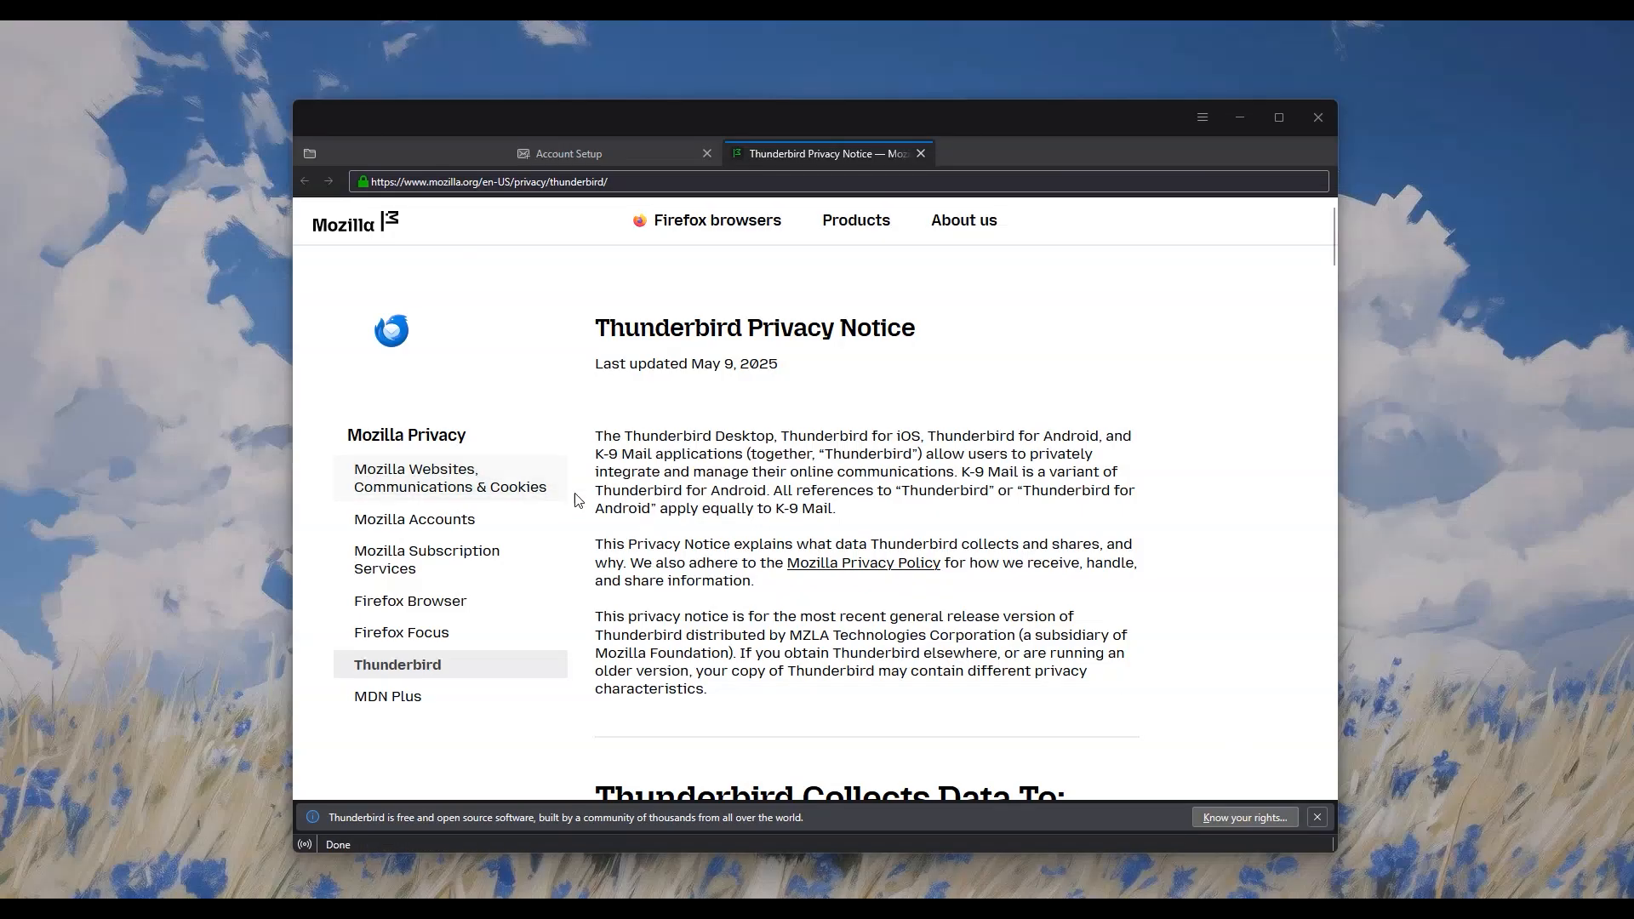
pyautogui.click(567, 154)
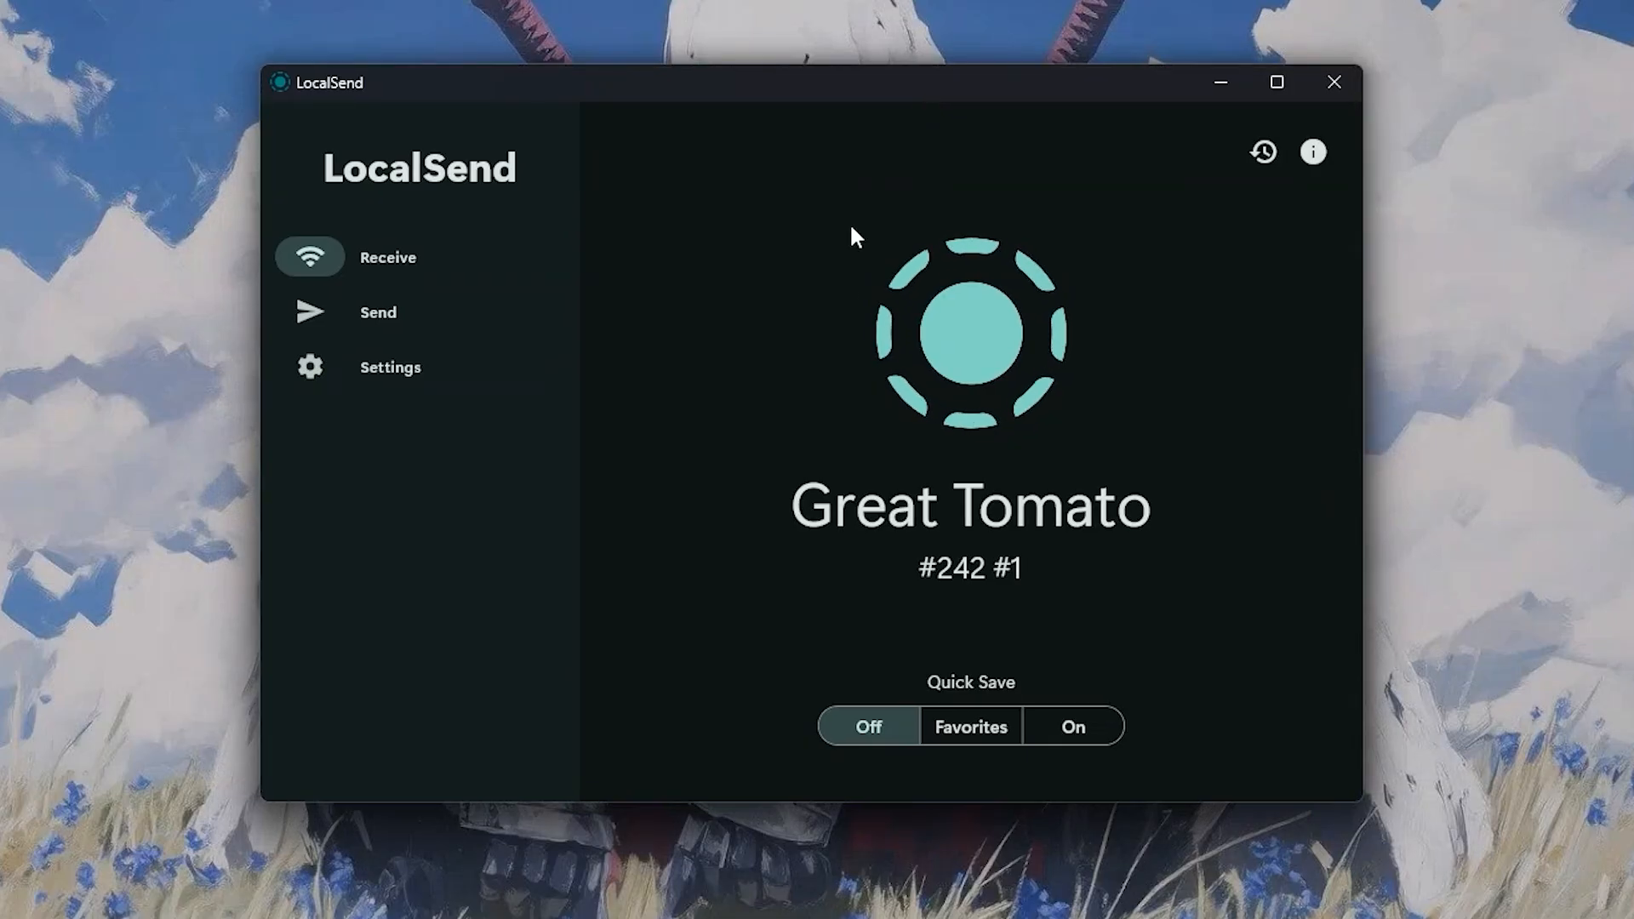
pyautogui.moveTo(397, 313)
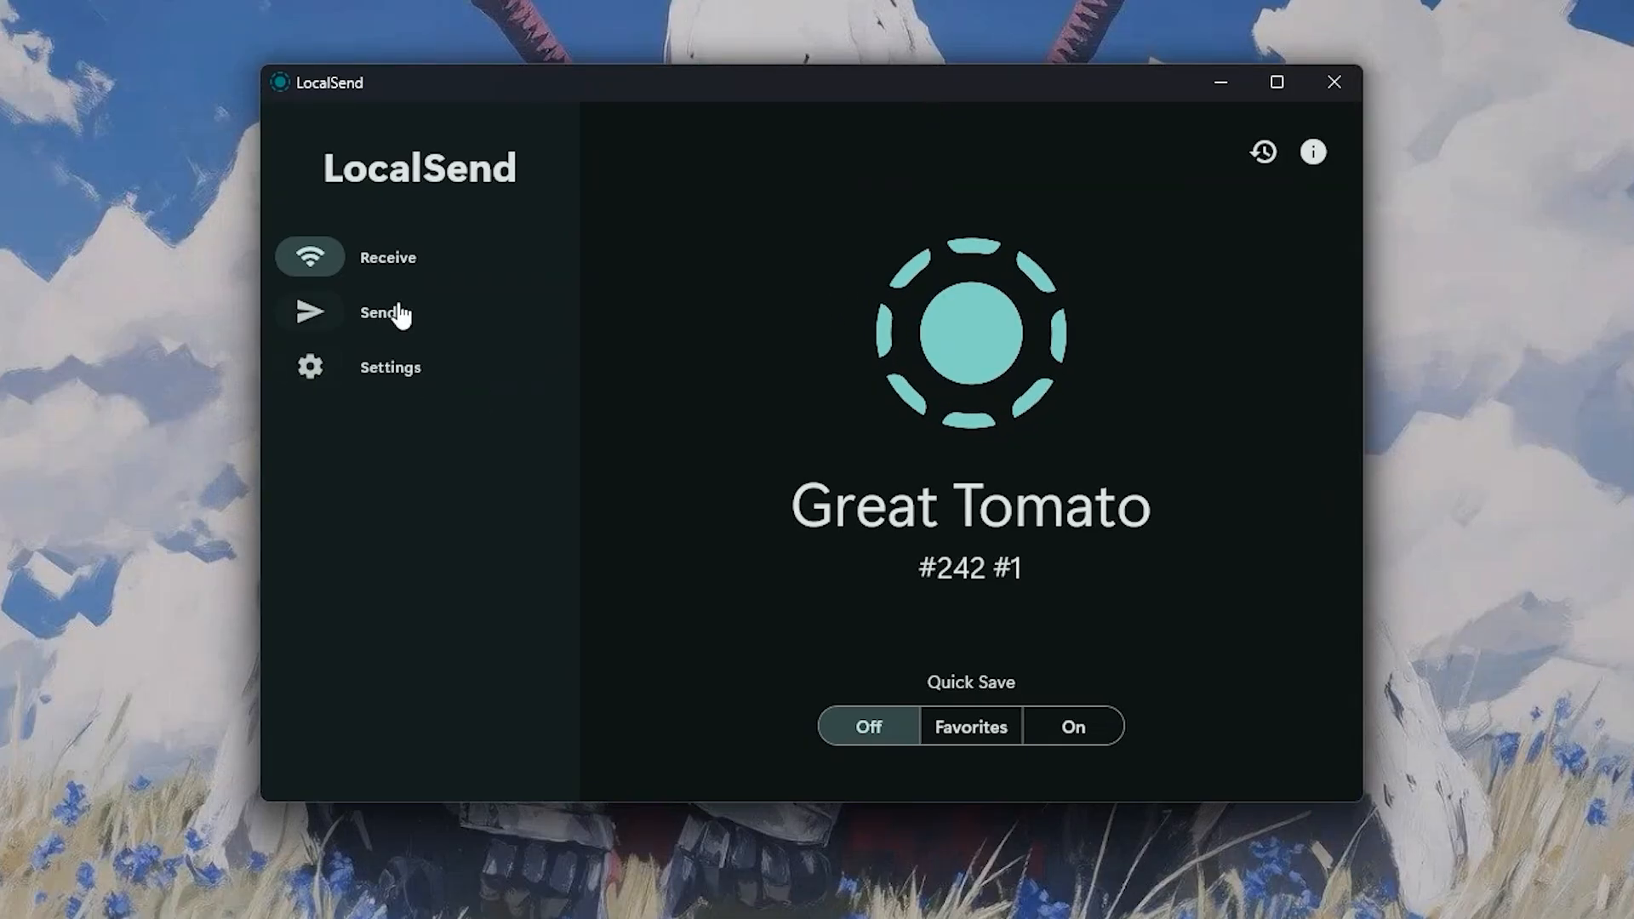
# Step: Switch LocalSend from receiving as Great Tomato to the Send page
pyautogui.click(378, 311)
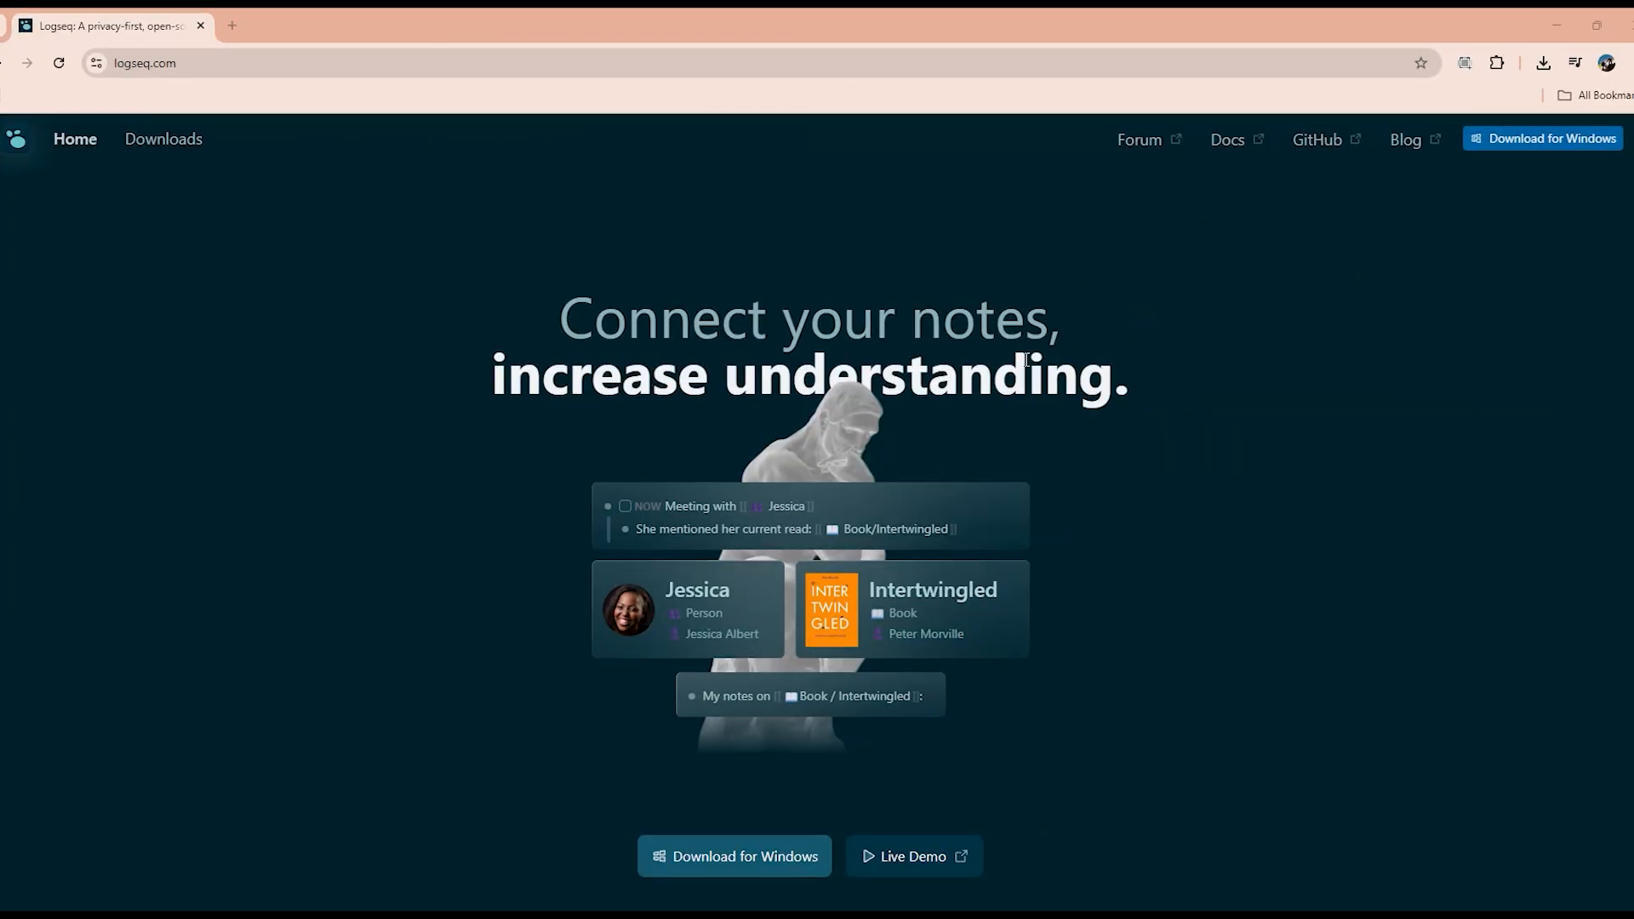
# Step: Scroll logseq.com to the workflow categories and show the Writers use-case details
pyautogui.scroll(-3)
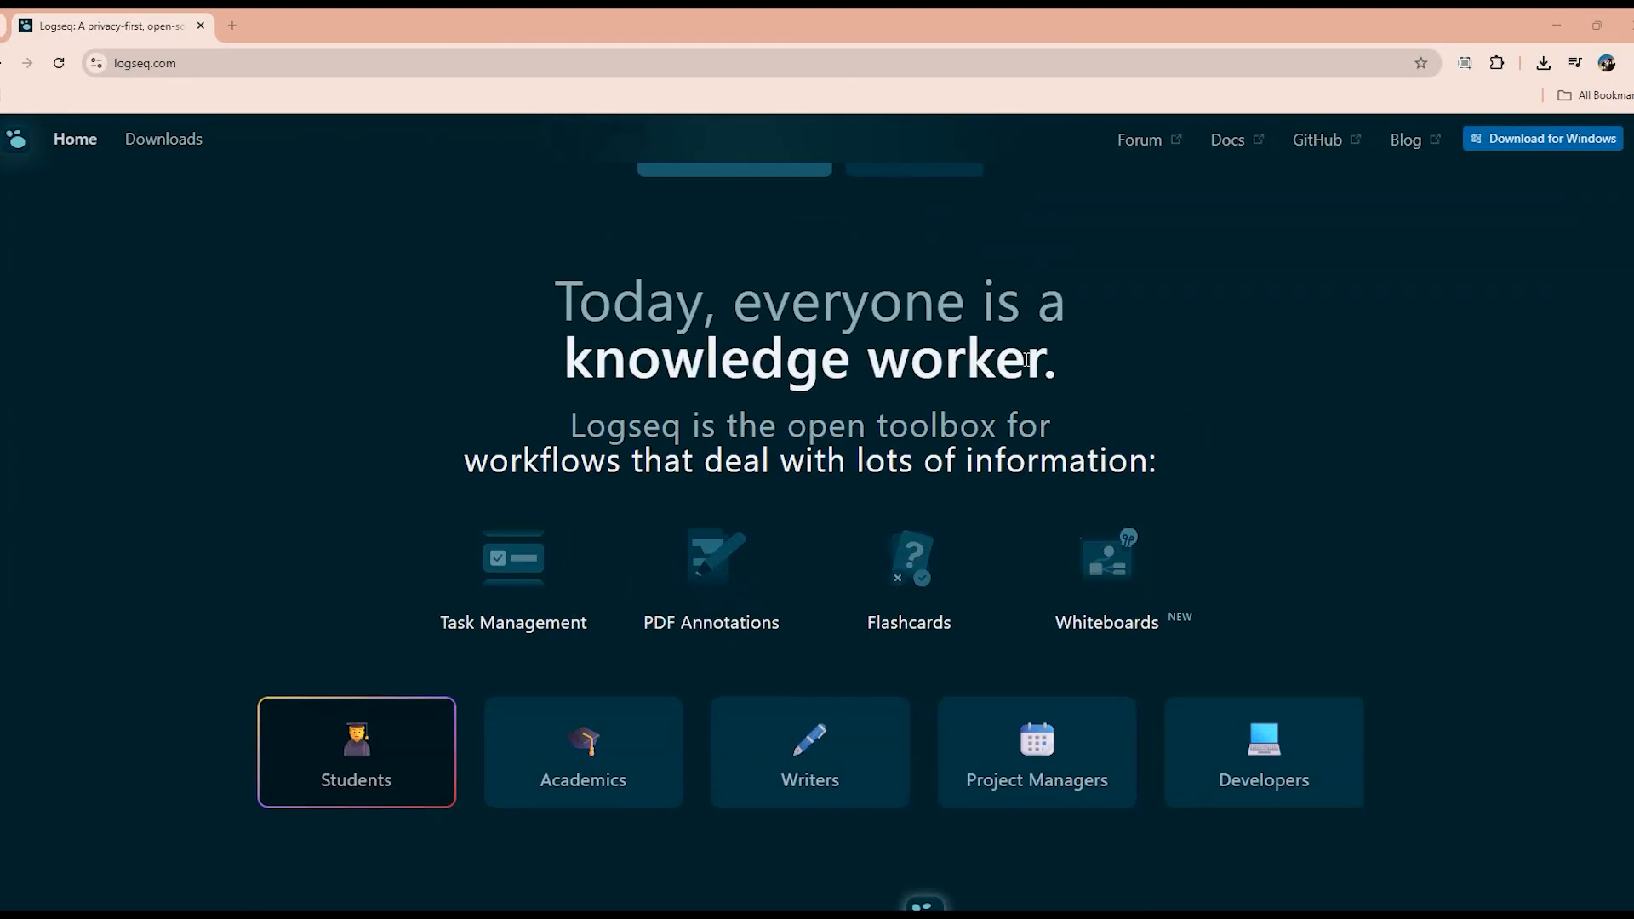
pyautogui.click(809, 750)
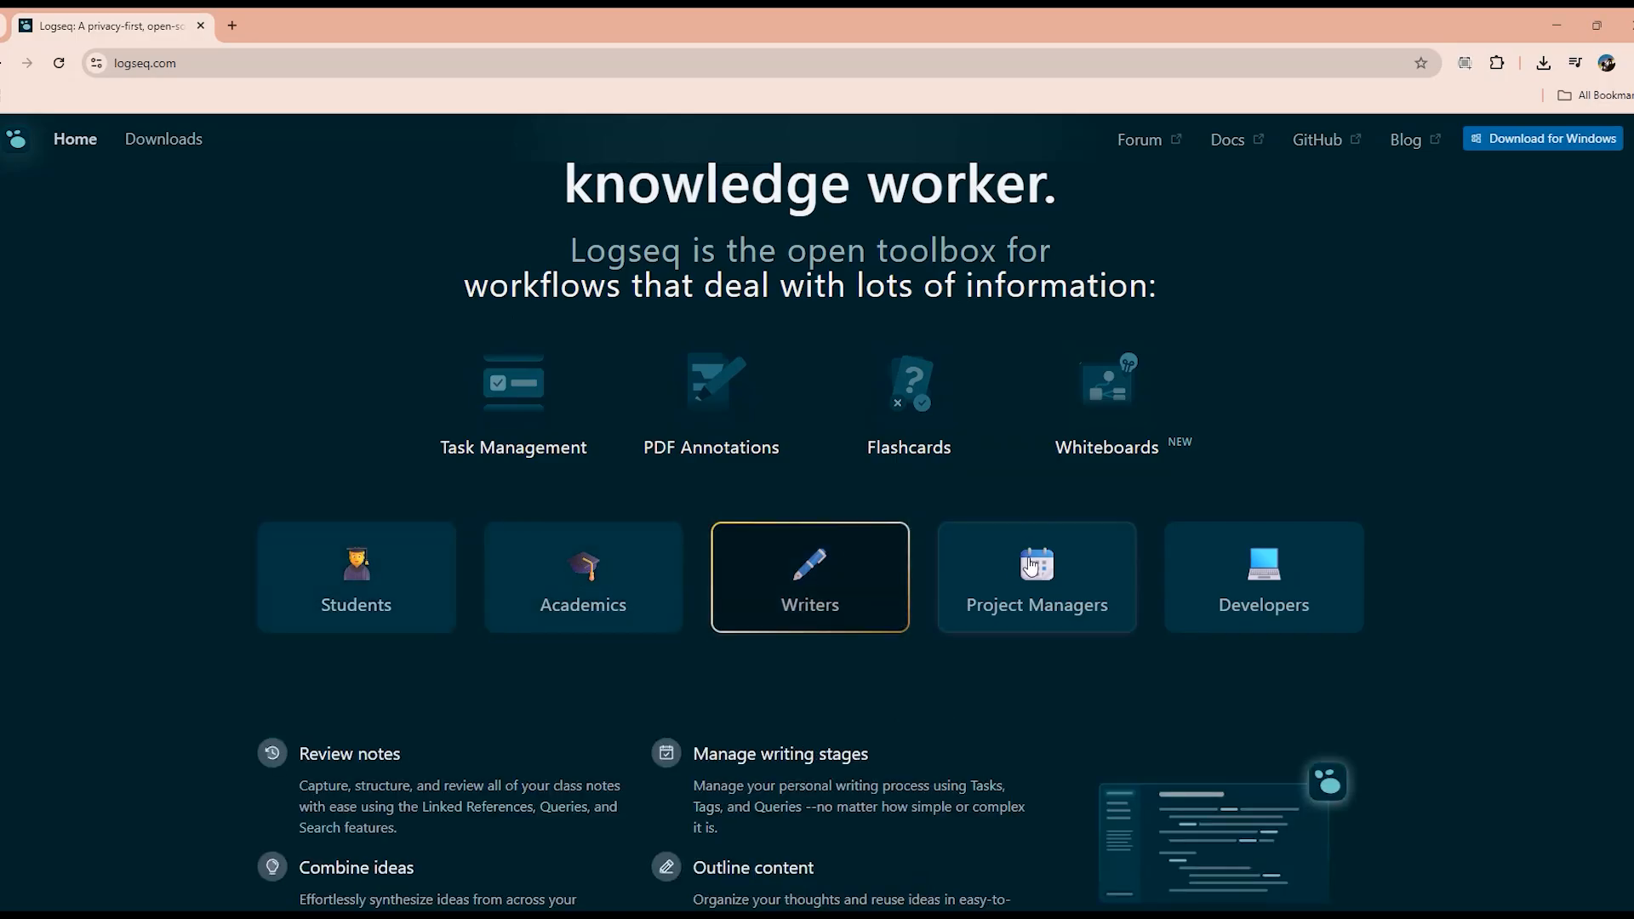